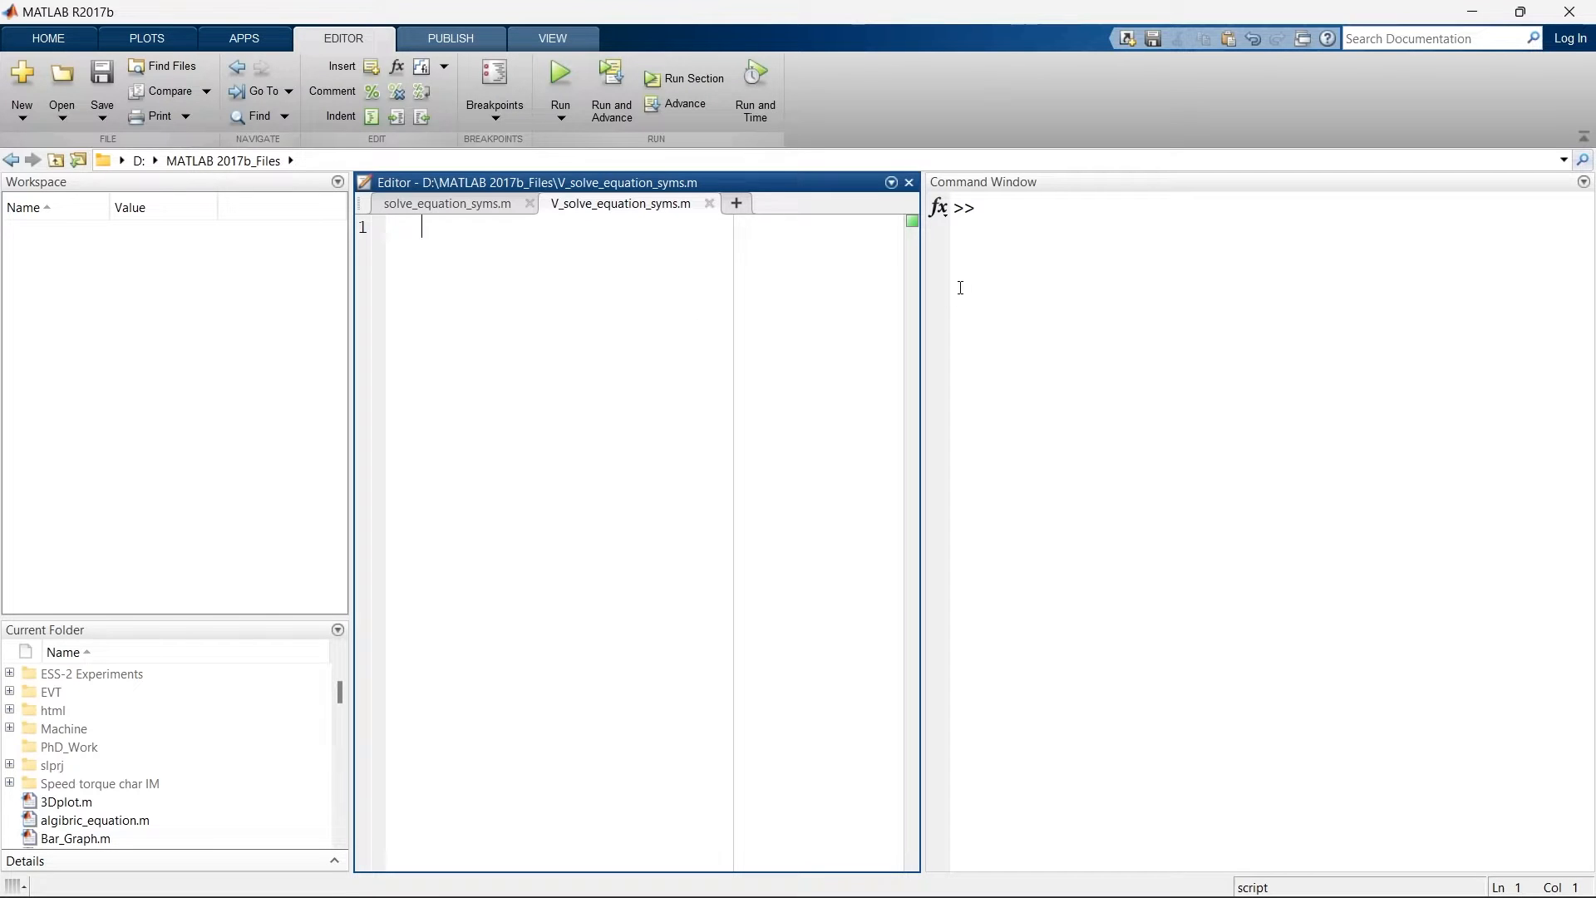
- Enter a=5*b^2+c, hit the undefined-variable error, then declare syms b c and re-enter it
text(a=5*b^2+c)
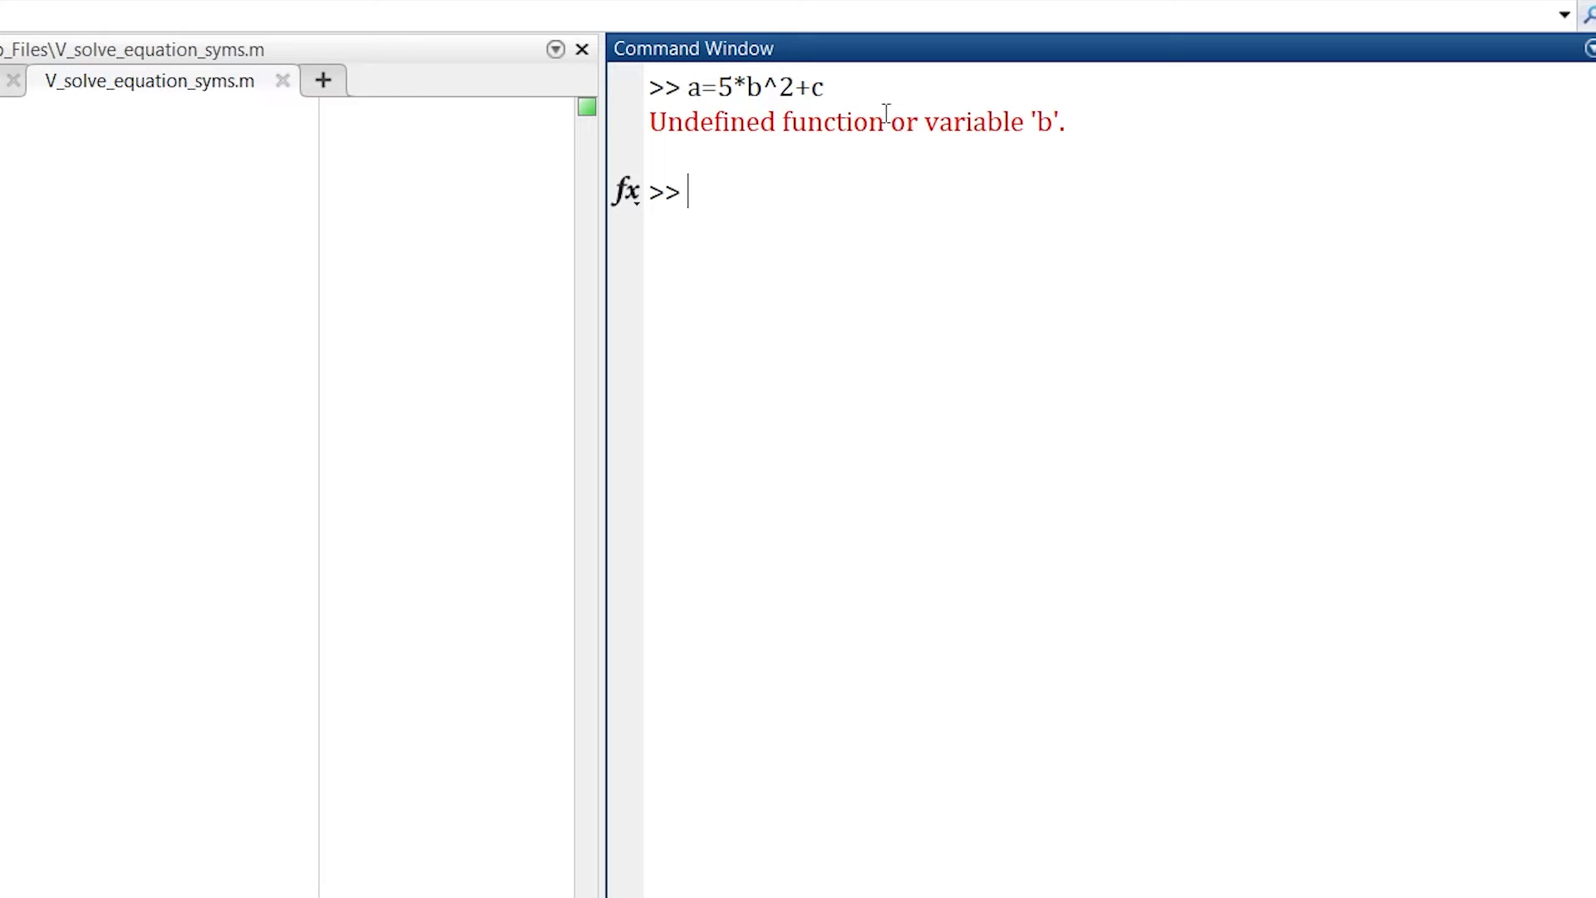
mouse_move(831, 107)
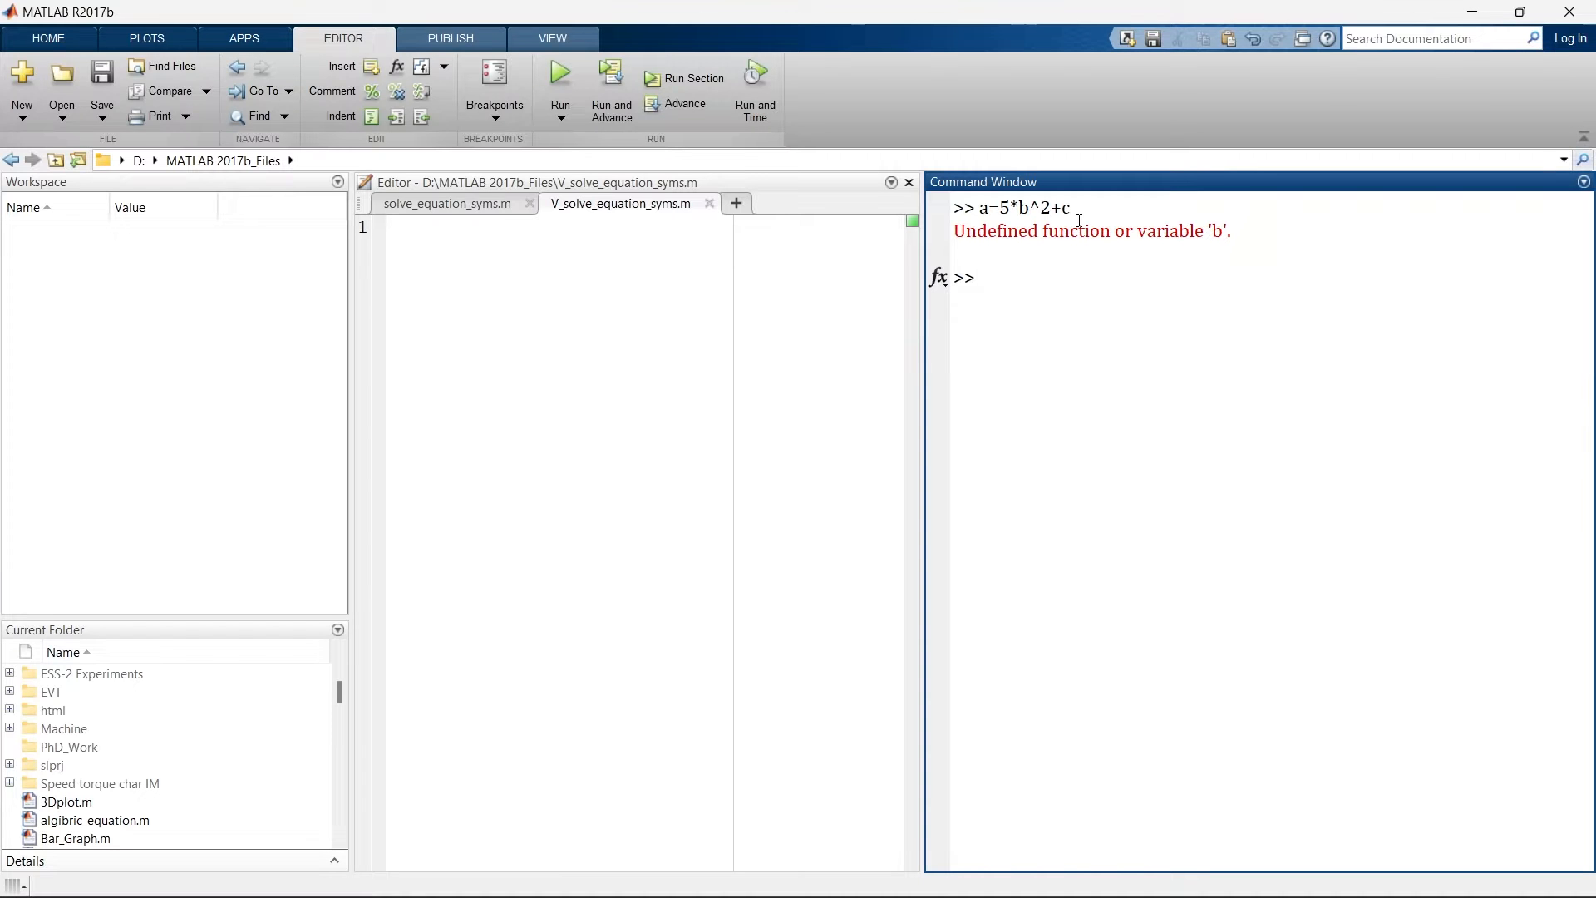
text(syms)
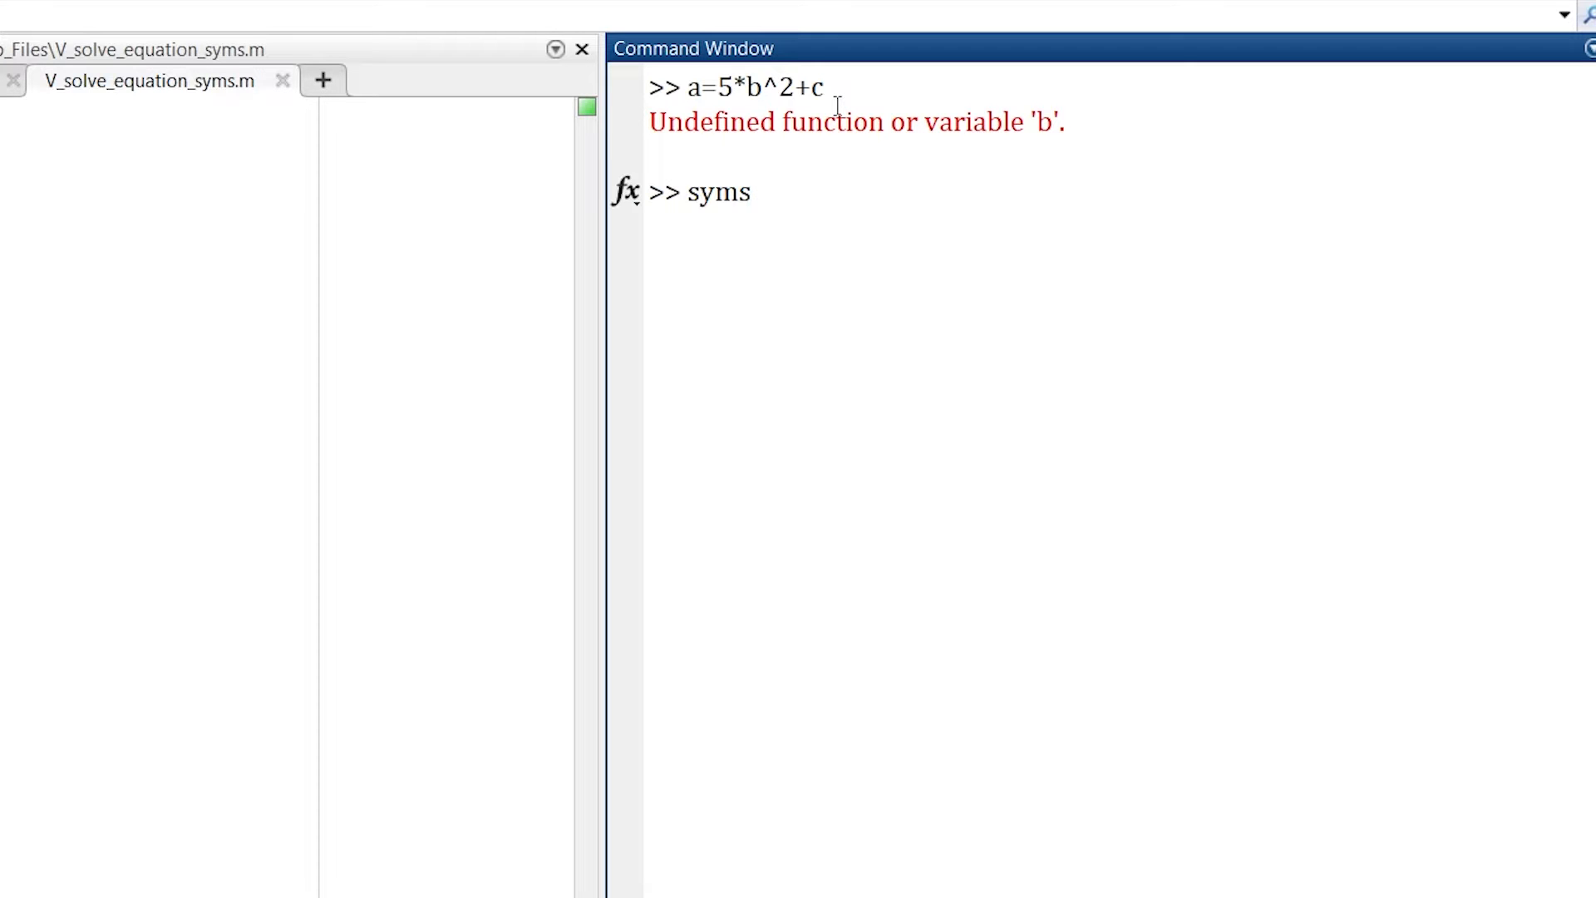
text(b c)
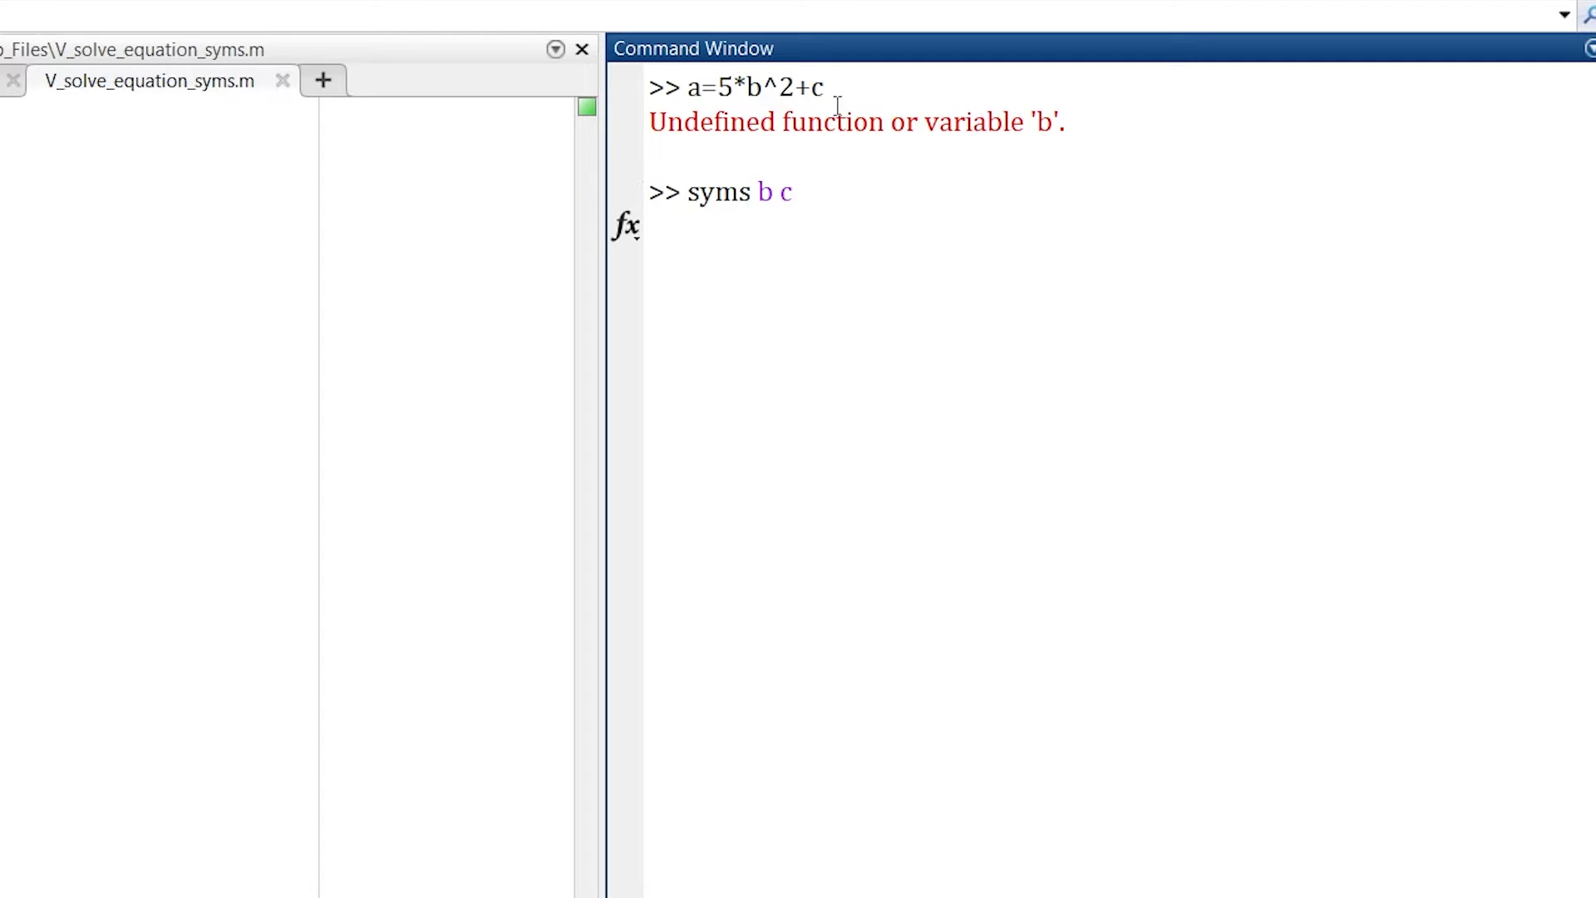
text(a=5*b^2+c)
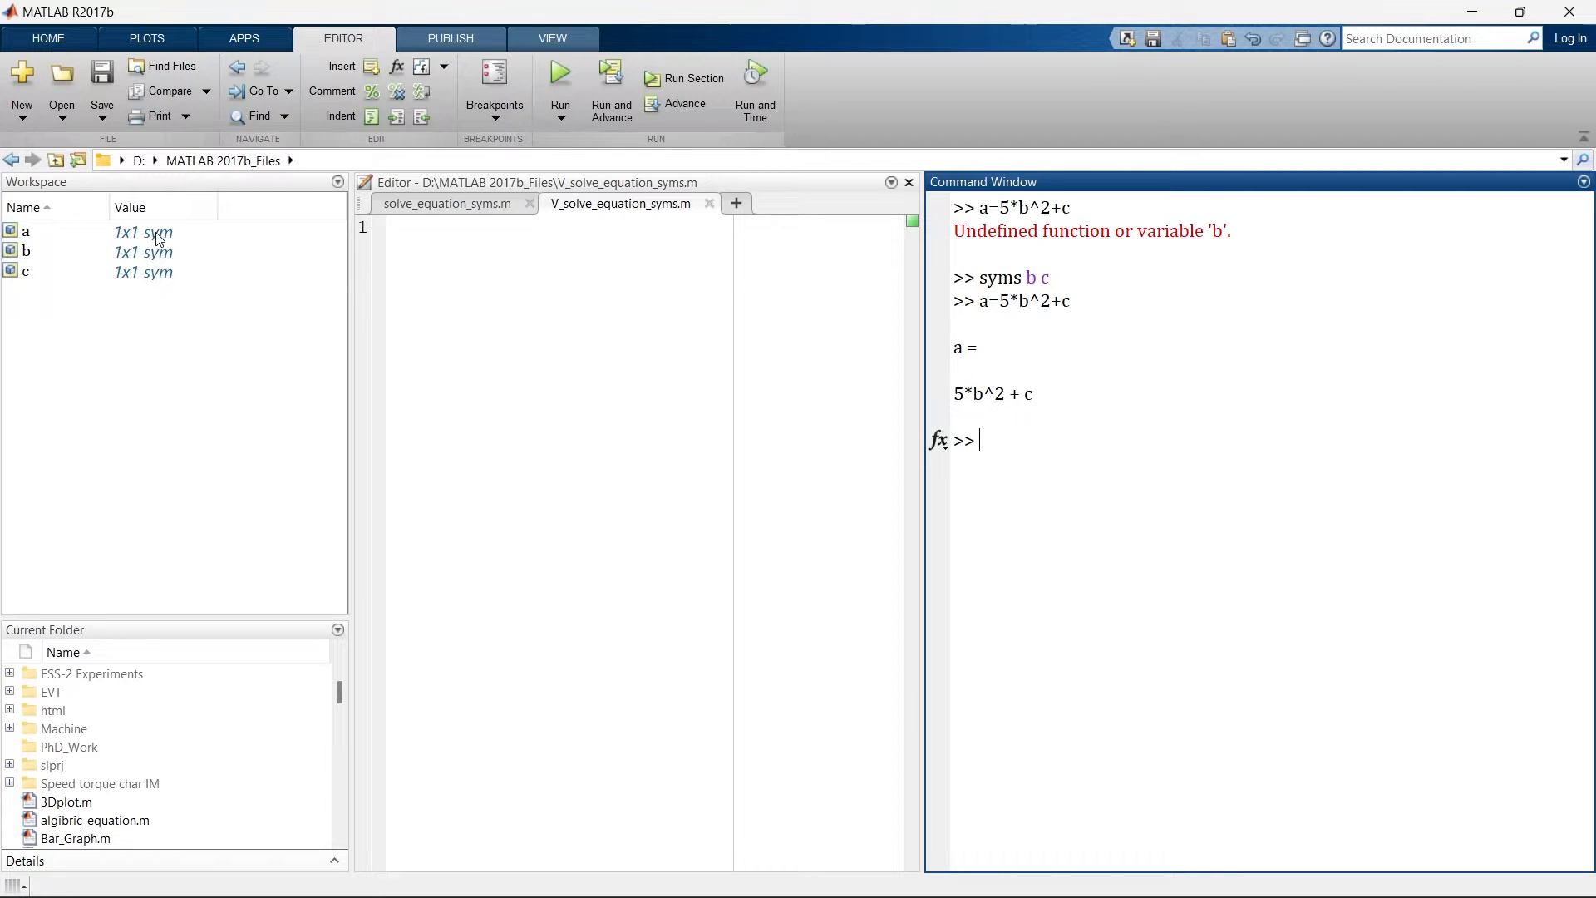
mouse_move(158, 251)
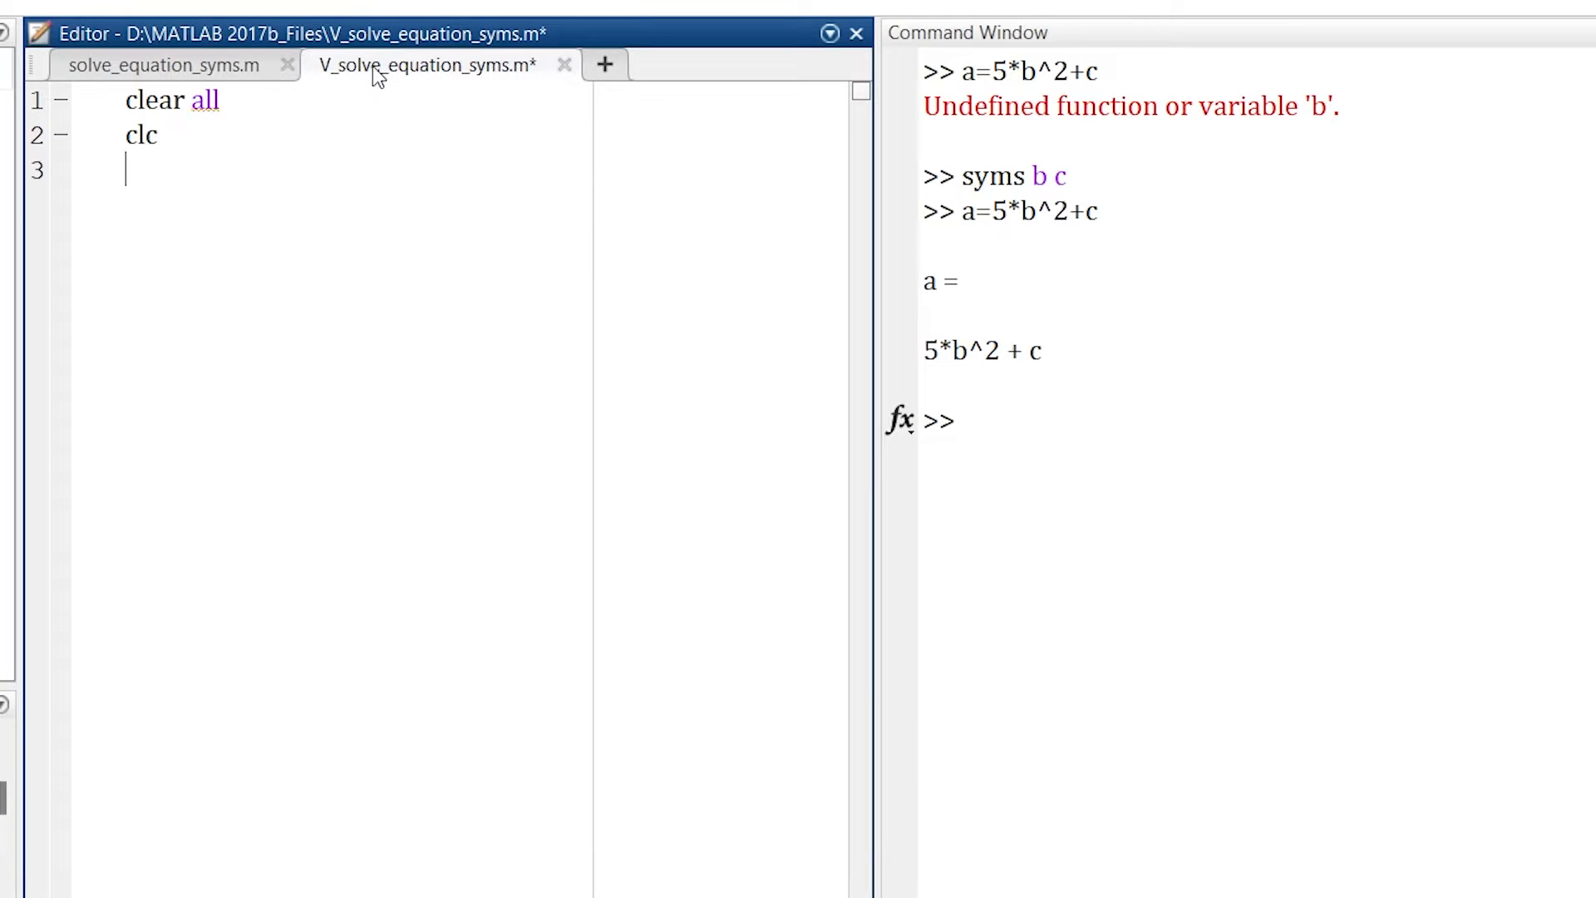
- Write the script lines declaring syms b c and solving a=5*b^2+c
text(syms b c)
text(a=5*b^2+c)
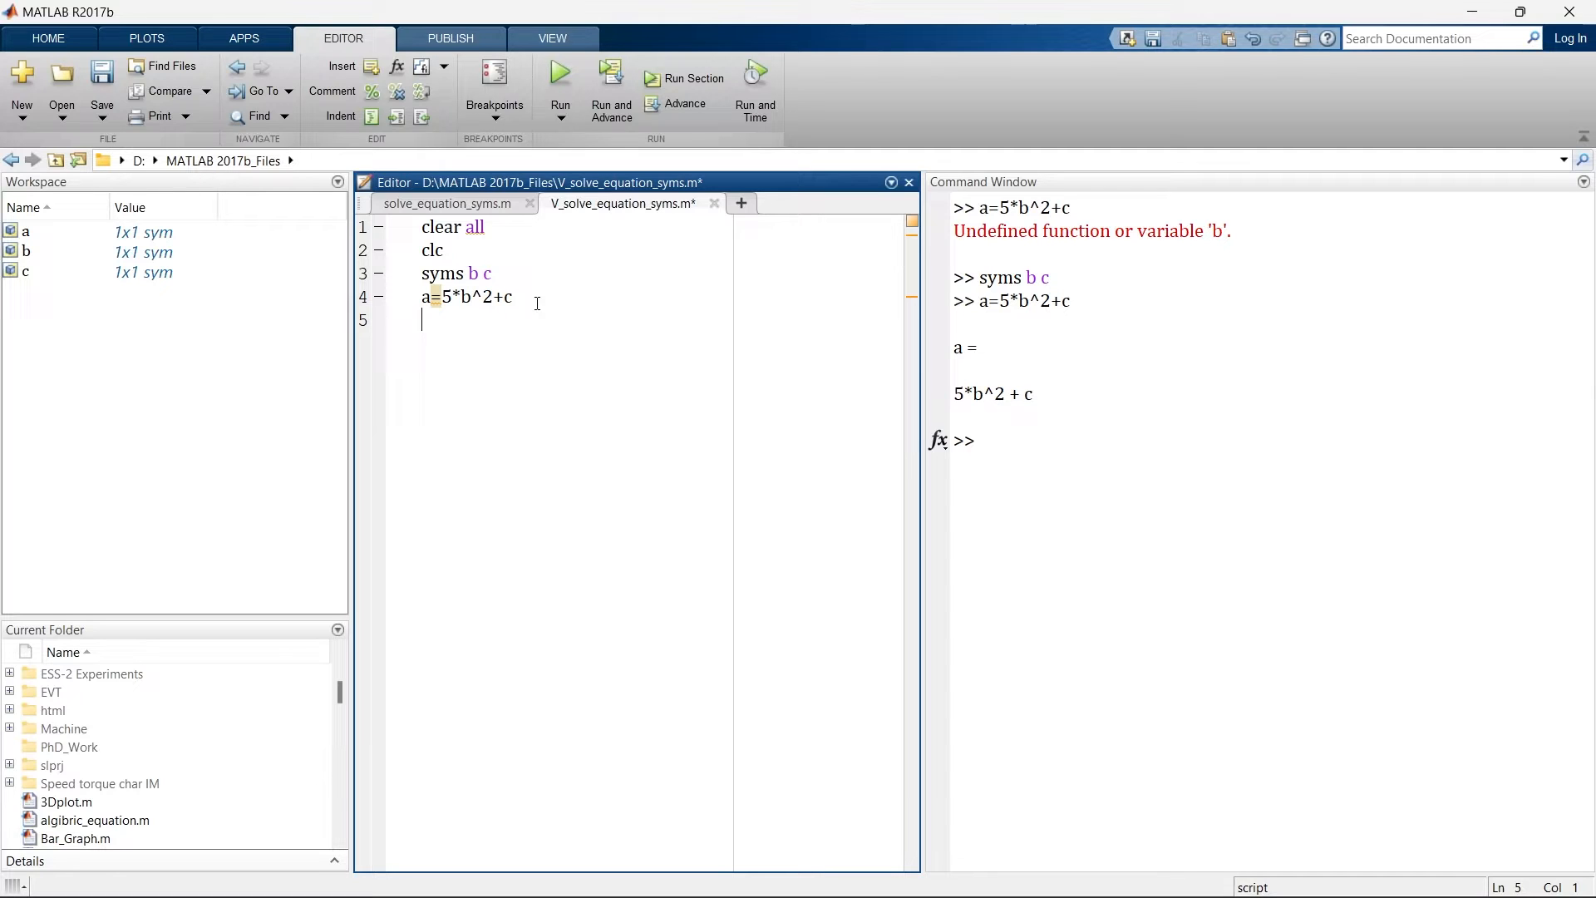
text(solve(a)
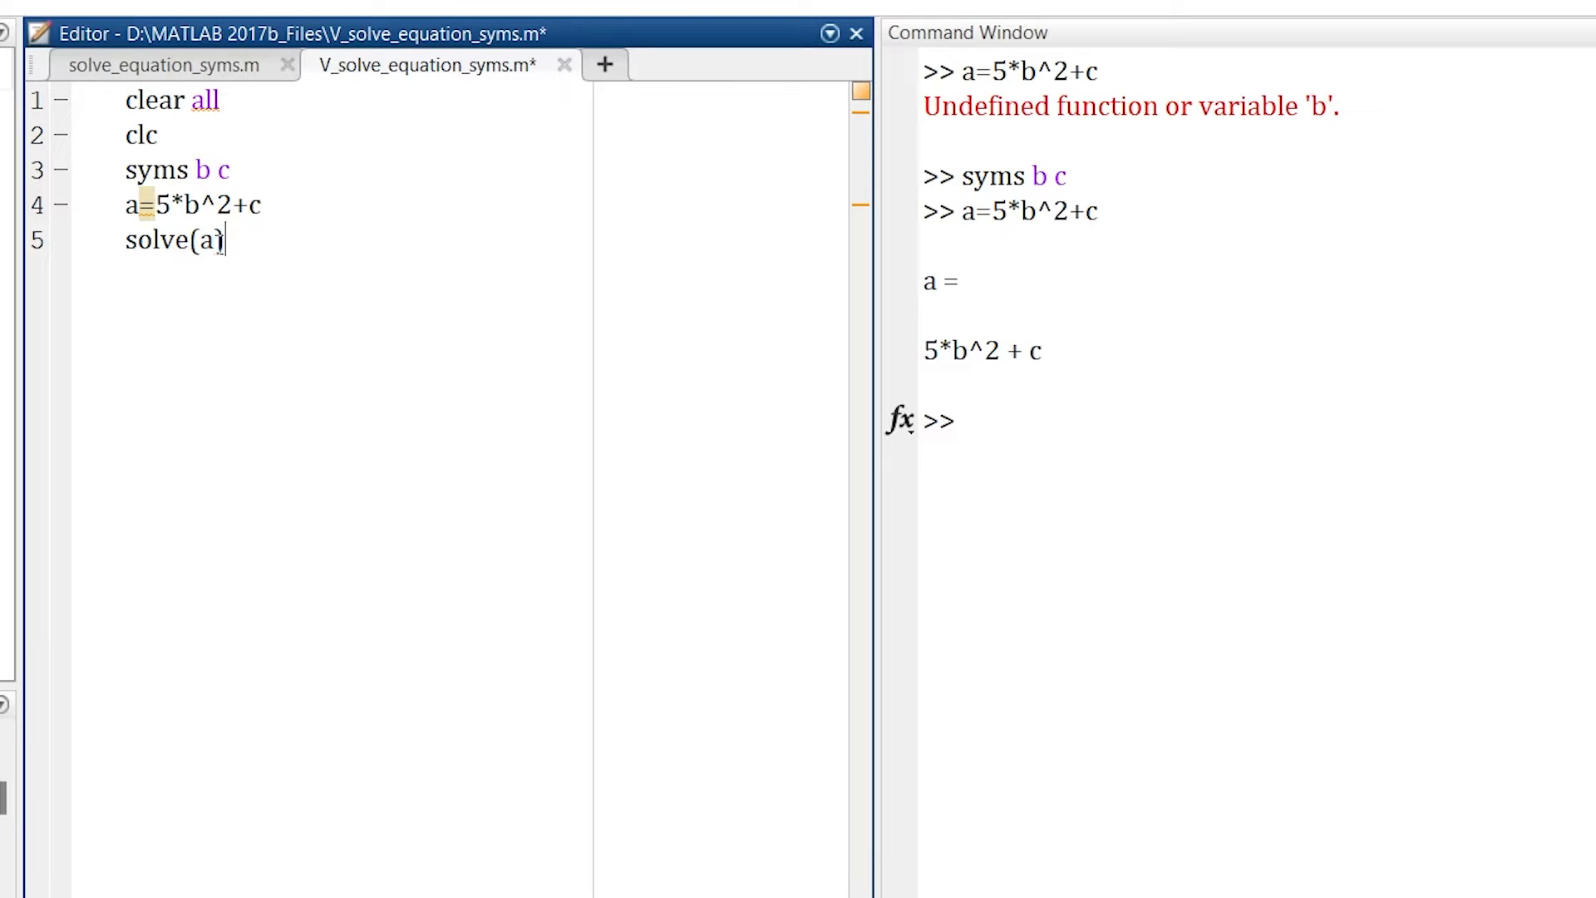
double_click(203, 241)
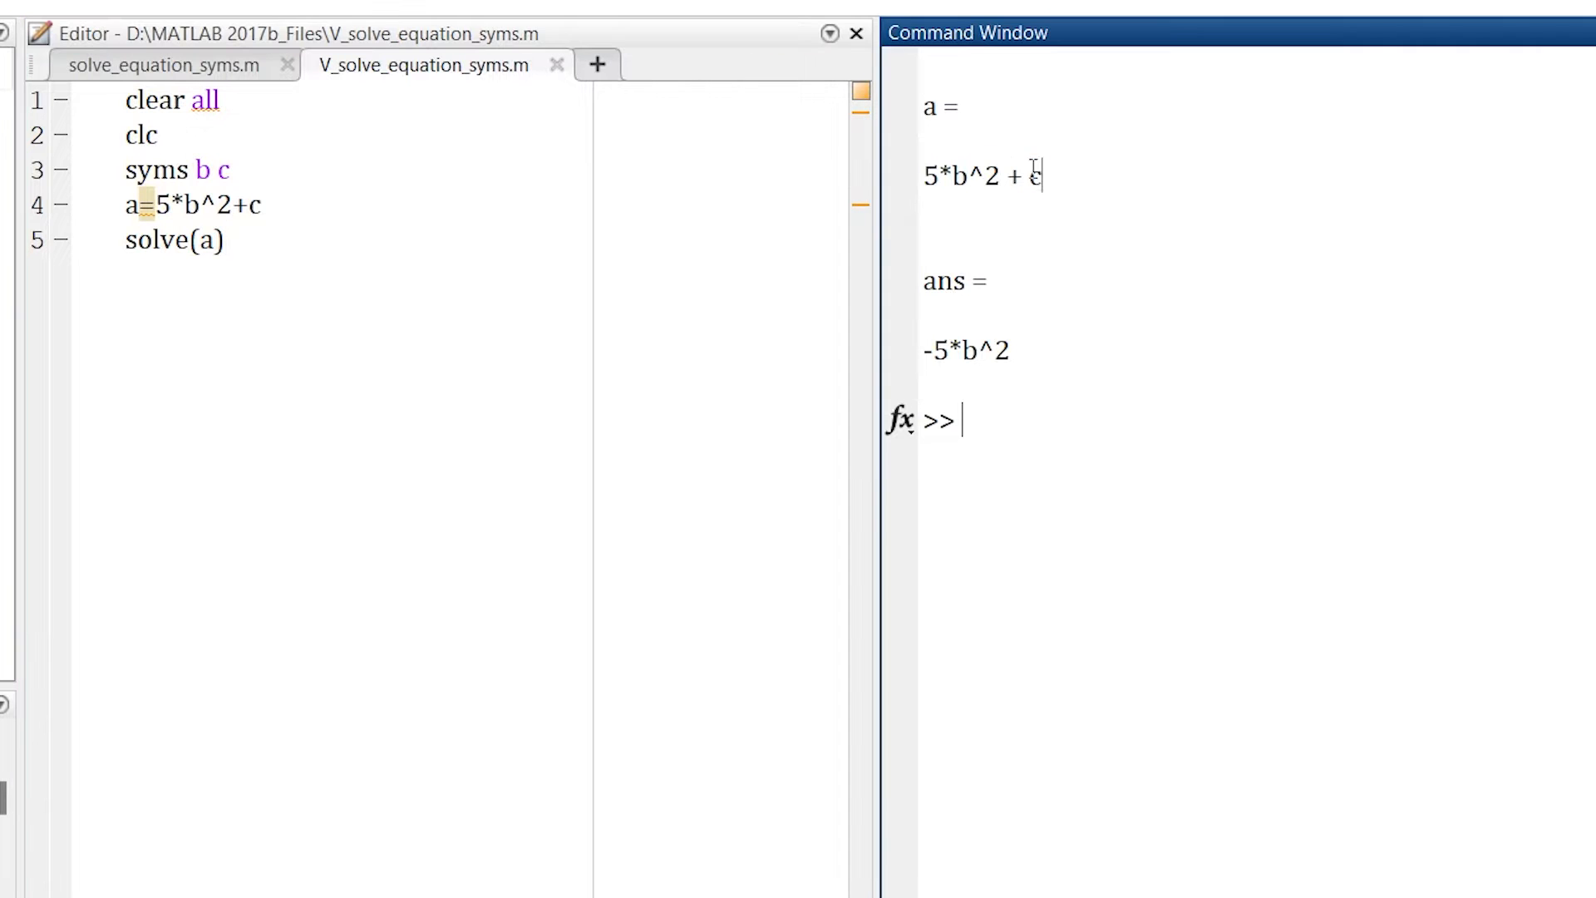
- Highlight the output expression 5*b^2 + c and the answer -5*b^2
double_click(980, 175)
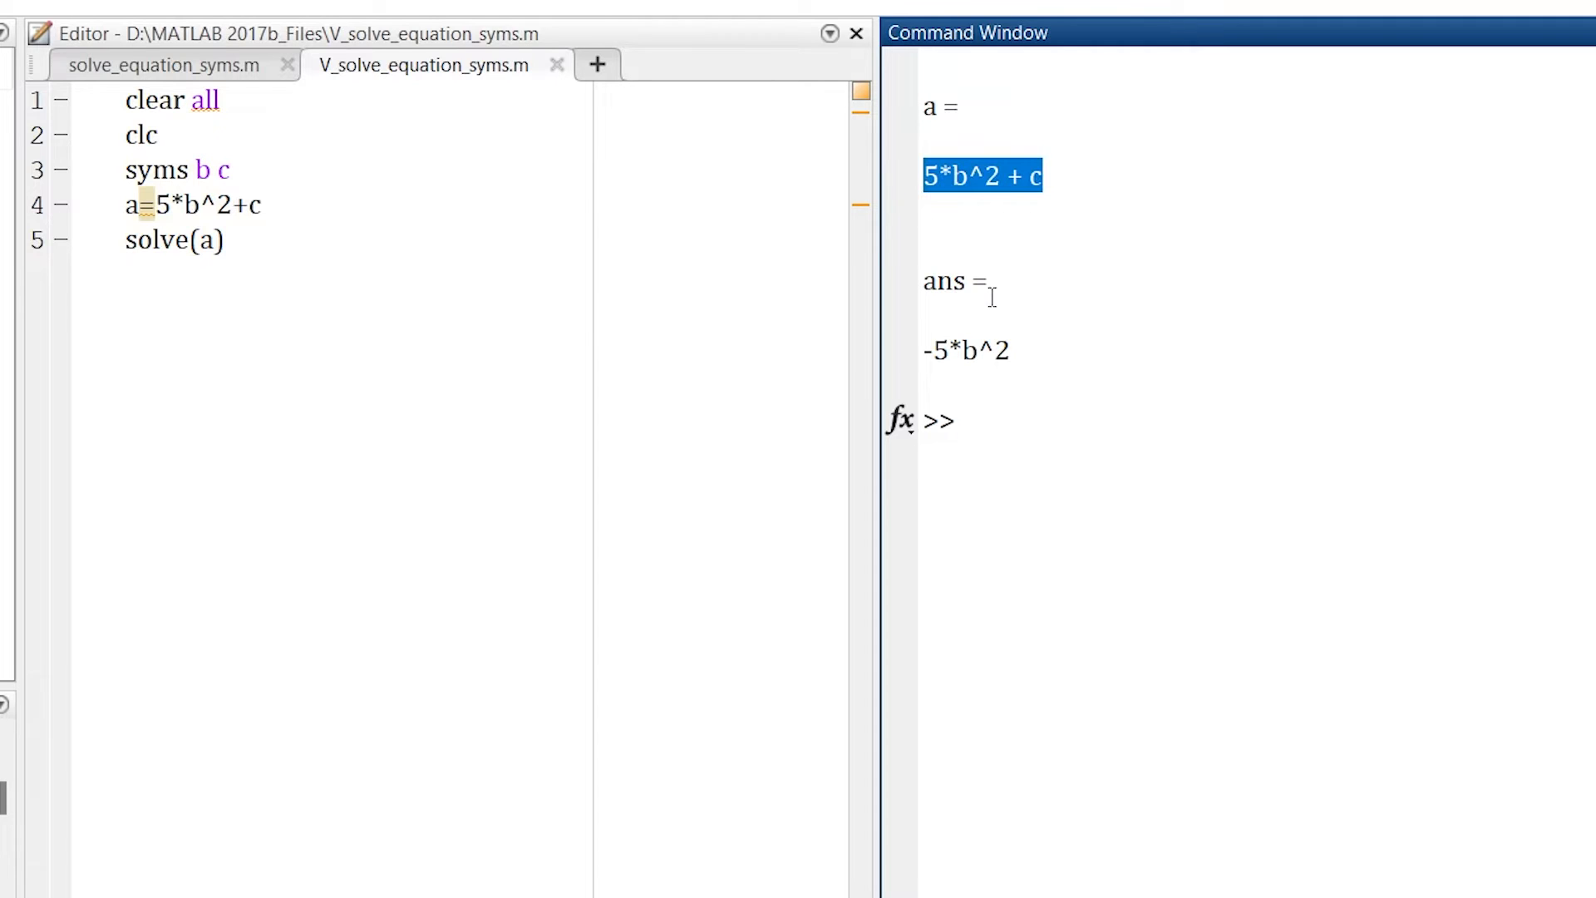
click(1012, 350)
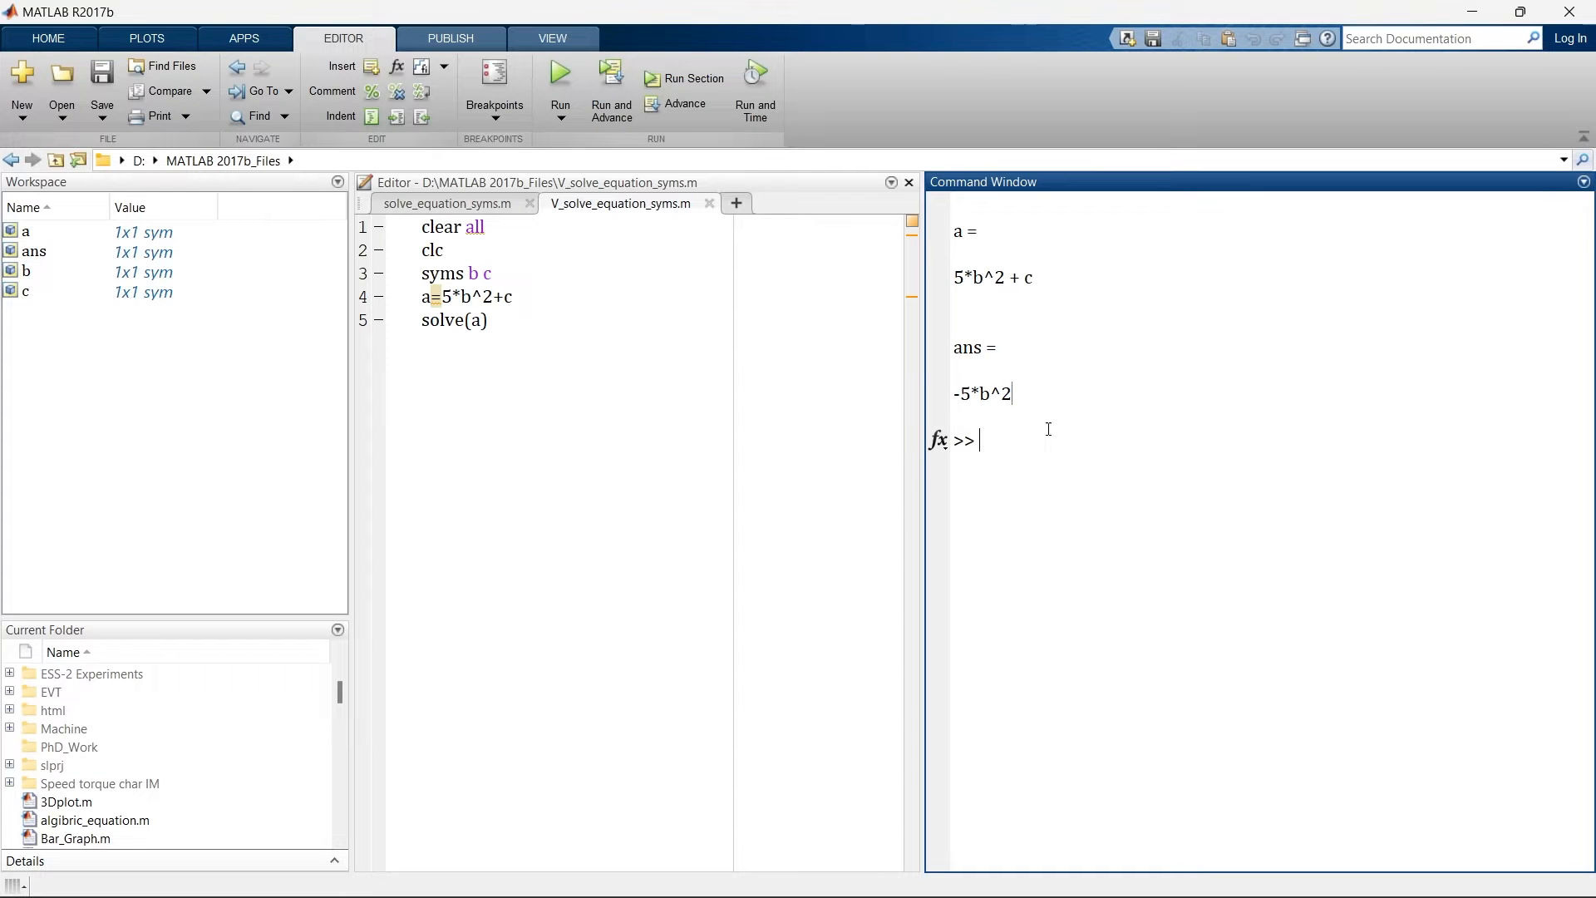
double_click(980, 394)
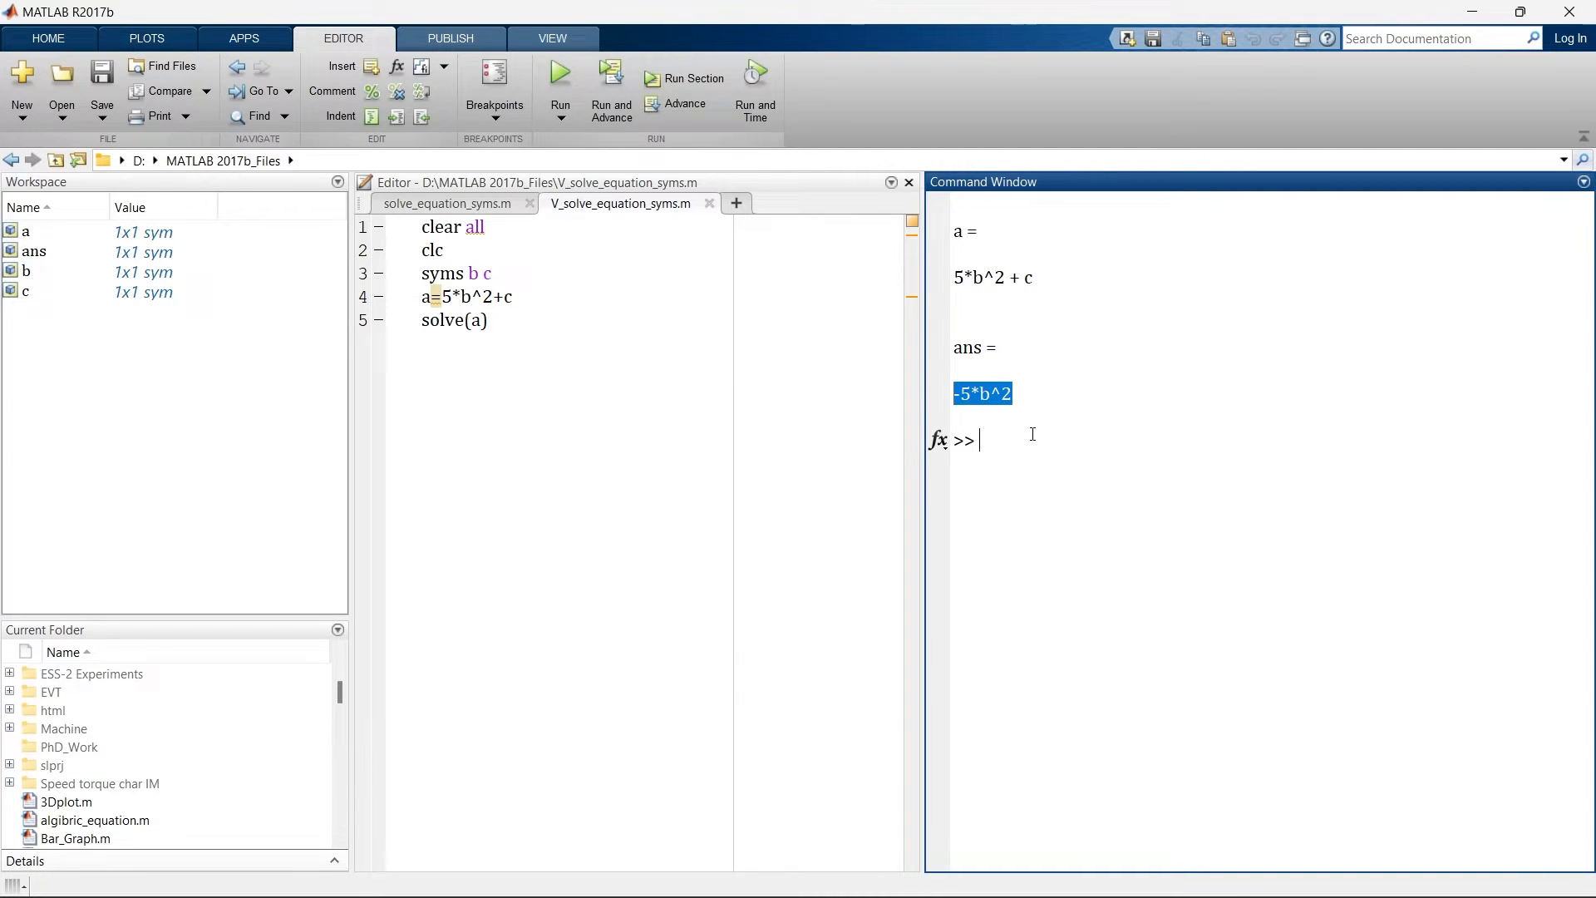
click(461, 296)
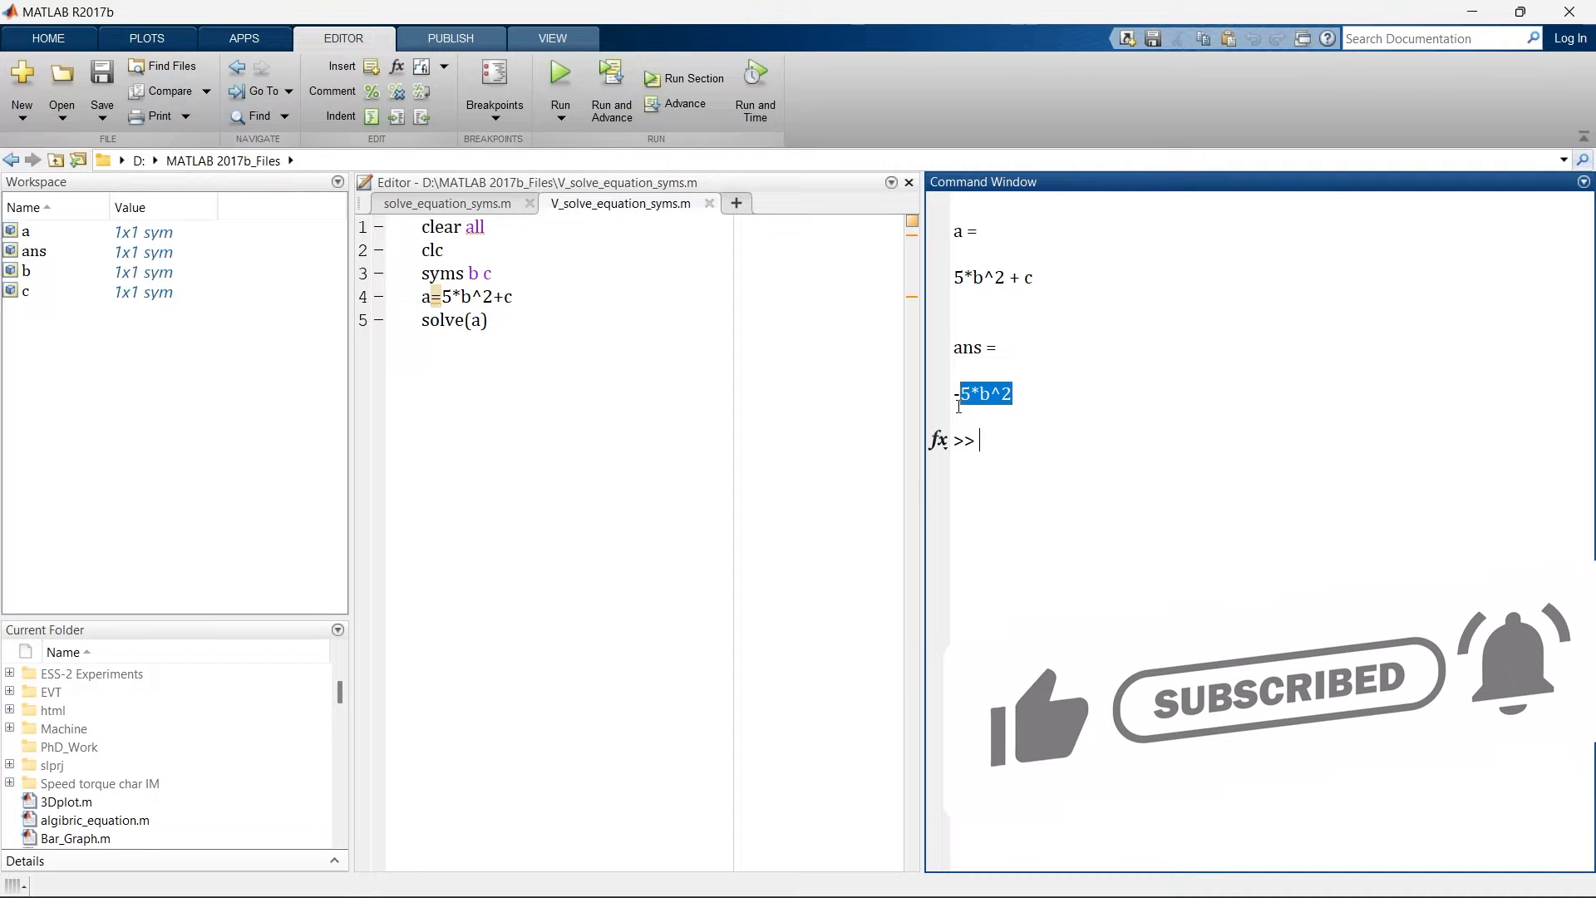
mouse_move(1005, 456)
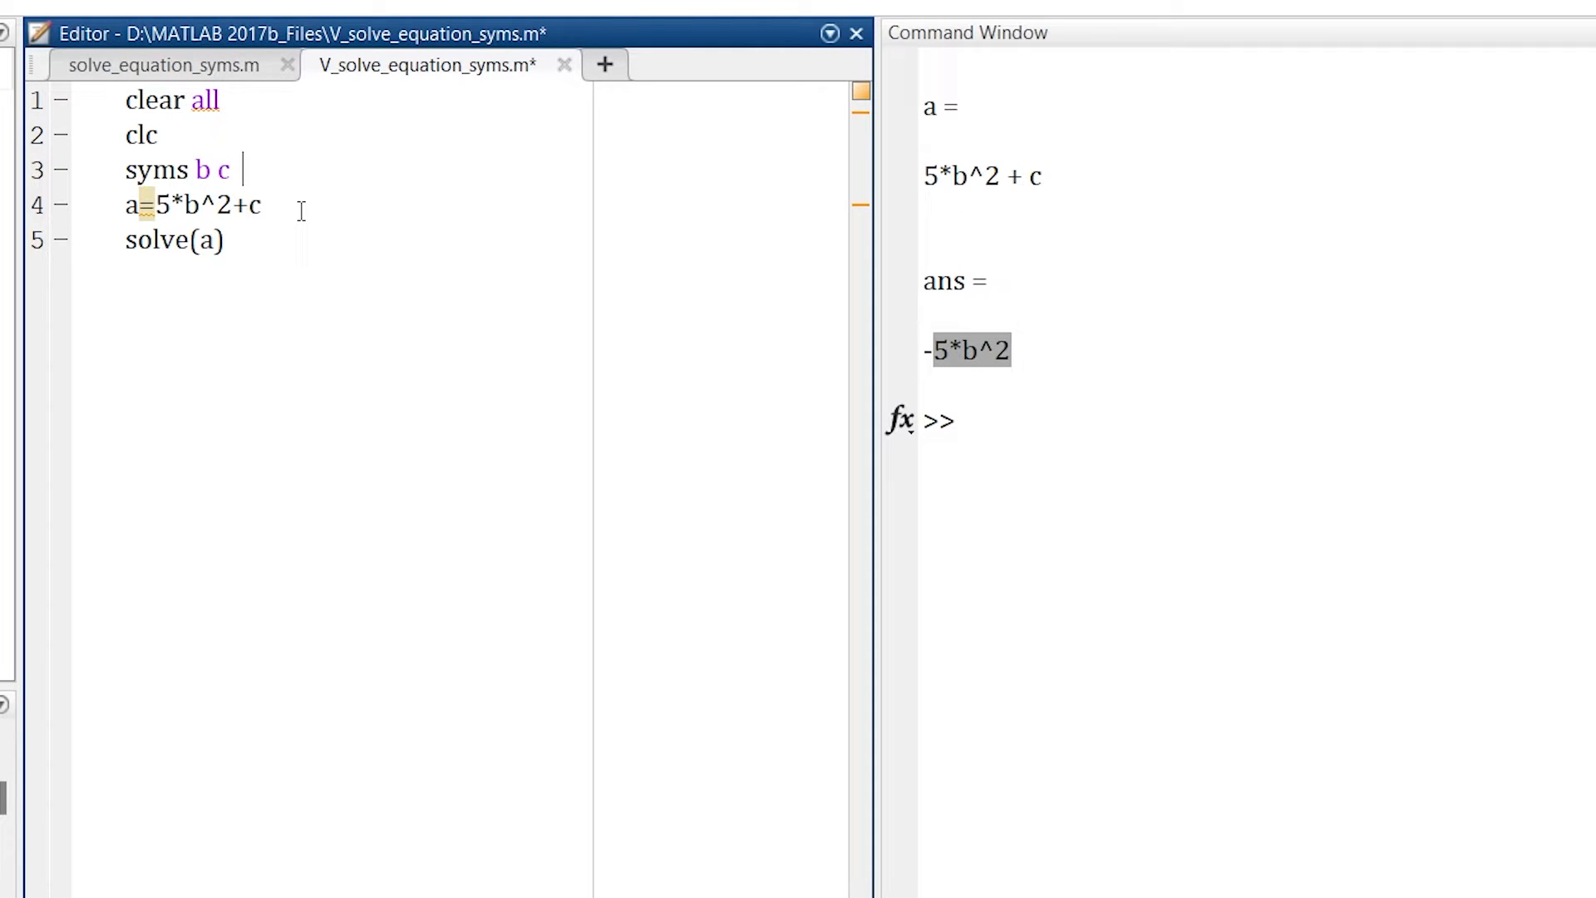
- Declare symbolic d and extend the equation to a=5*b^2+c+5*d, giving - b^2 - c/5
text(d)
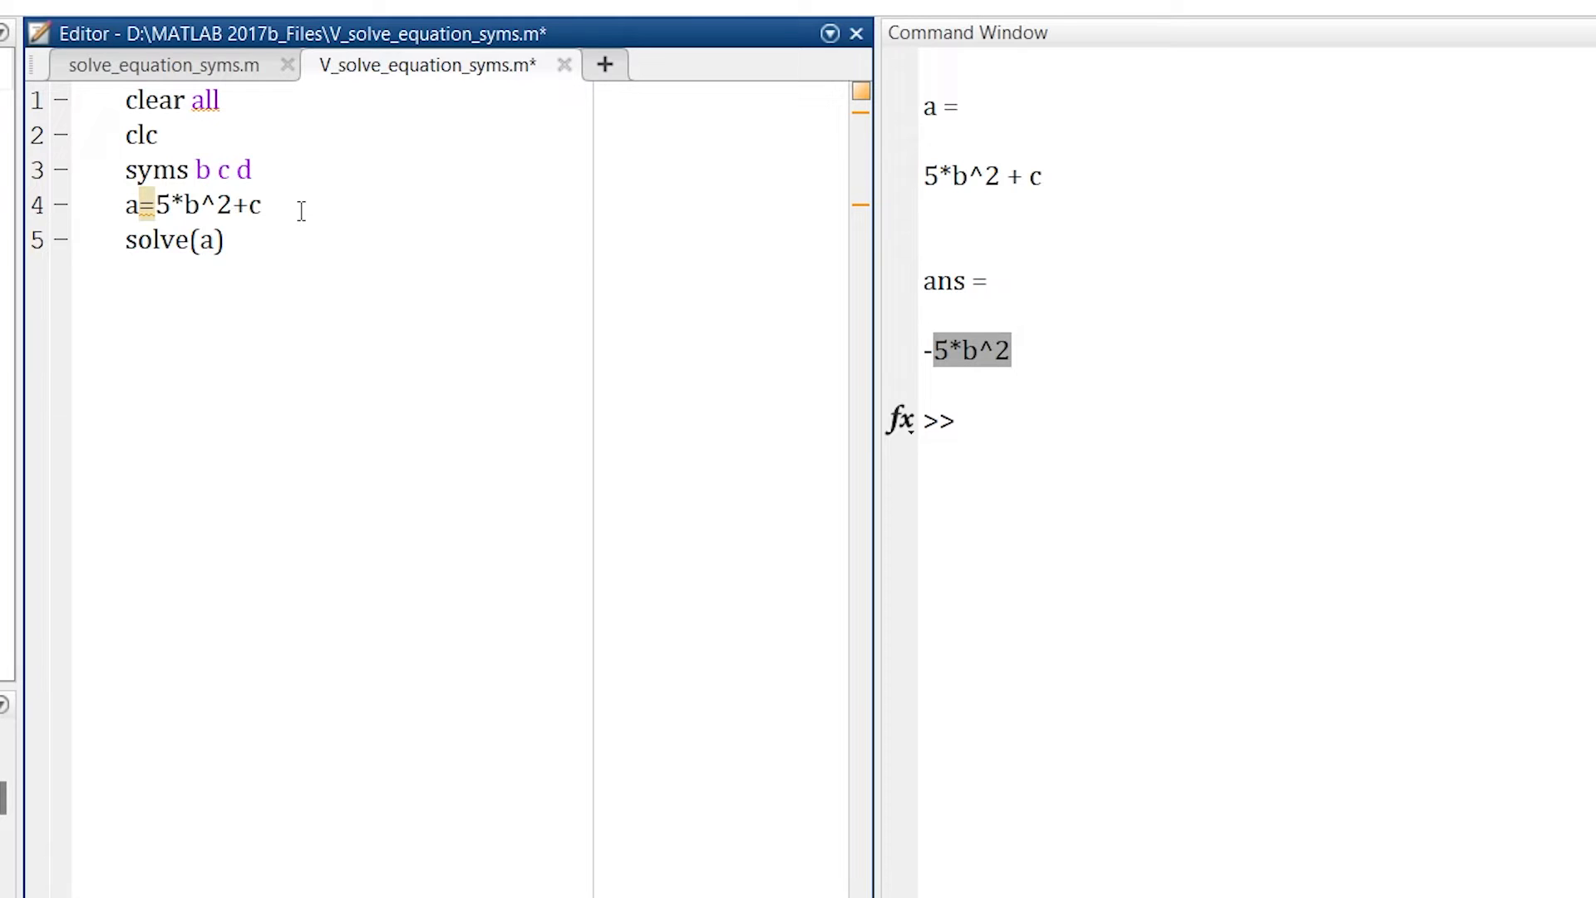
text(+5)
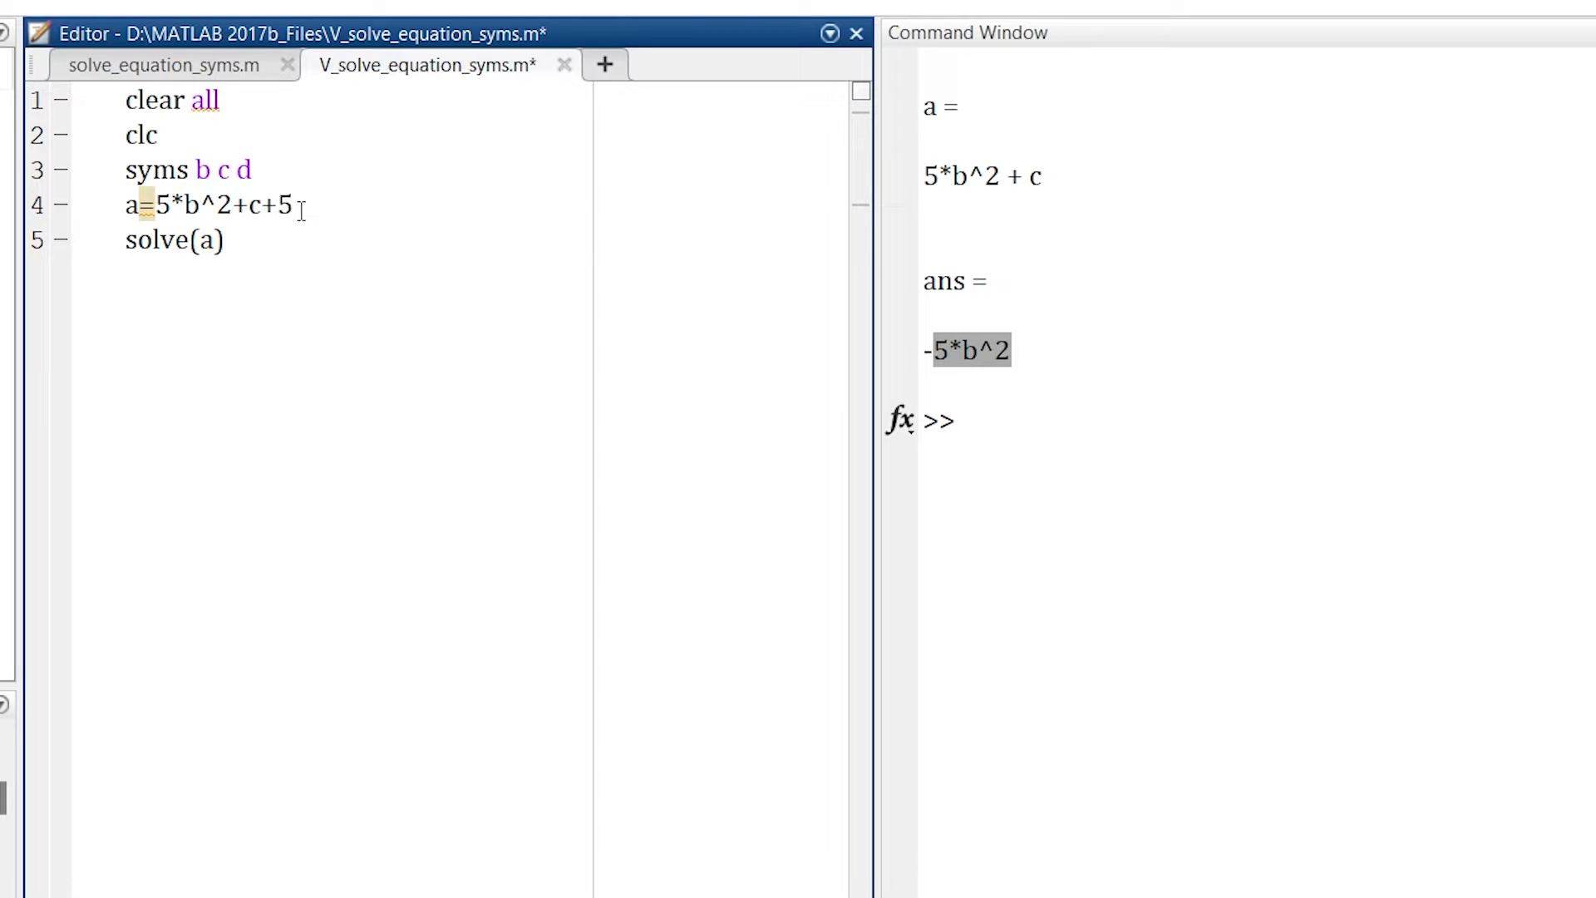
text(*d)
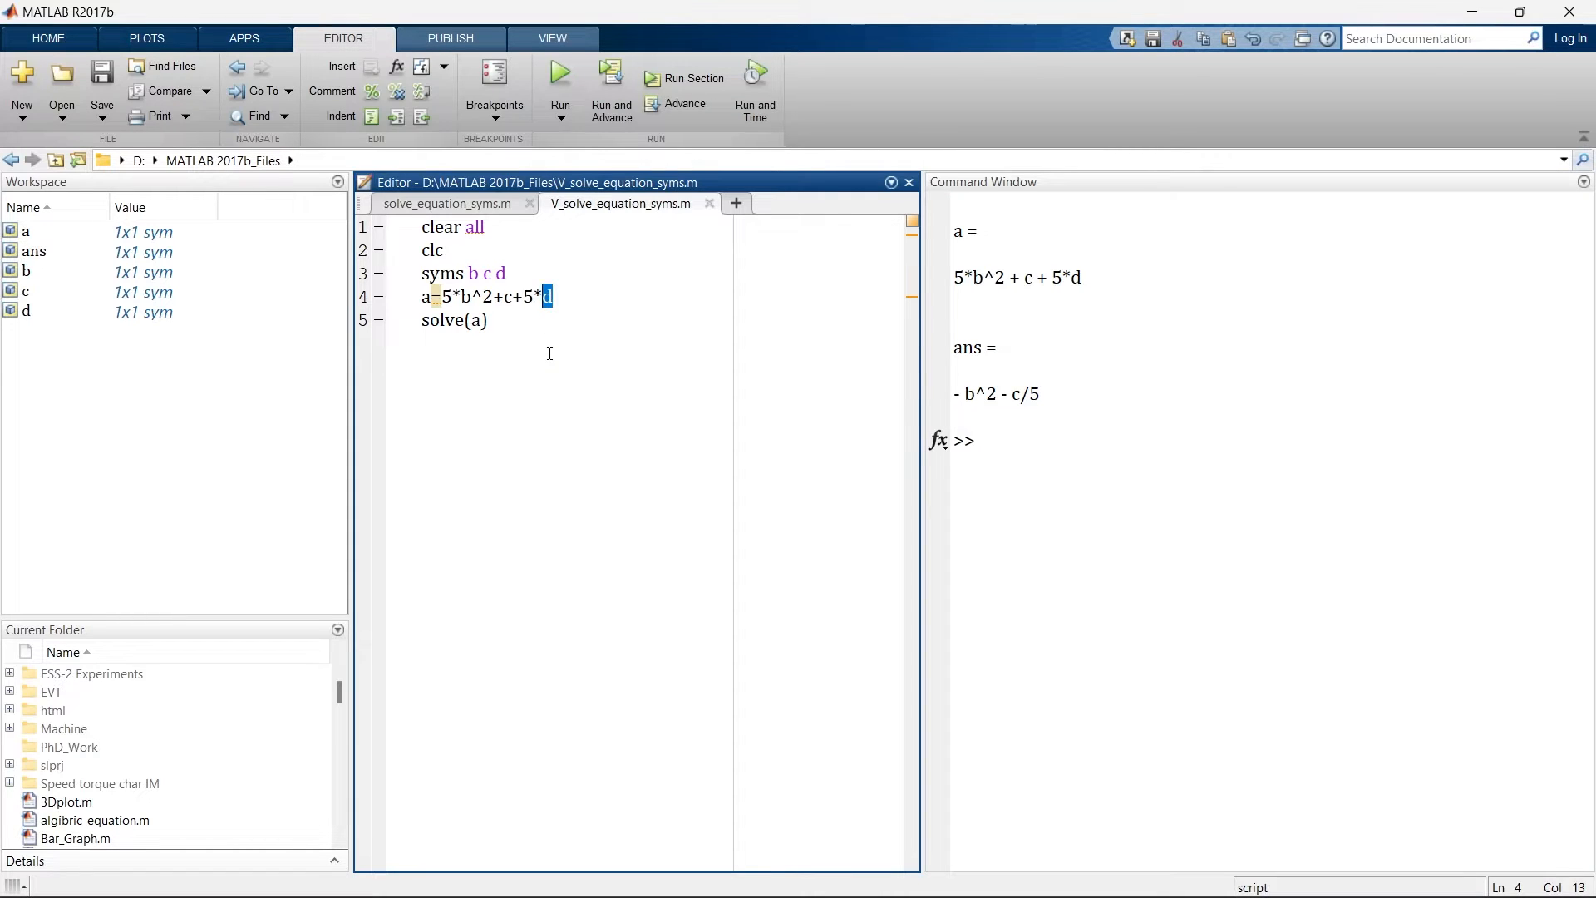
click(582, 326)
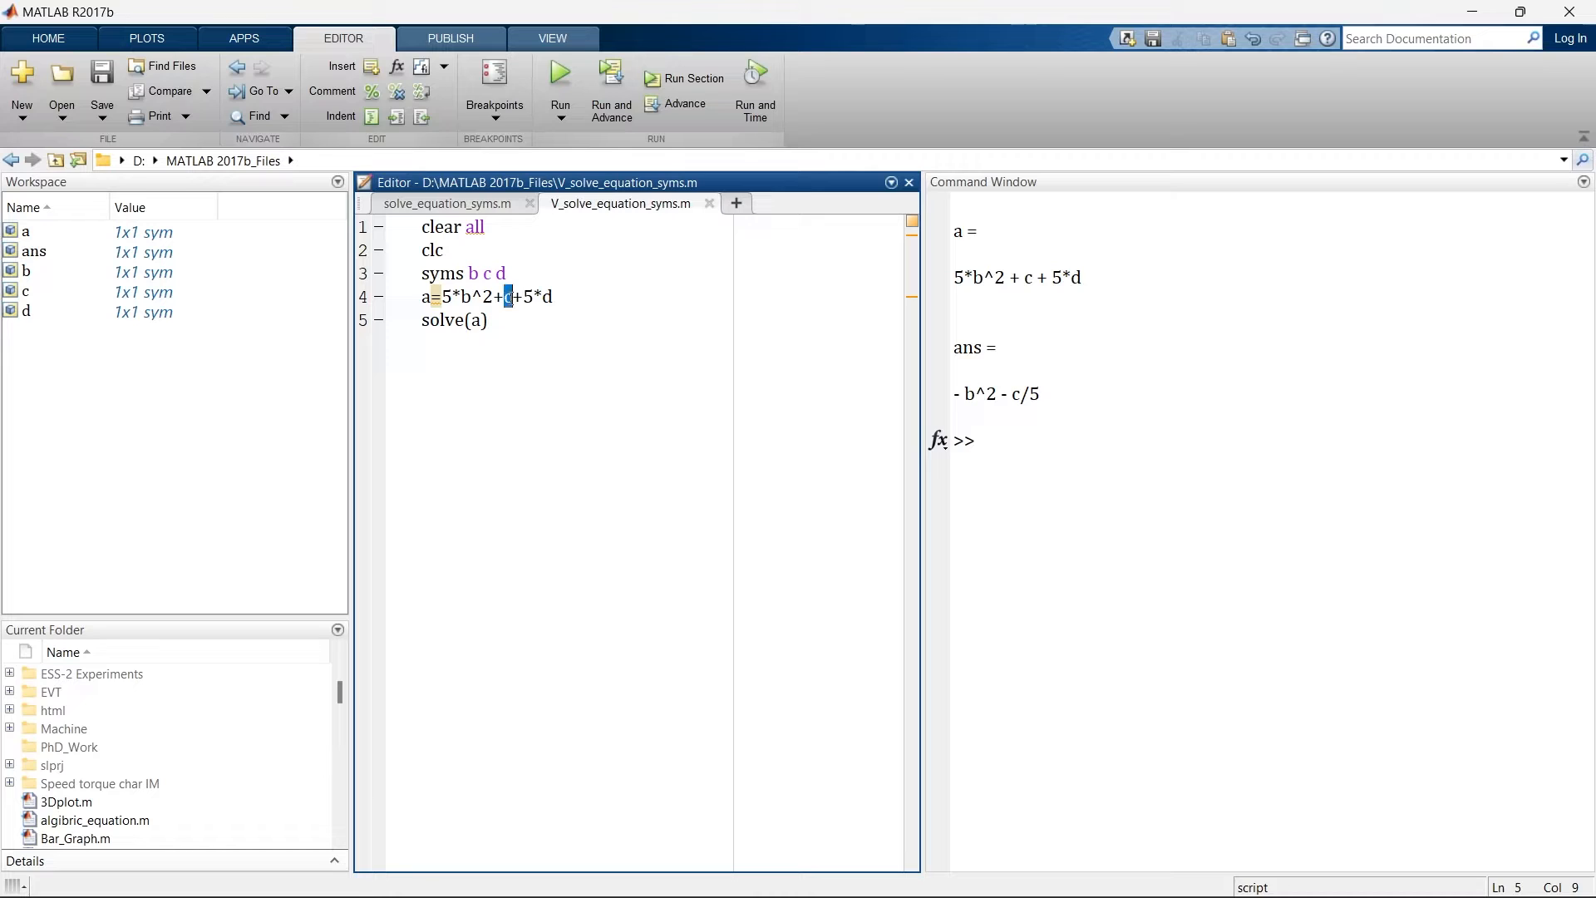
- Change the call to solve(a,b), save and rerun to get the two roots
key(Backspace)
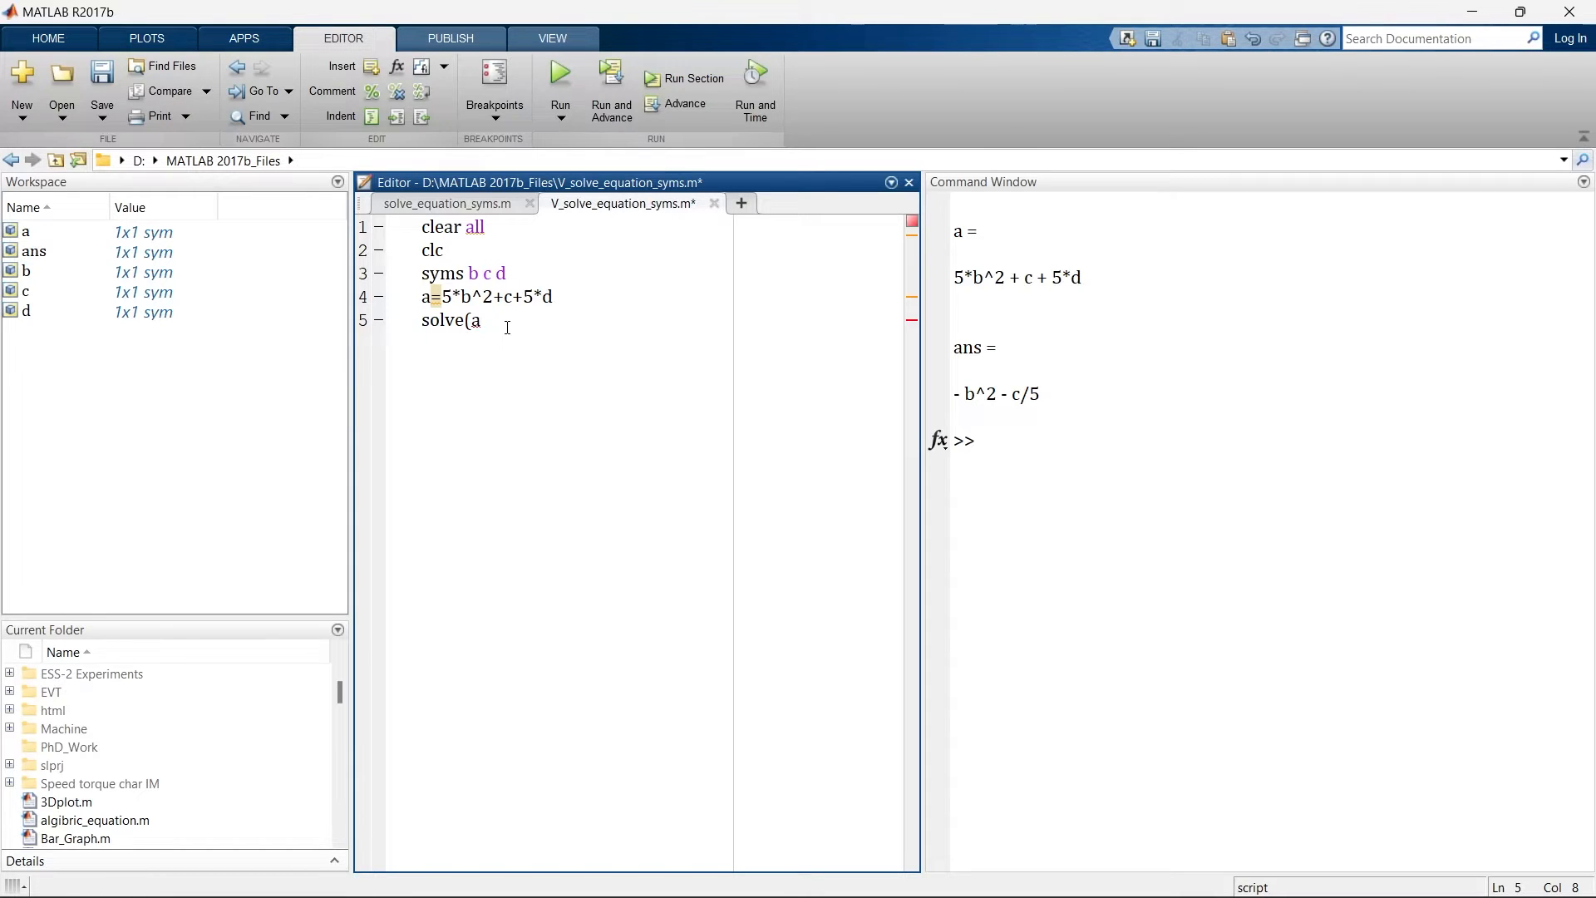
text(,)
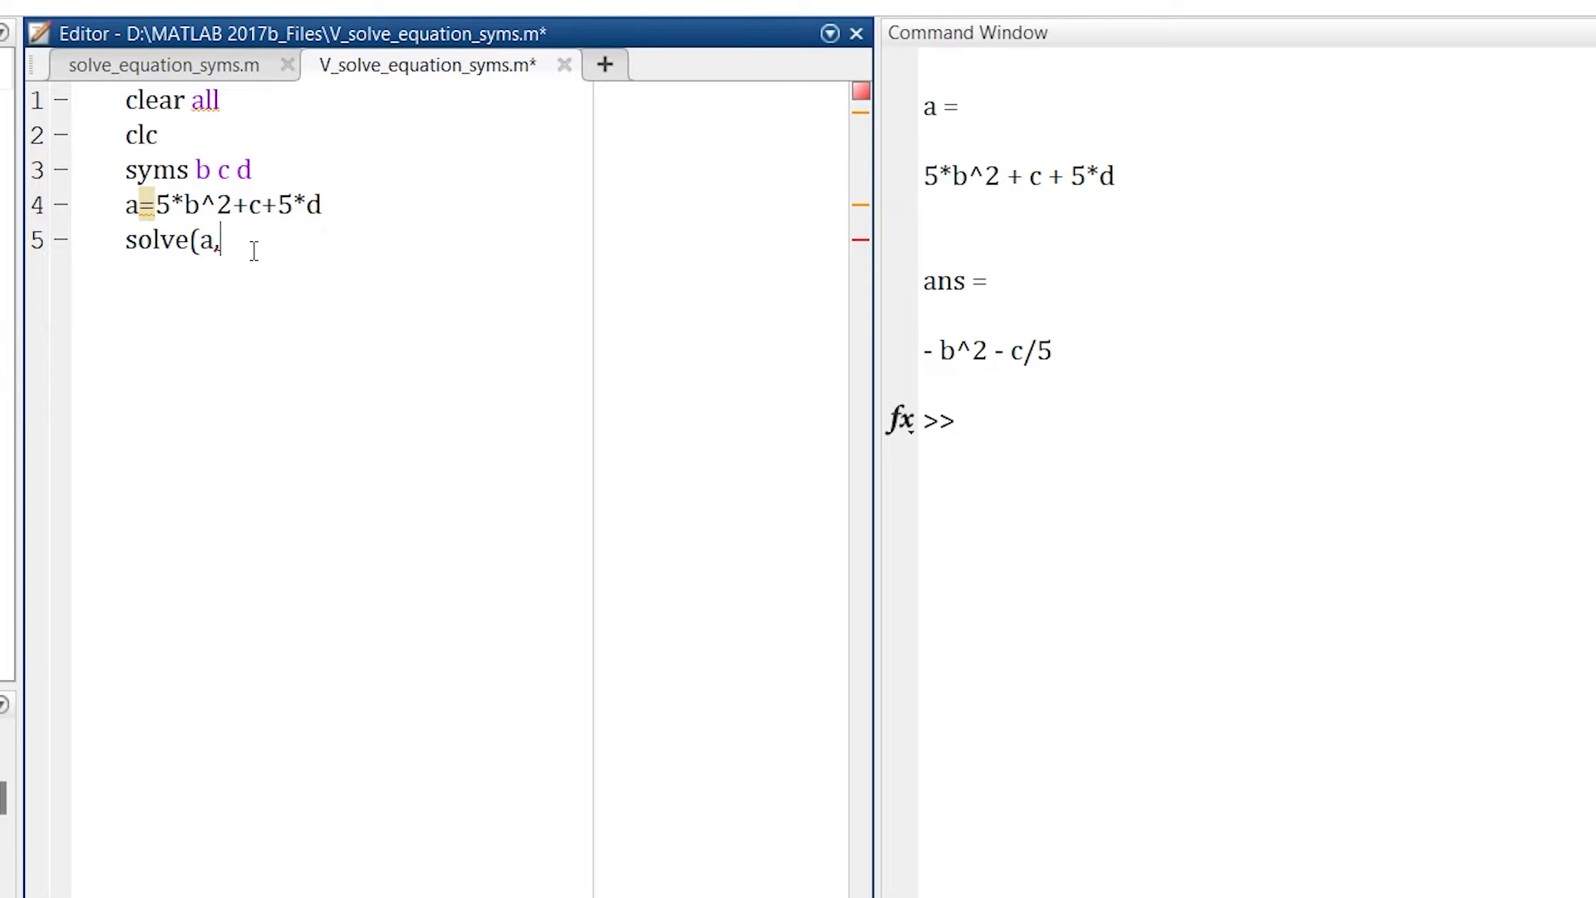
text(c)
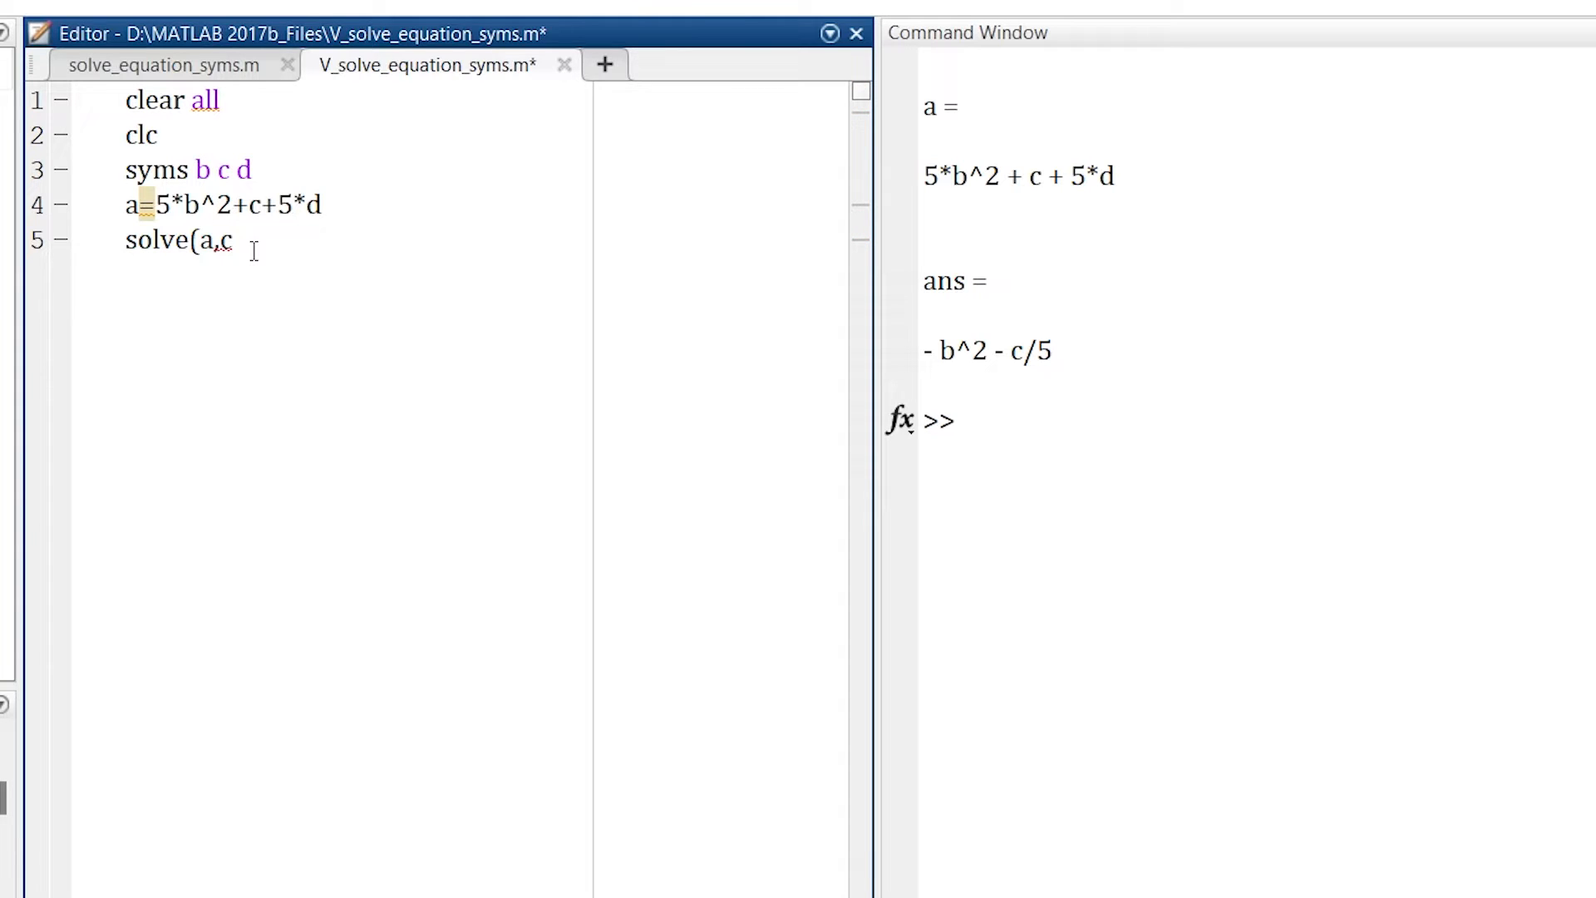
text())
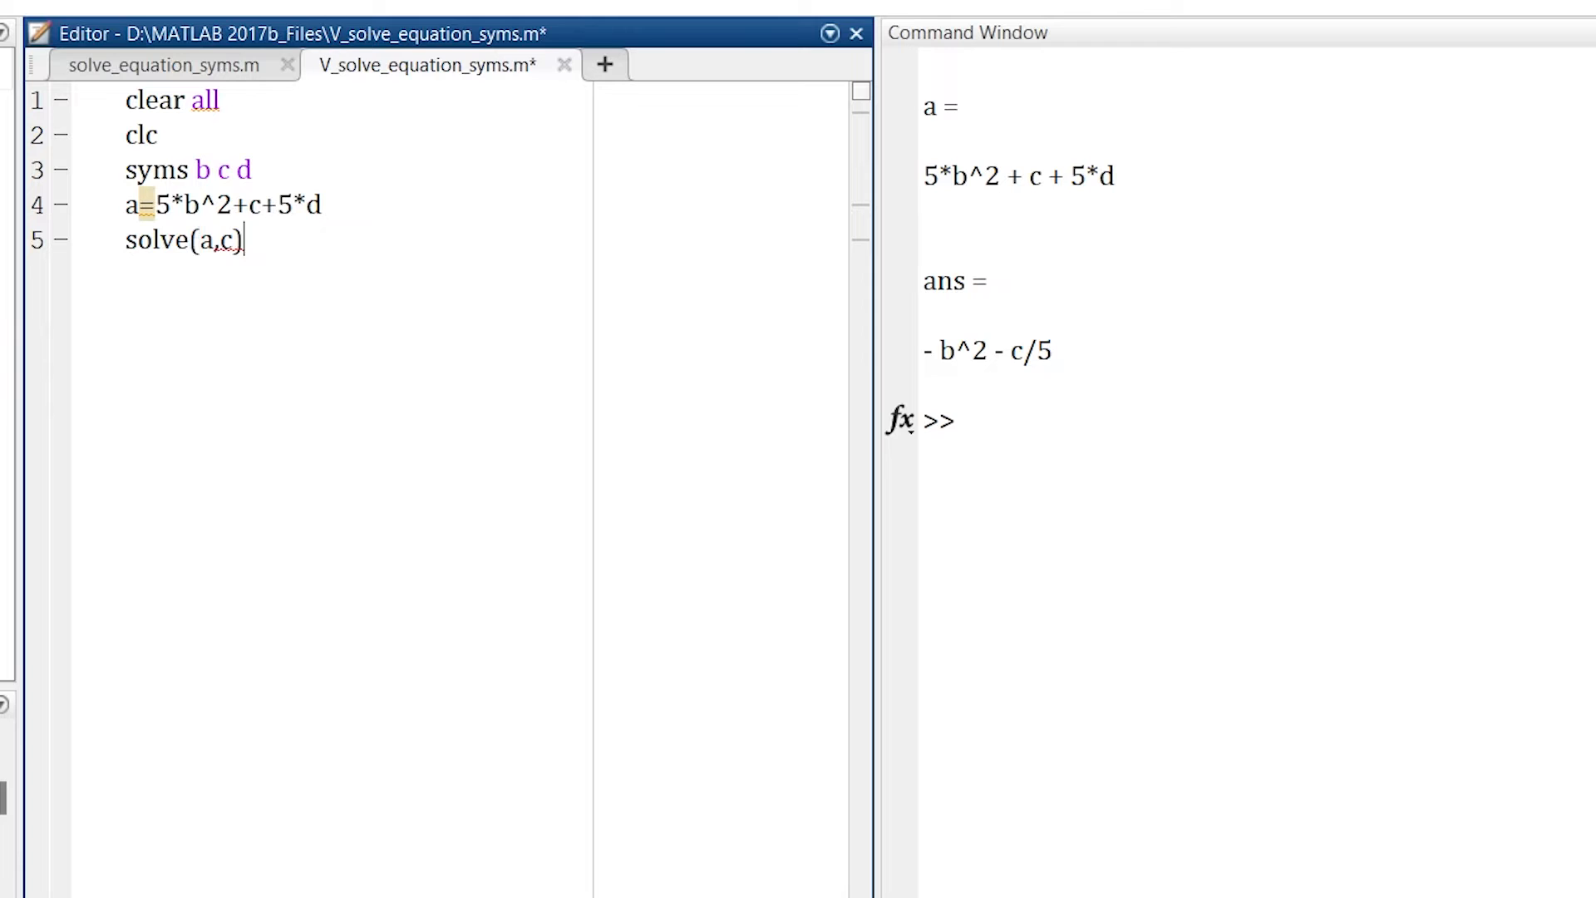
key(ctrl+s)
text(c)
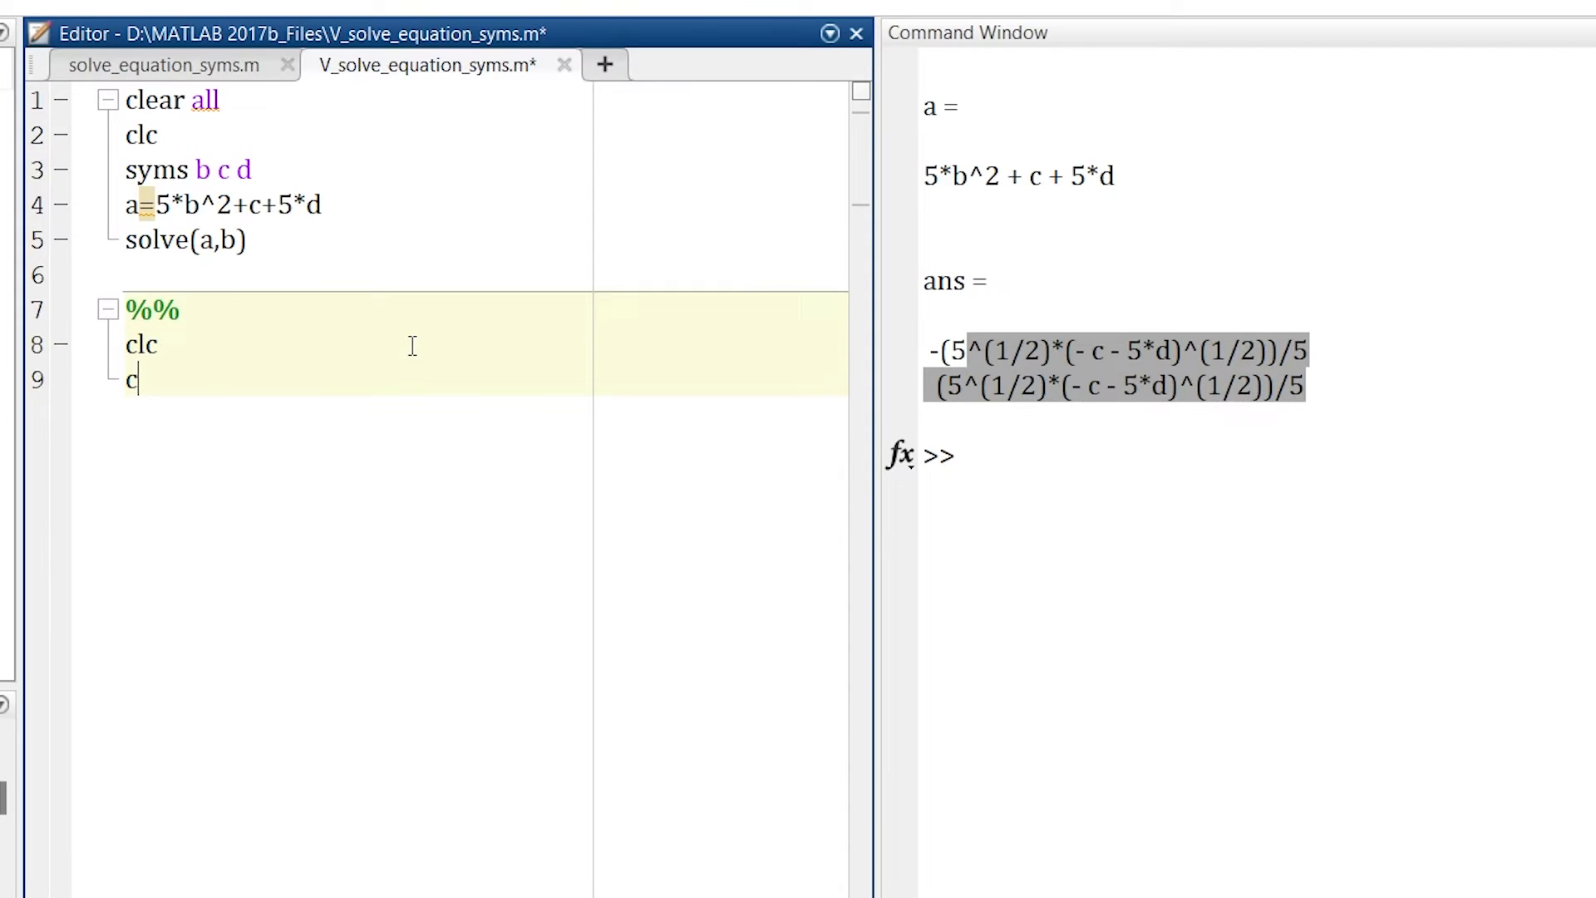
- Begin the second section with clear all, then solve the u, v system into Su and Sv
text(lear all)
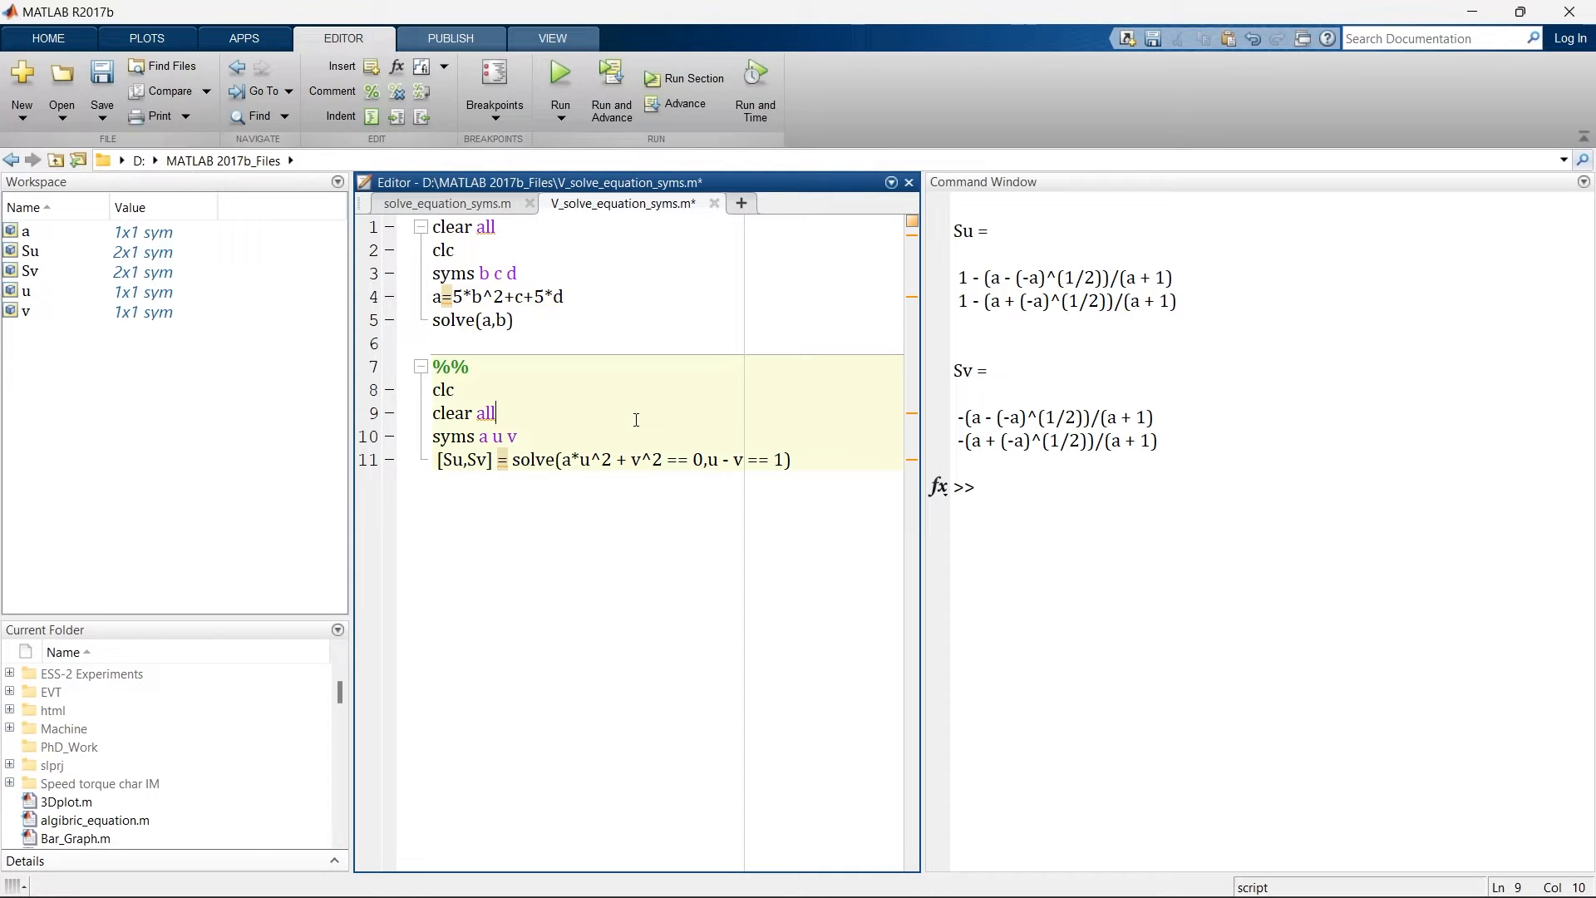
mouse_move(498, 366)
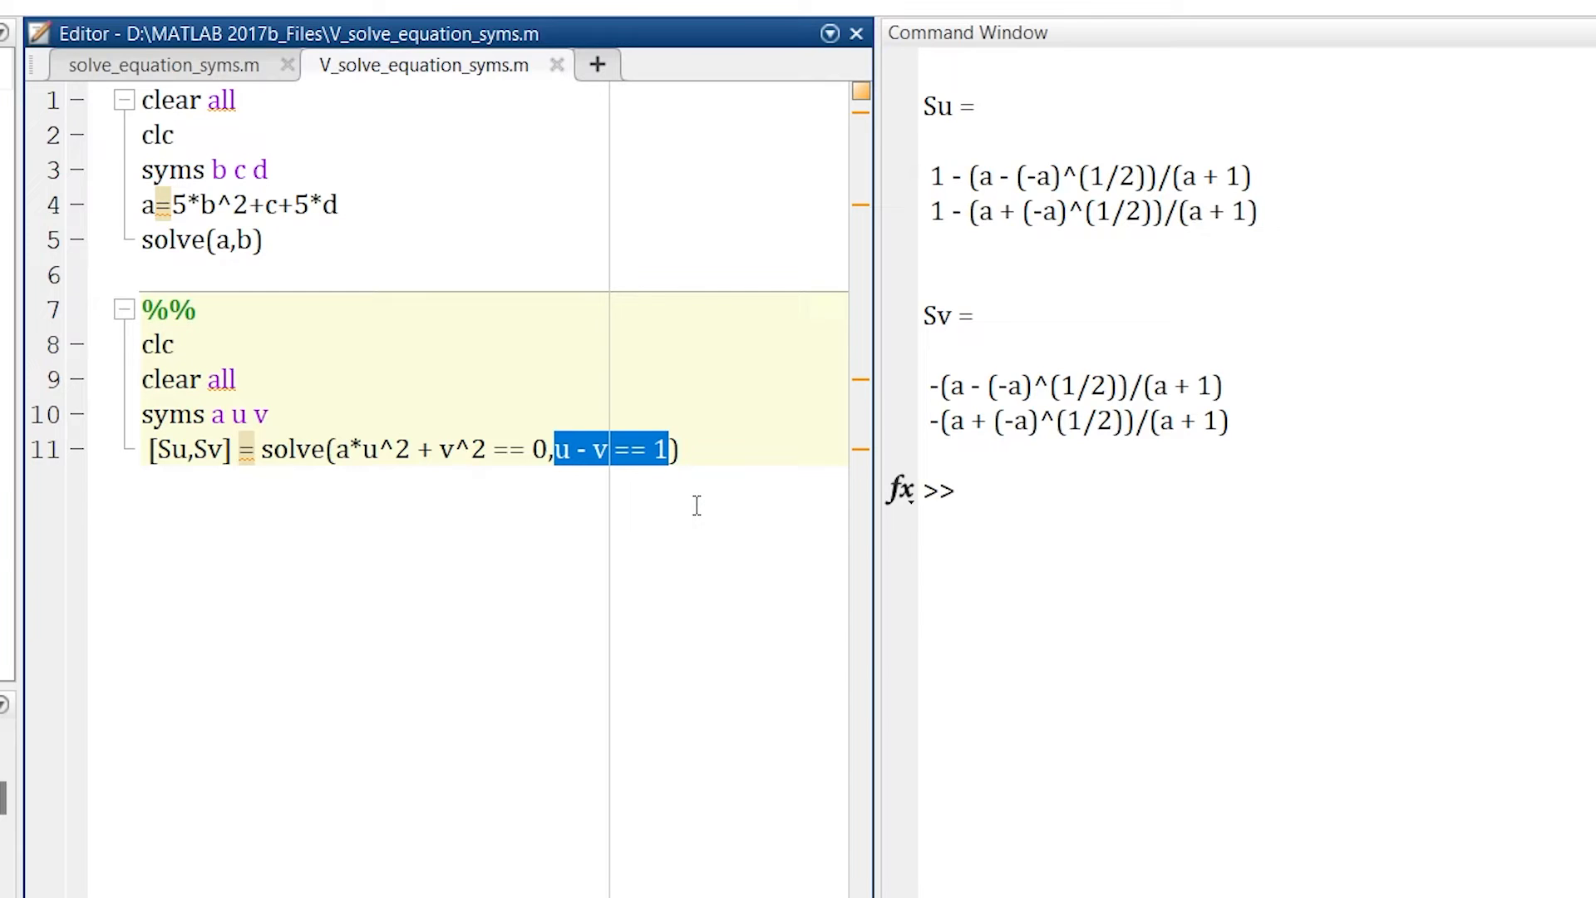
mouse_move(651, 506)
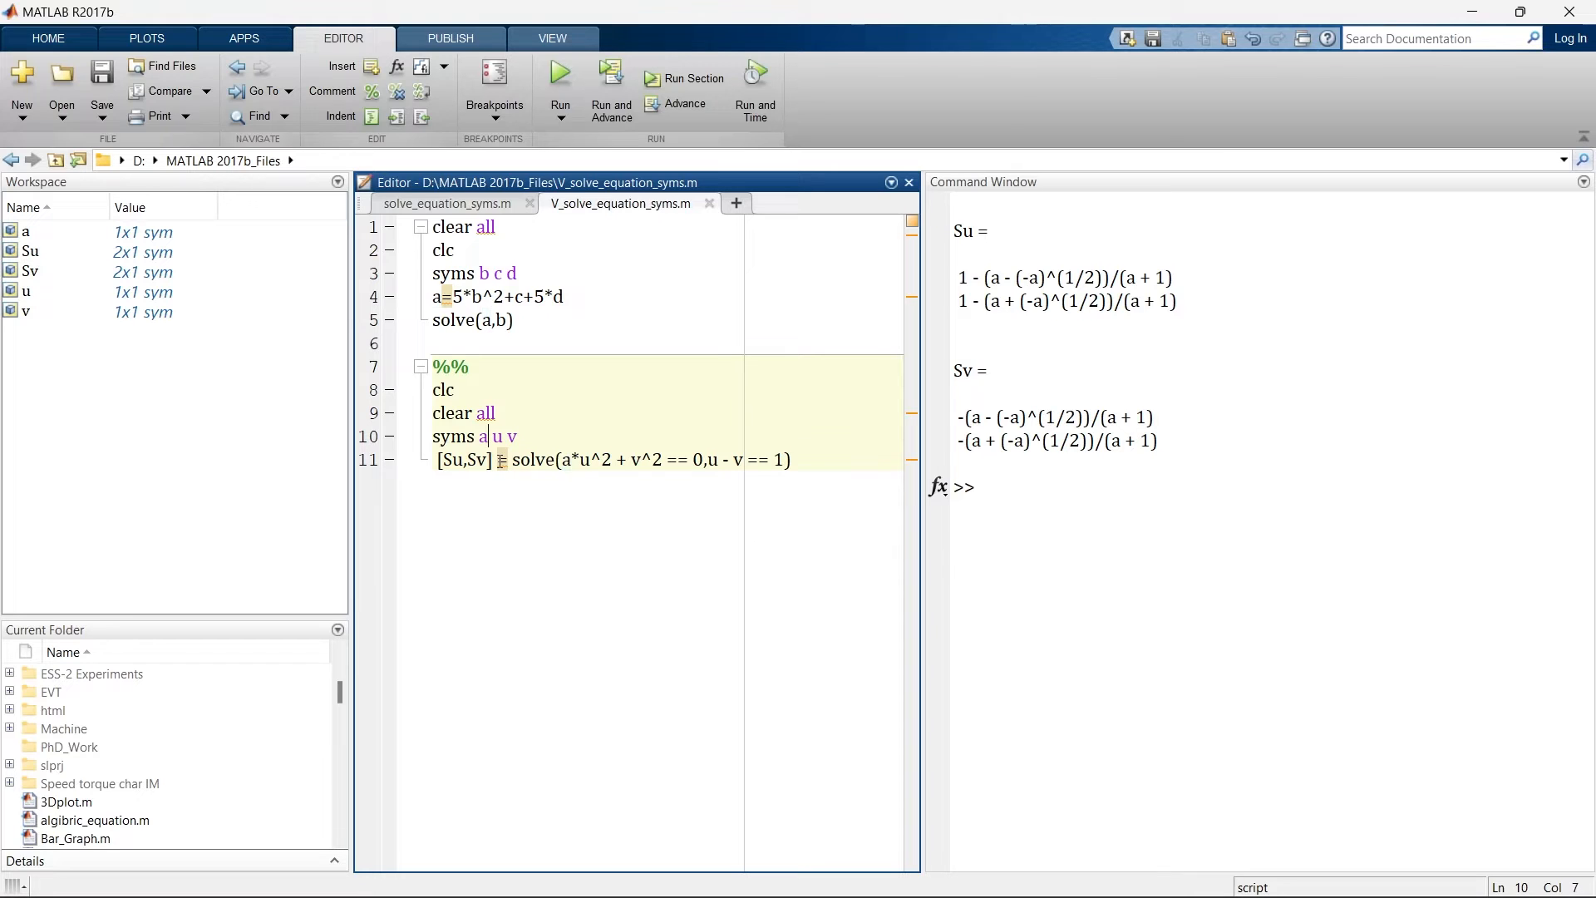
- Remove a from syms and wrap the solve in a for a=1:1:10 ... end loop
key(Backspace)
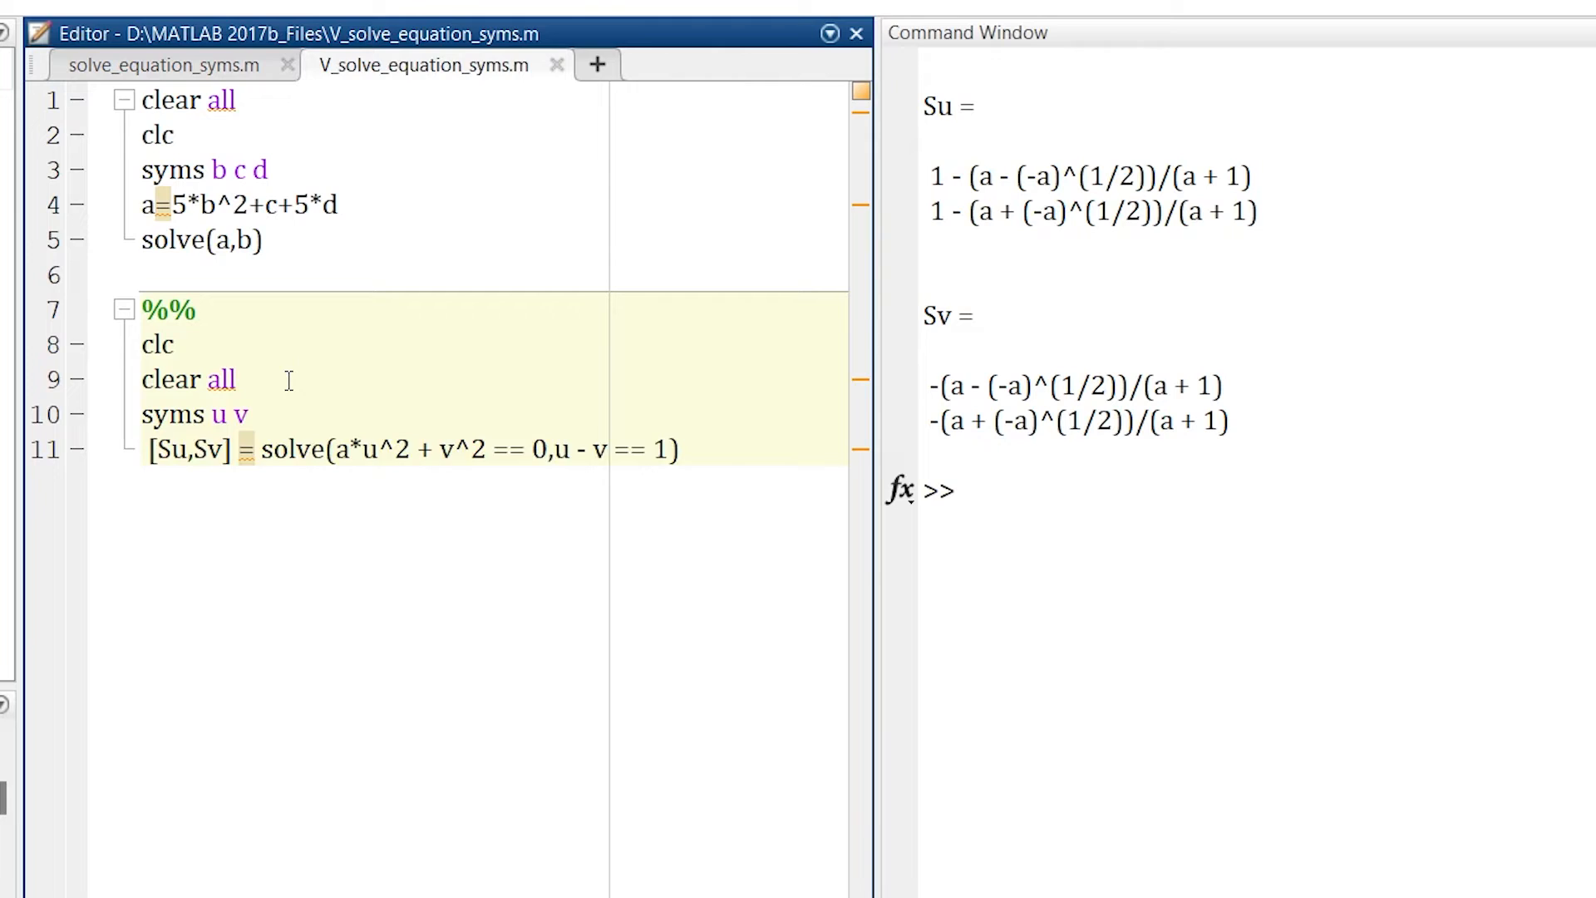
text(for)
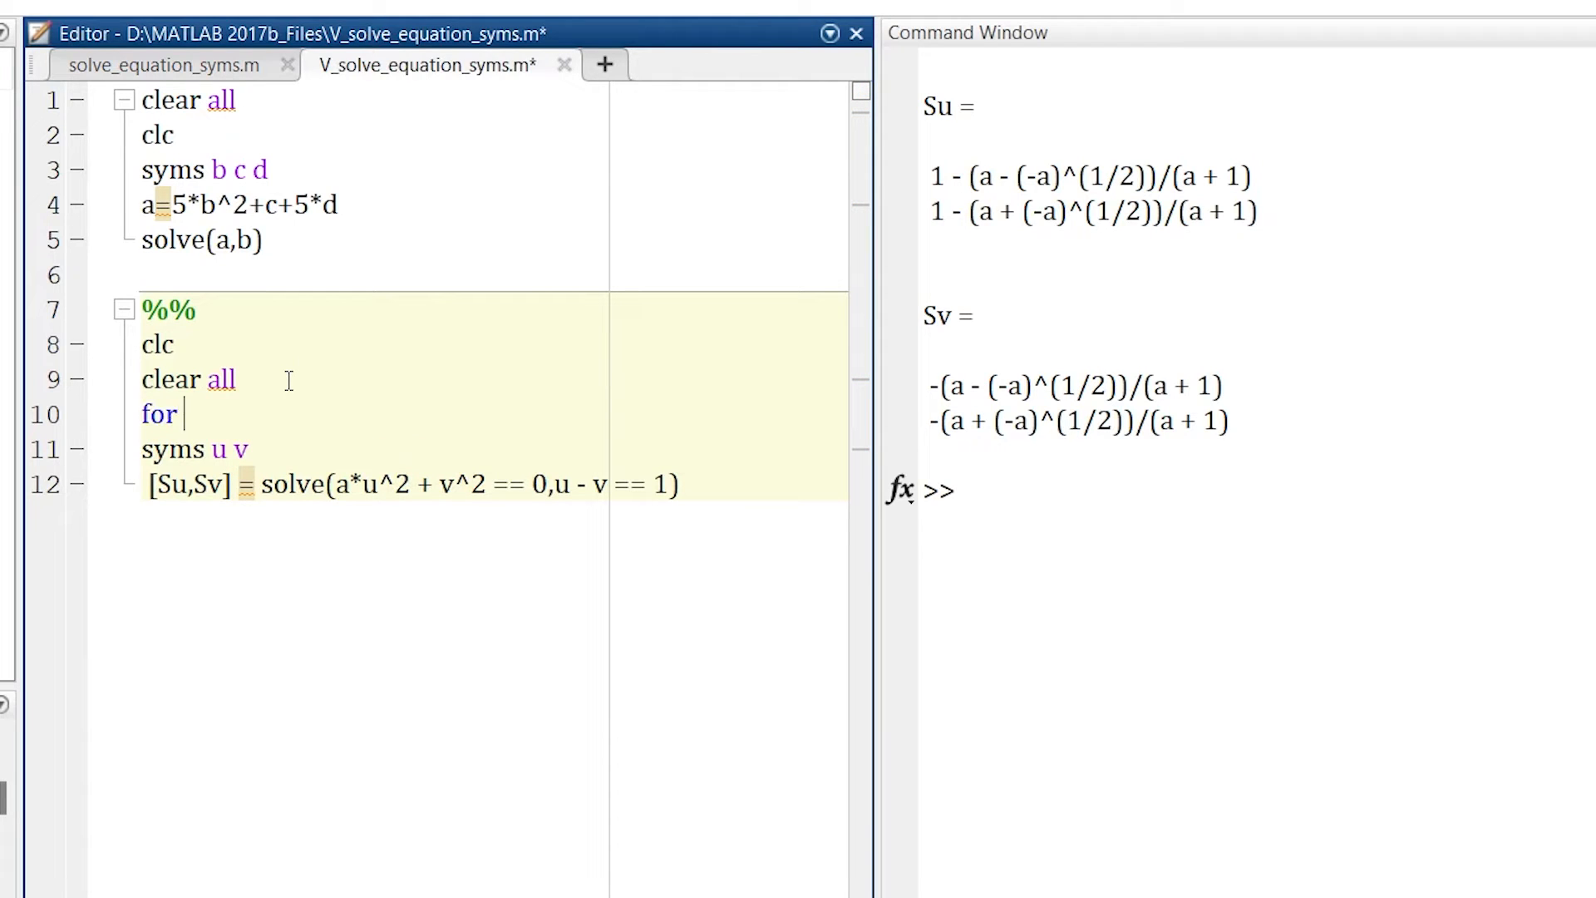
text(a=1:1:10)
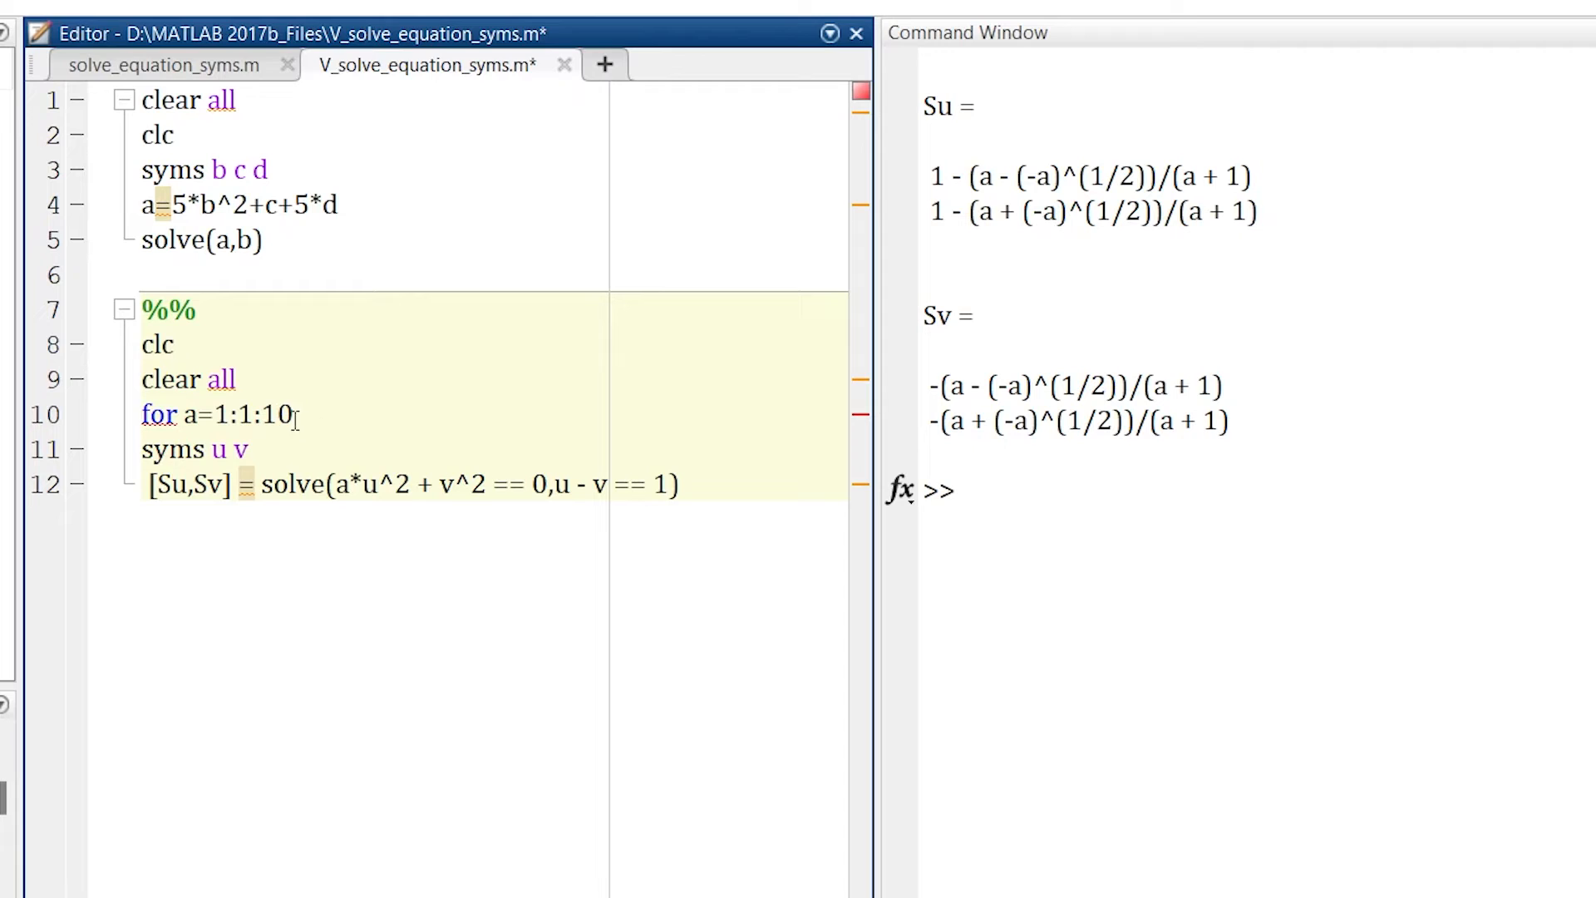
text(e)
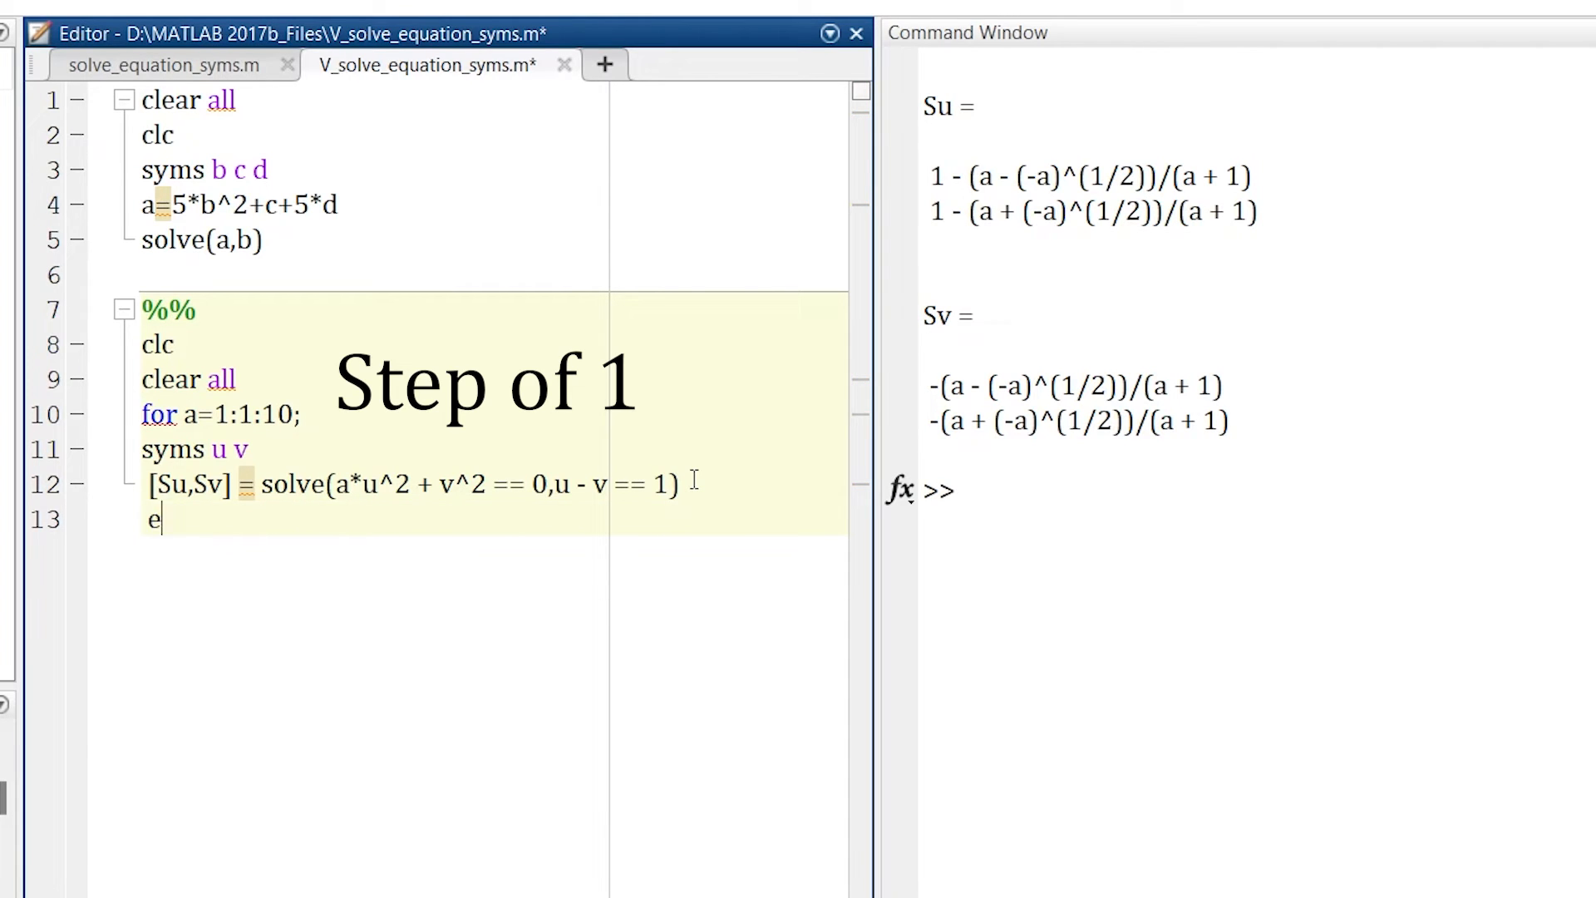
text(nd)
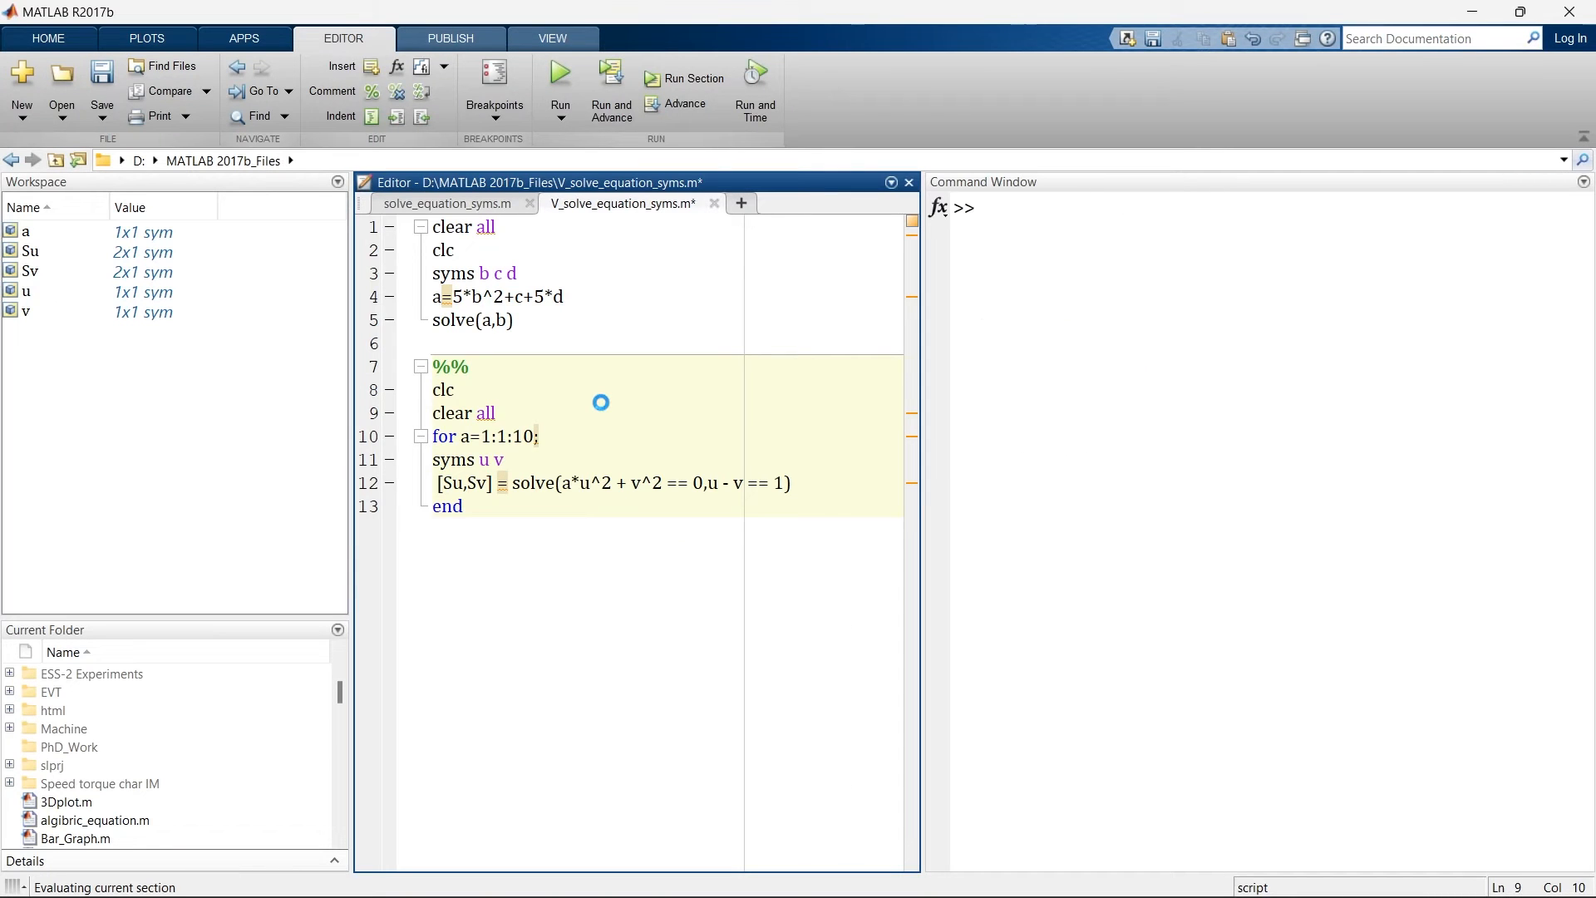
- Run the section and scroll through the Su and Sv solutions for each a
click(559, 71)
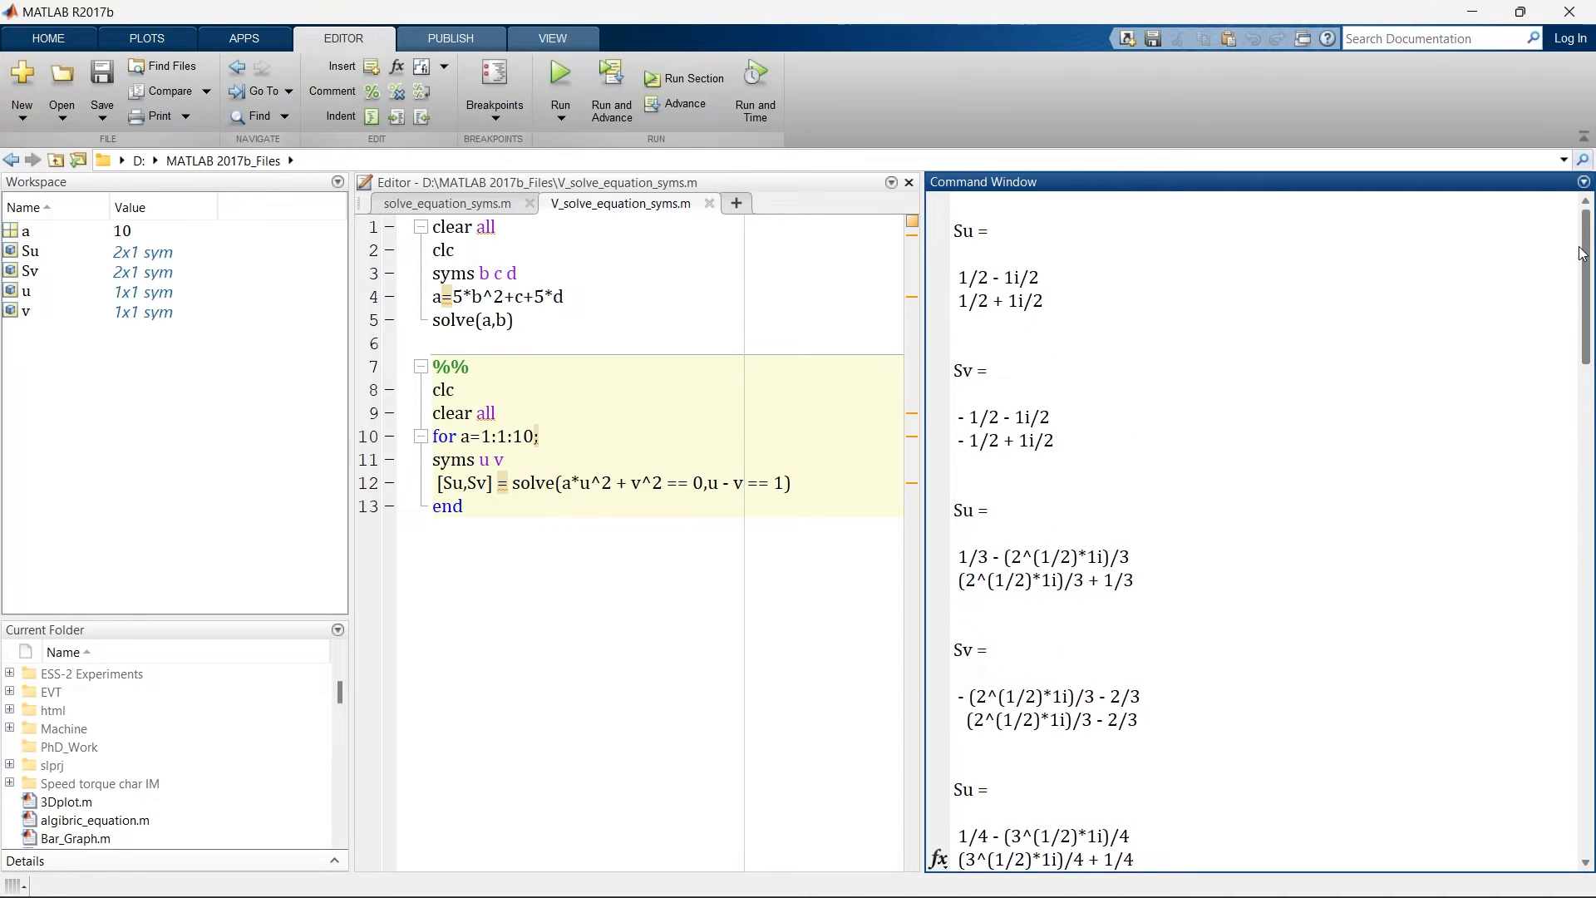
scroll(down, 3)
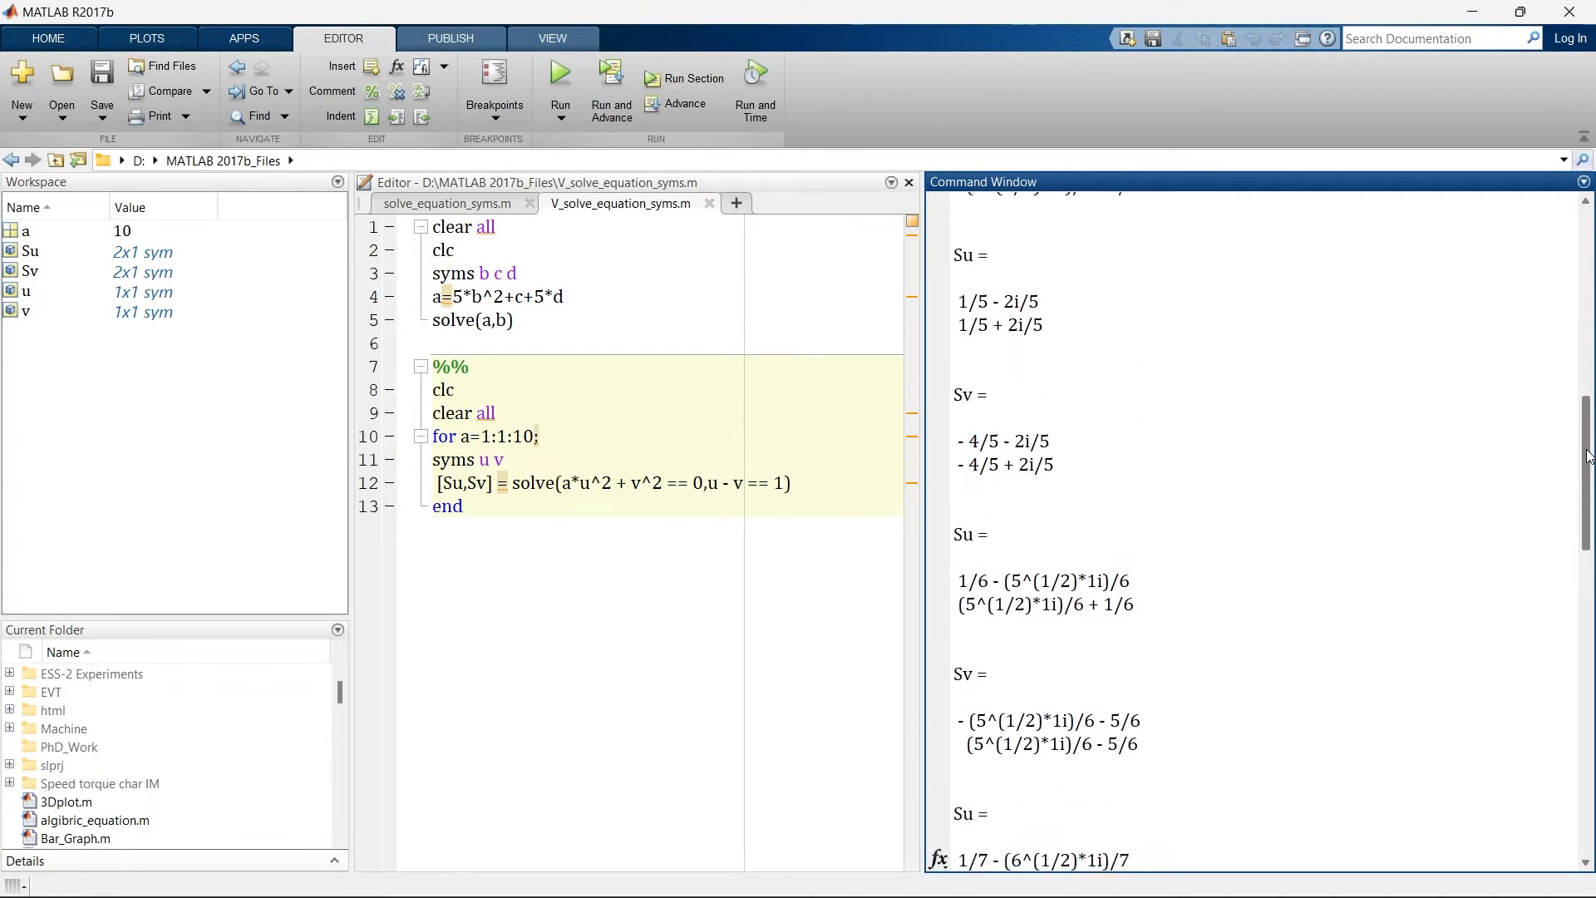
scroll(down, 3)
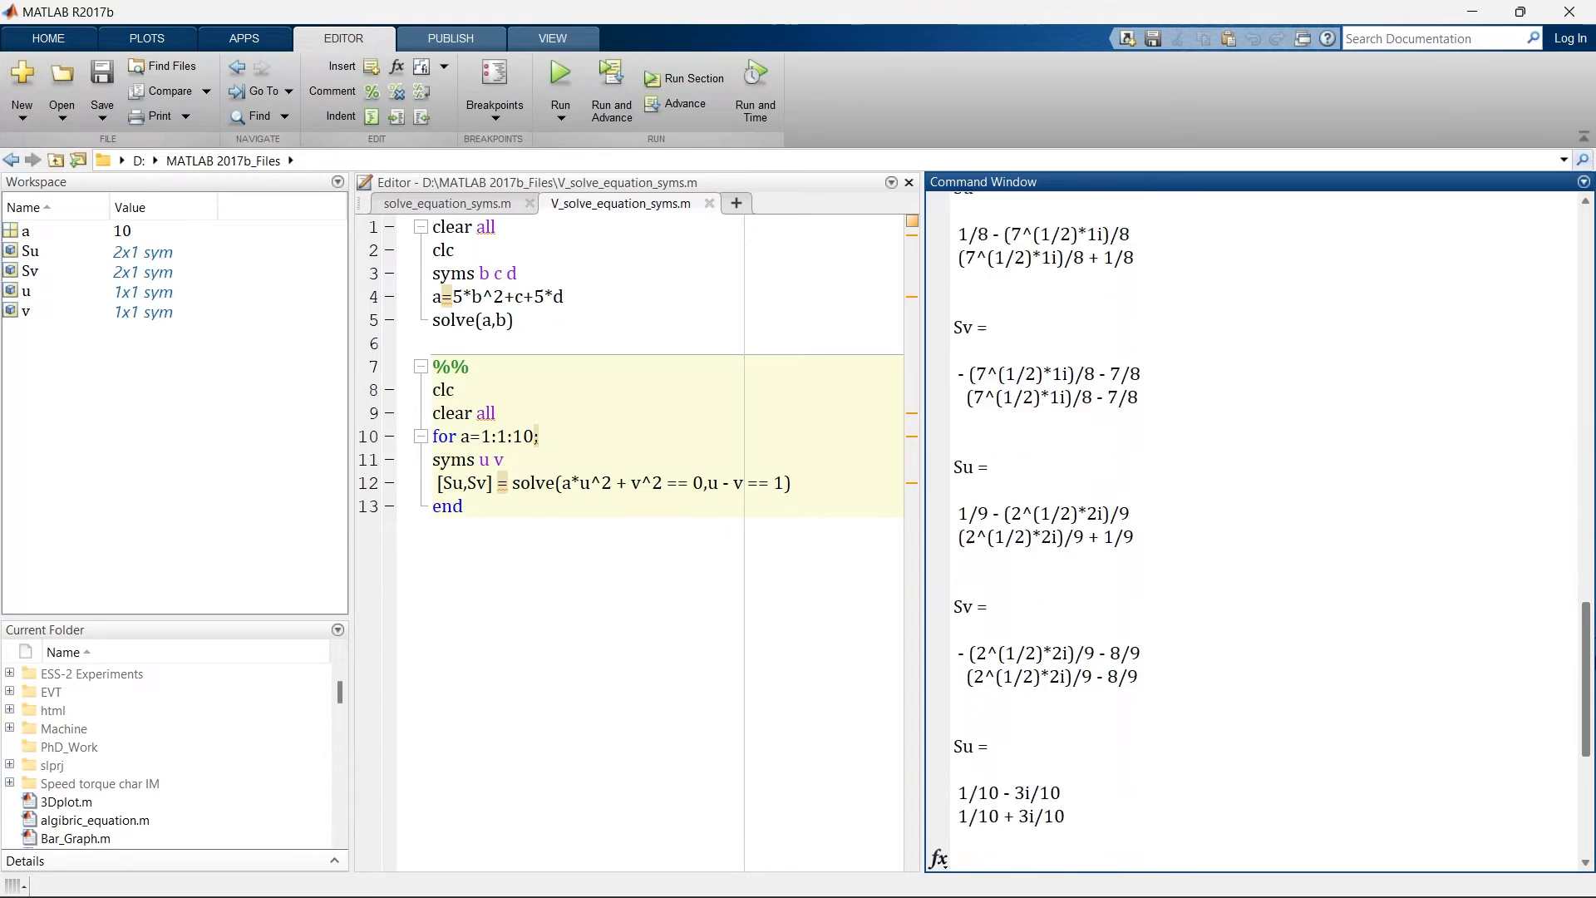
scroll(down, 3)
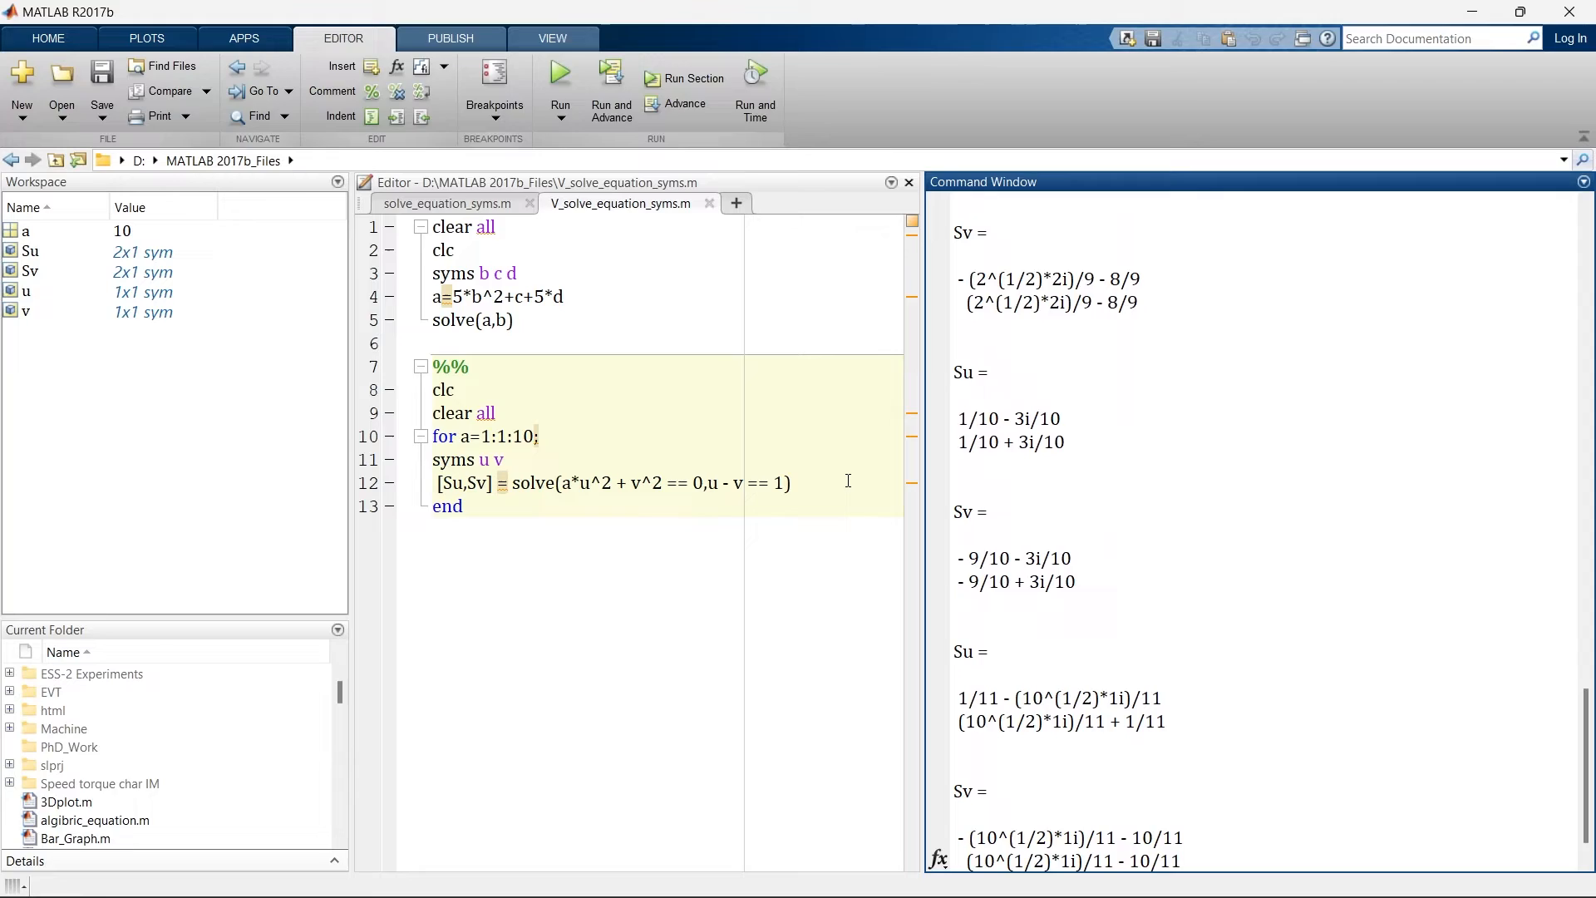
- Add double(Su) and double(Sv), comment out clc and clear all, and run
text(double(Sv)
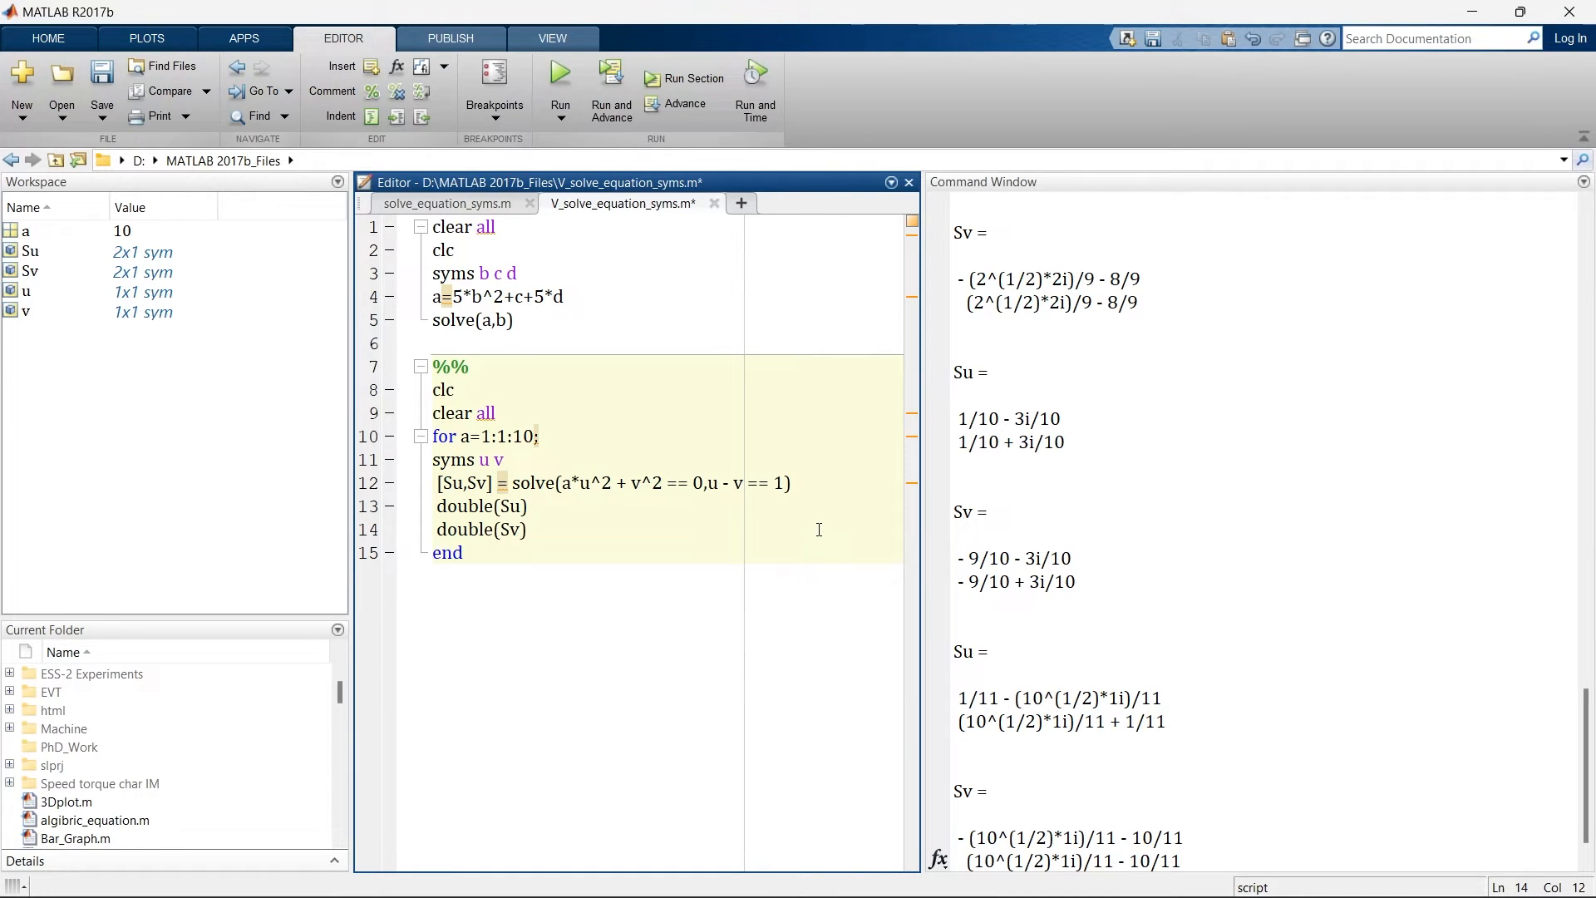
double_click(473, 413)
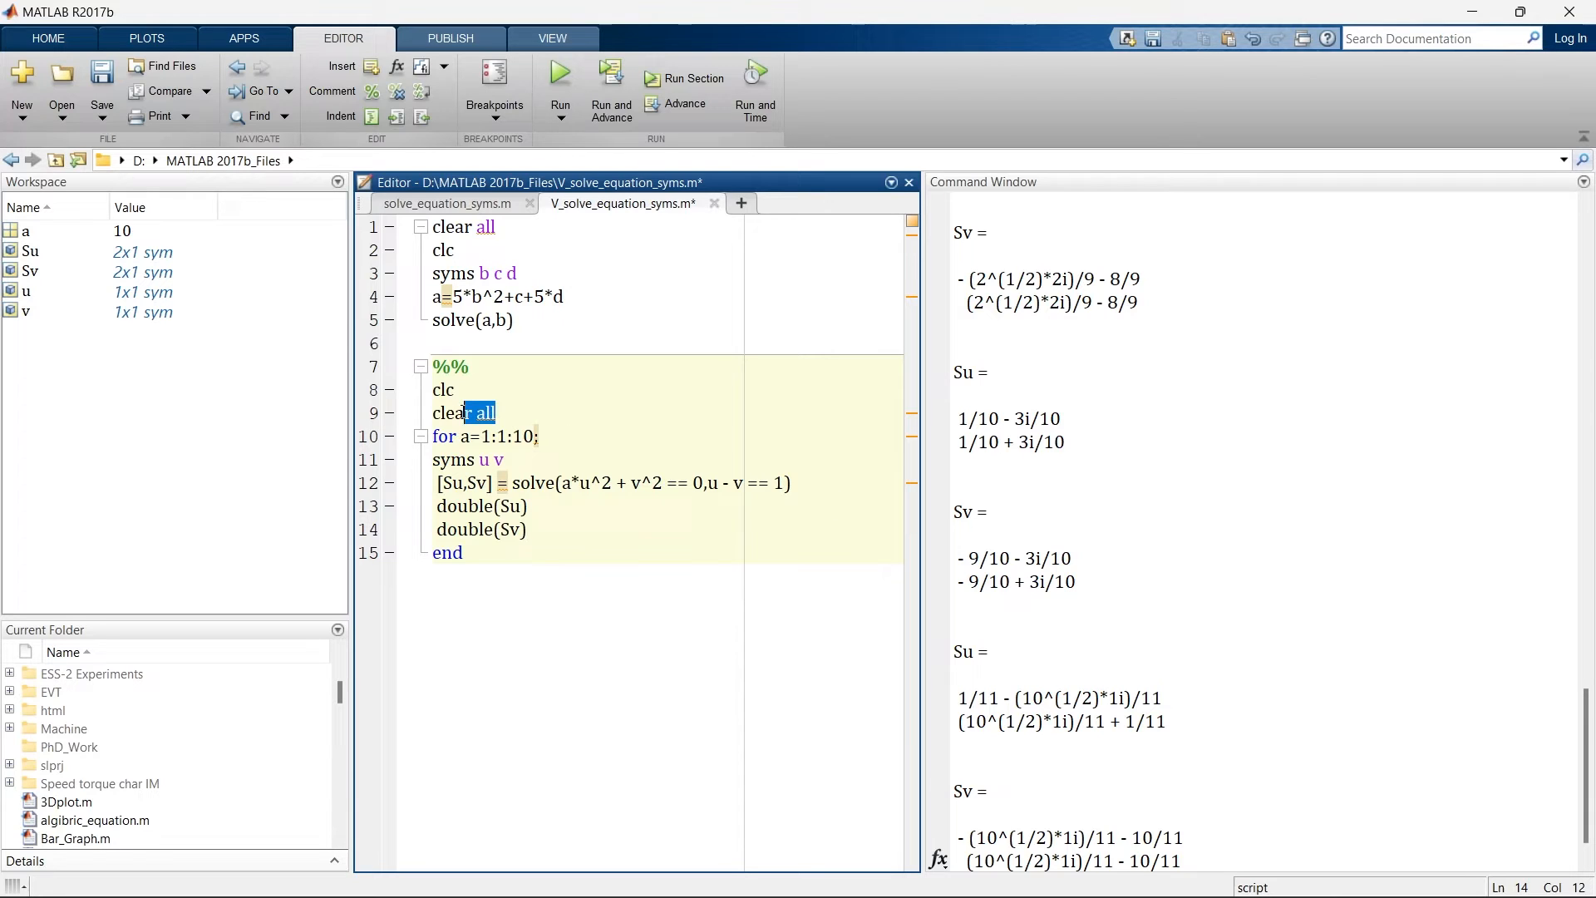
drag(498, 412, 432, 390)
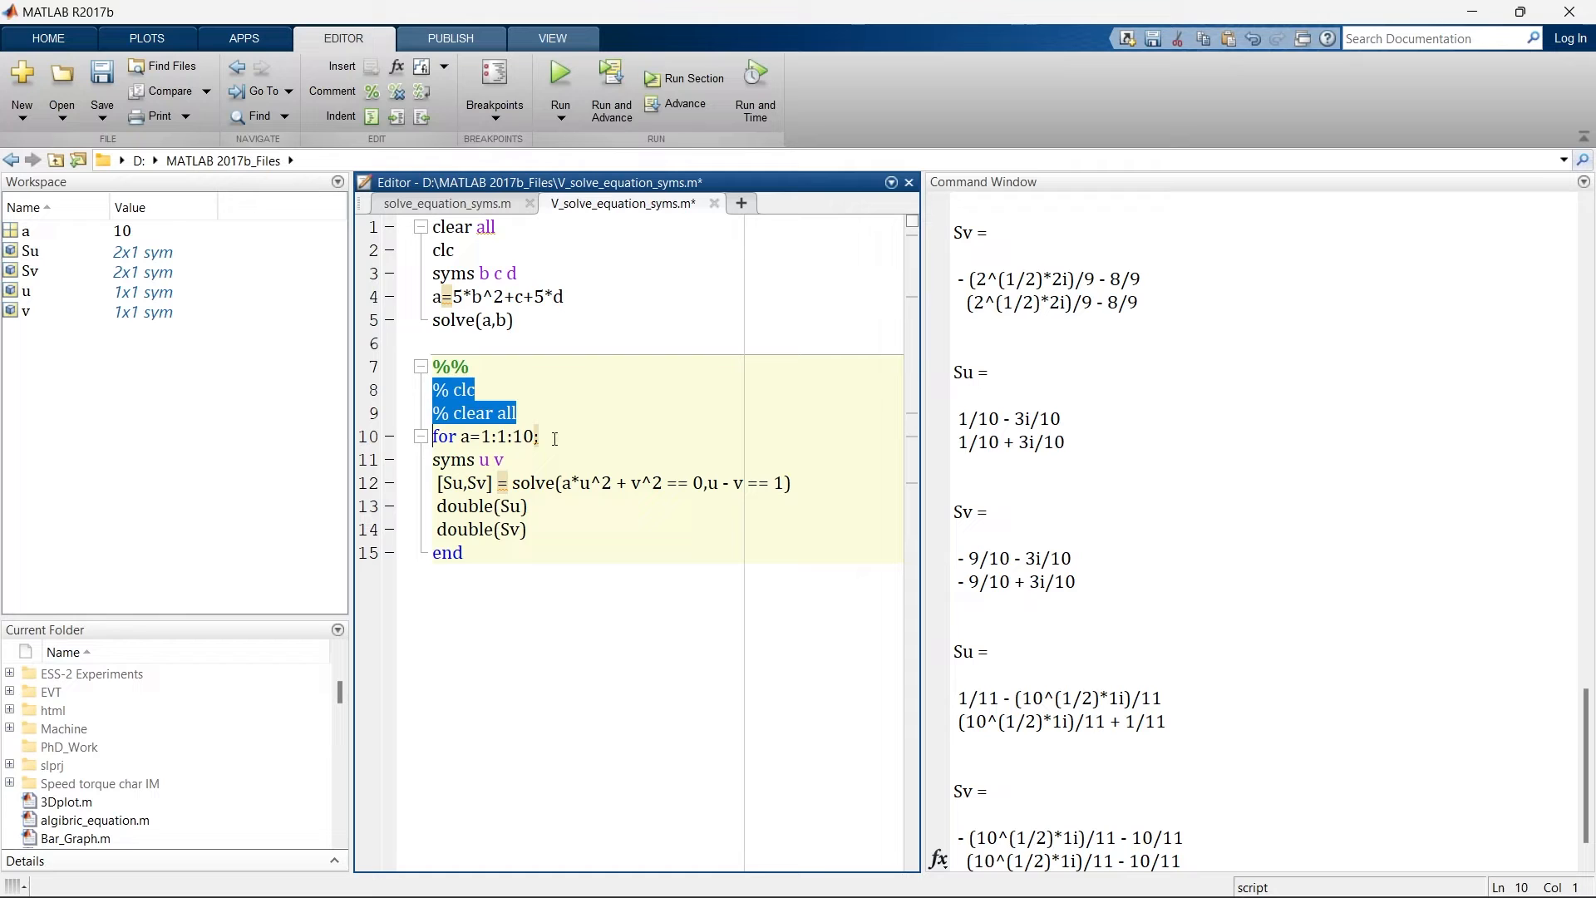
click(539, 435)
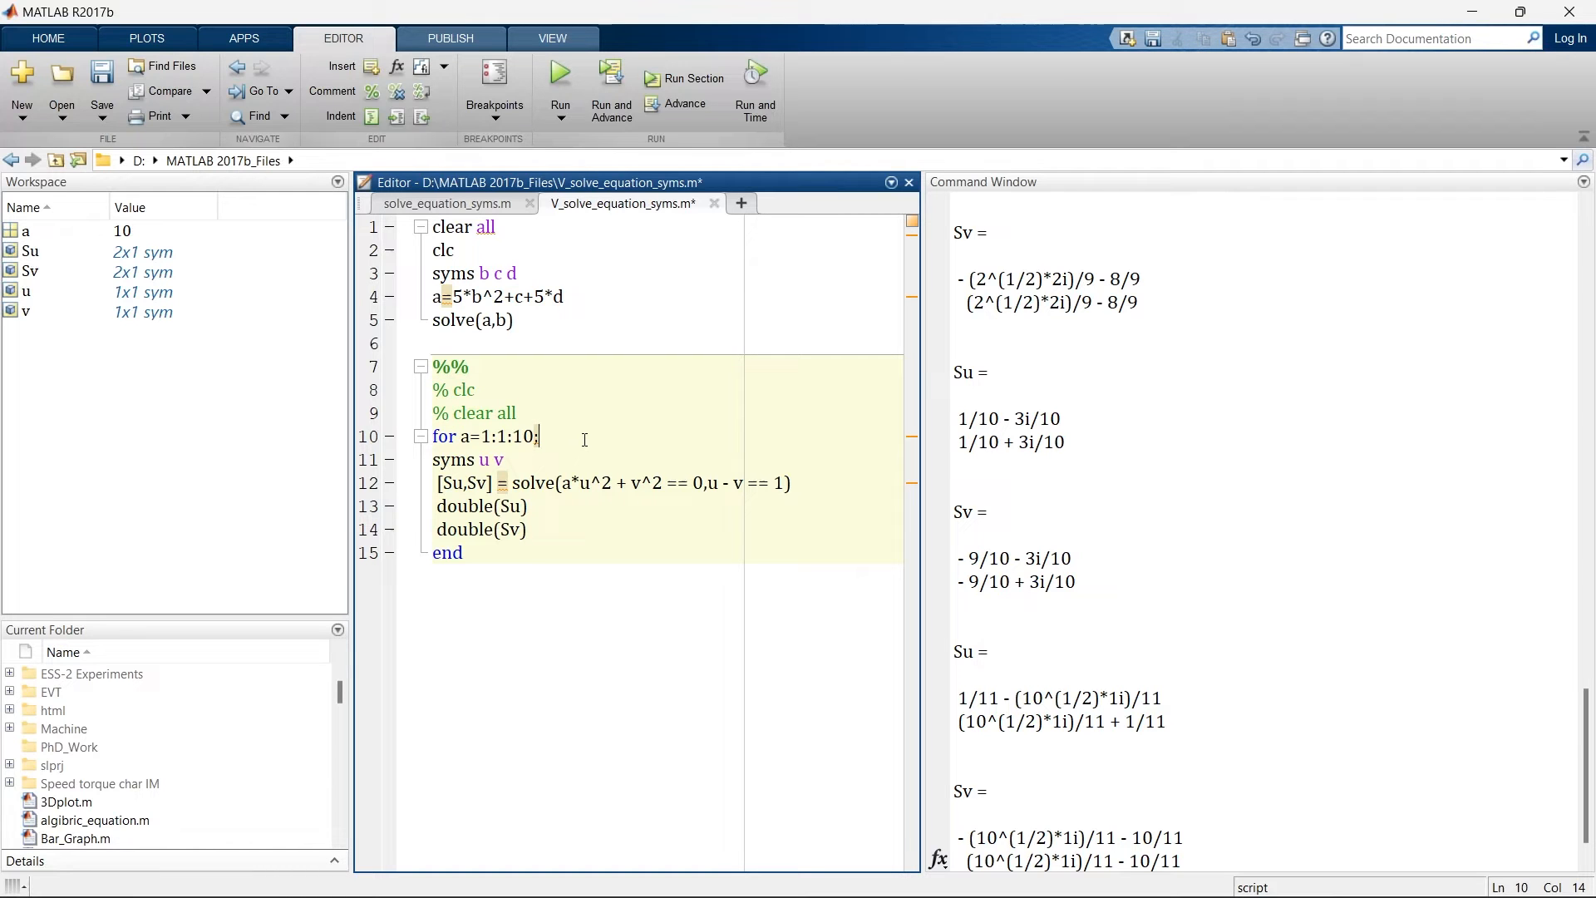
click(684, 77)
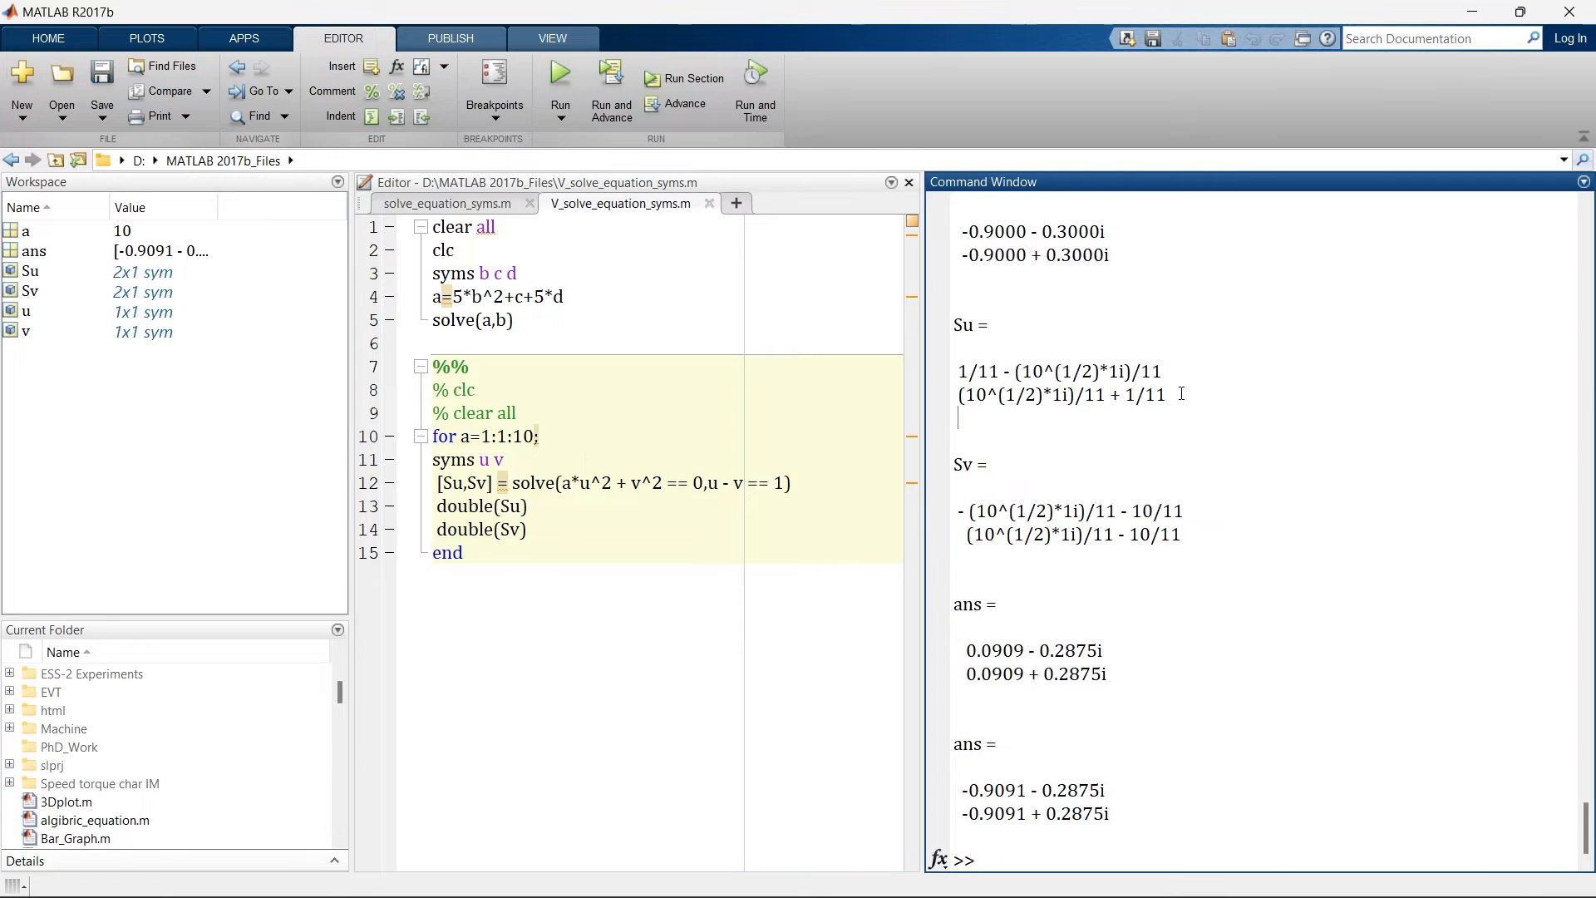
drag(960, 370, 1164, 396)
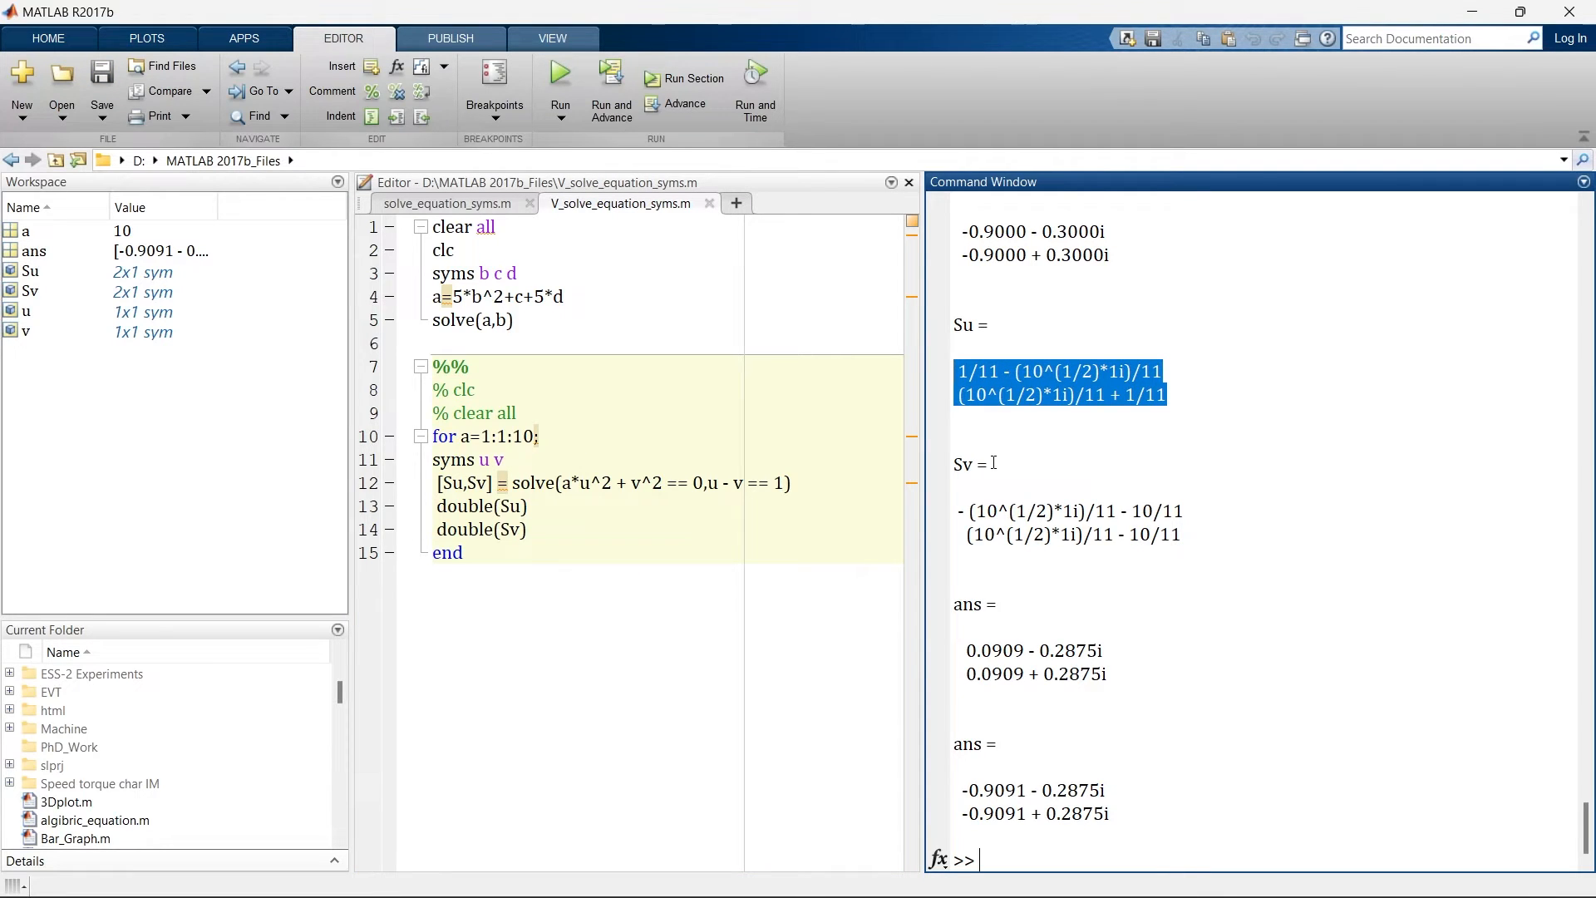
mouse_move(1058, 399)
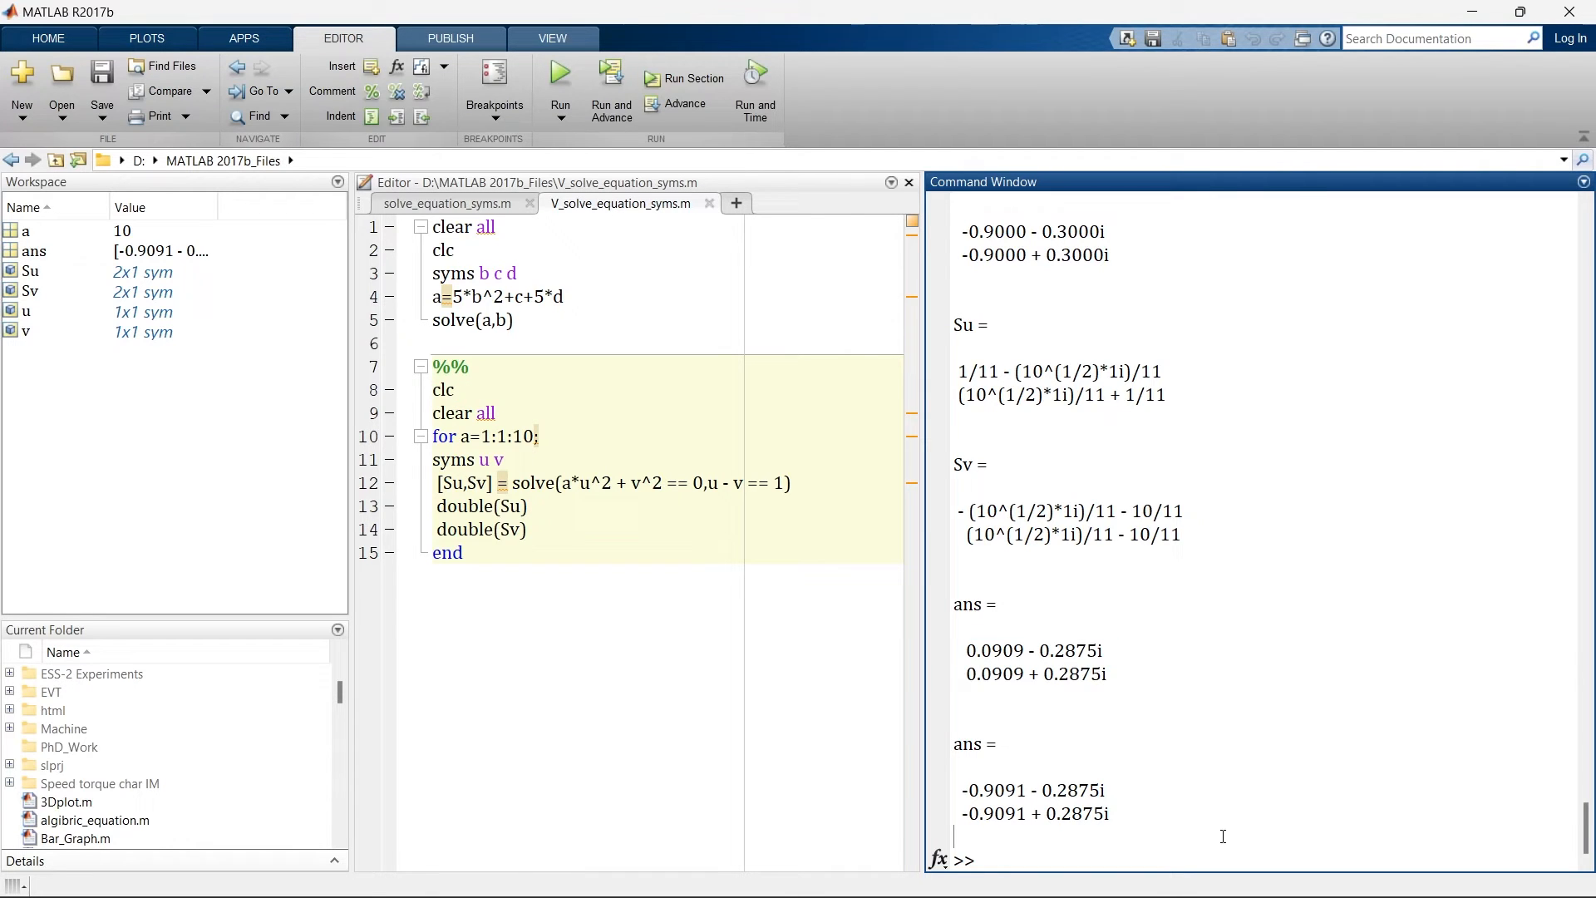
- Run clc and clear all to empty the Command Window and workspace
text(clc)
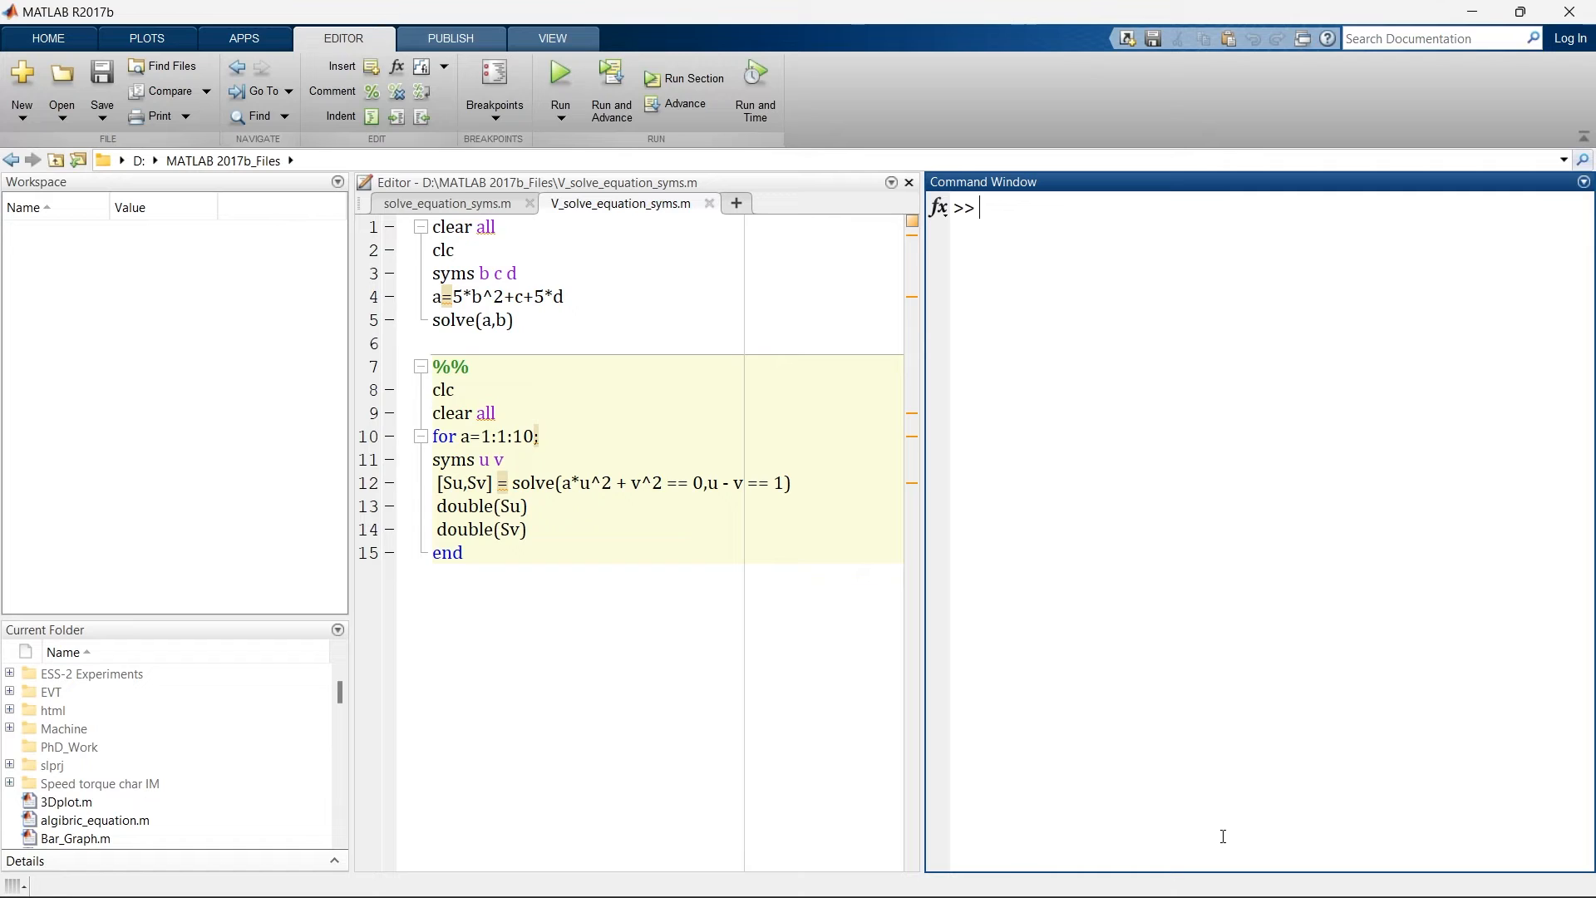
mouse_move(753, 527)
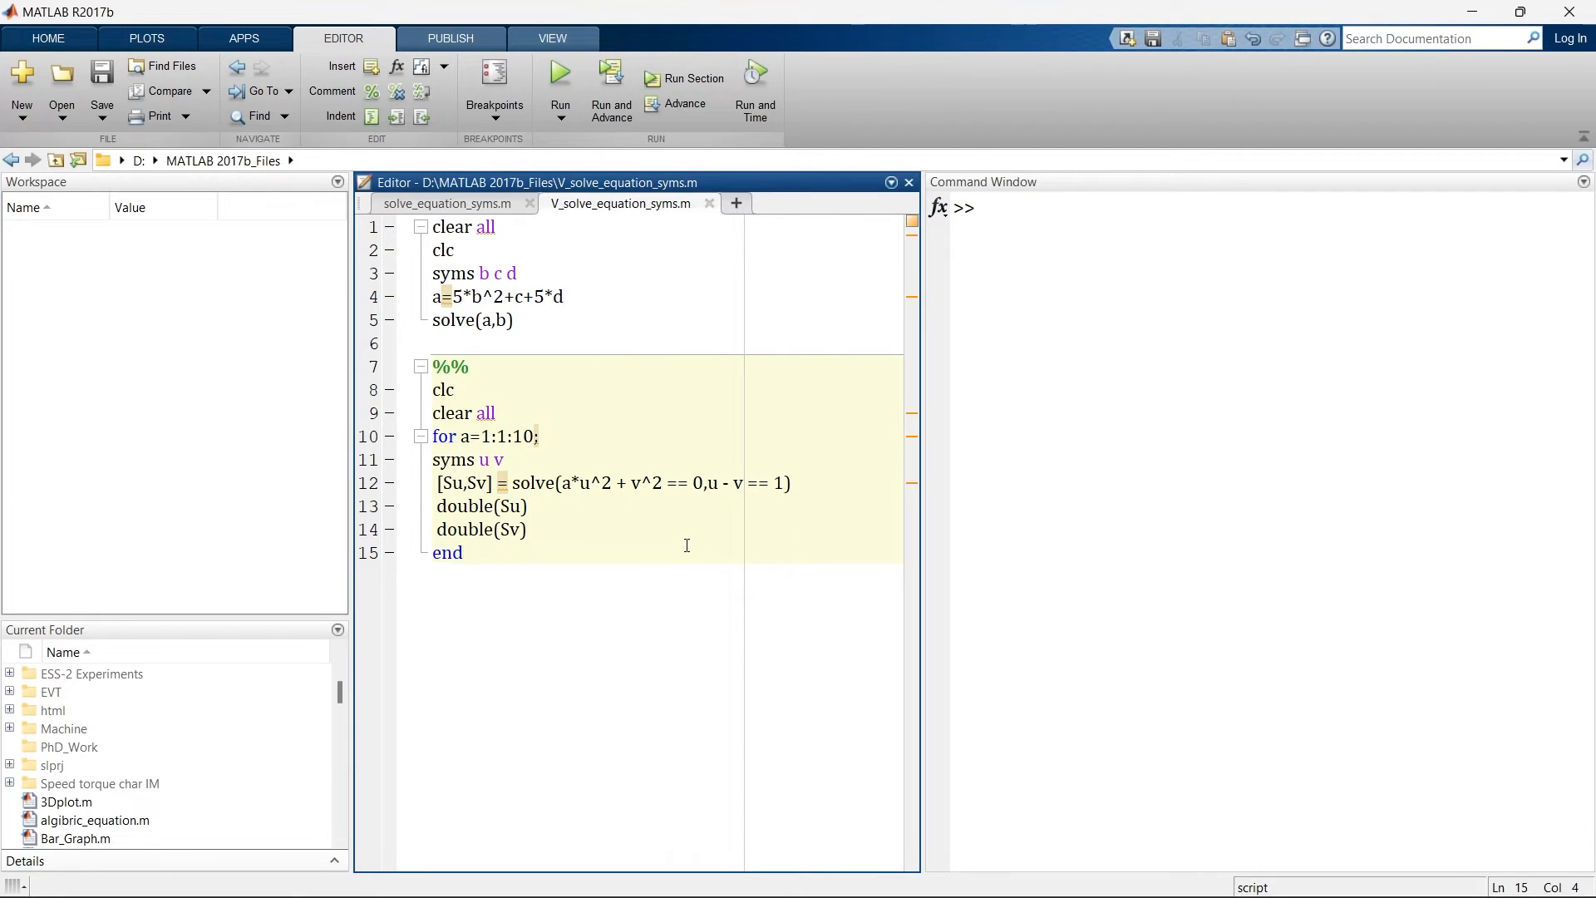
- On a new line enter subs(a,b,d), returning 5*d^2 + 5*d + c
key(enter)
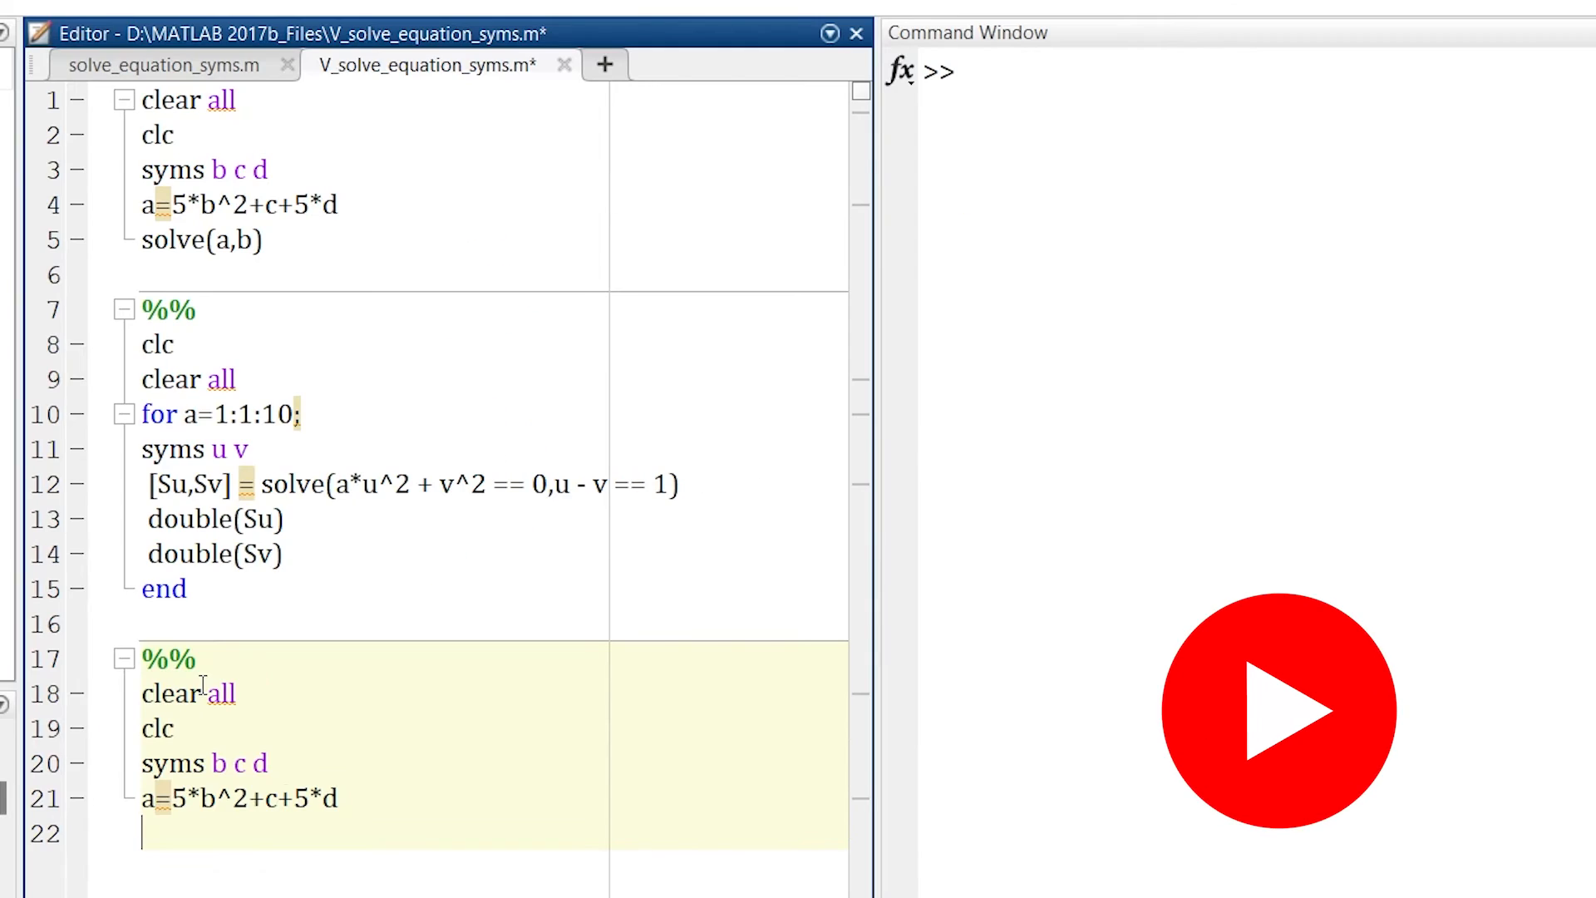
text(subs)
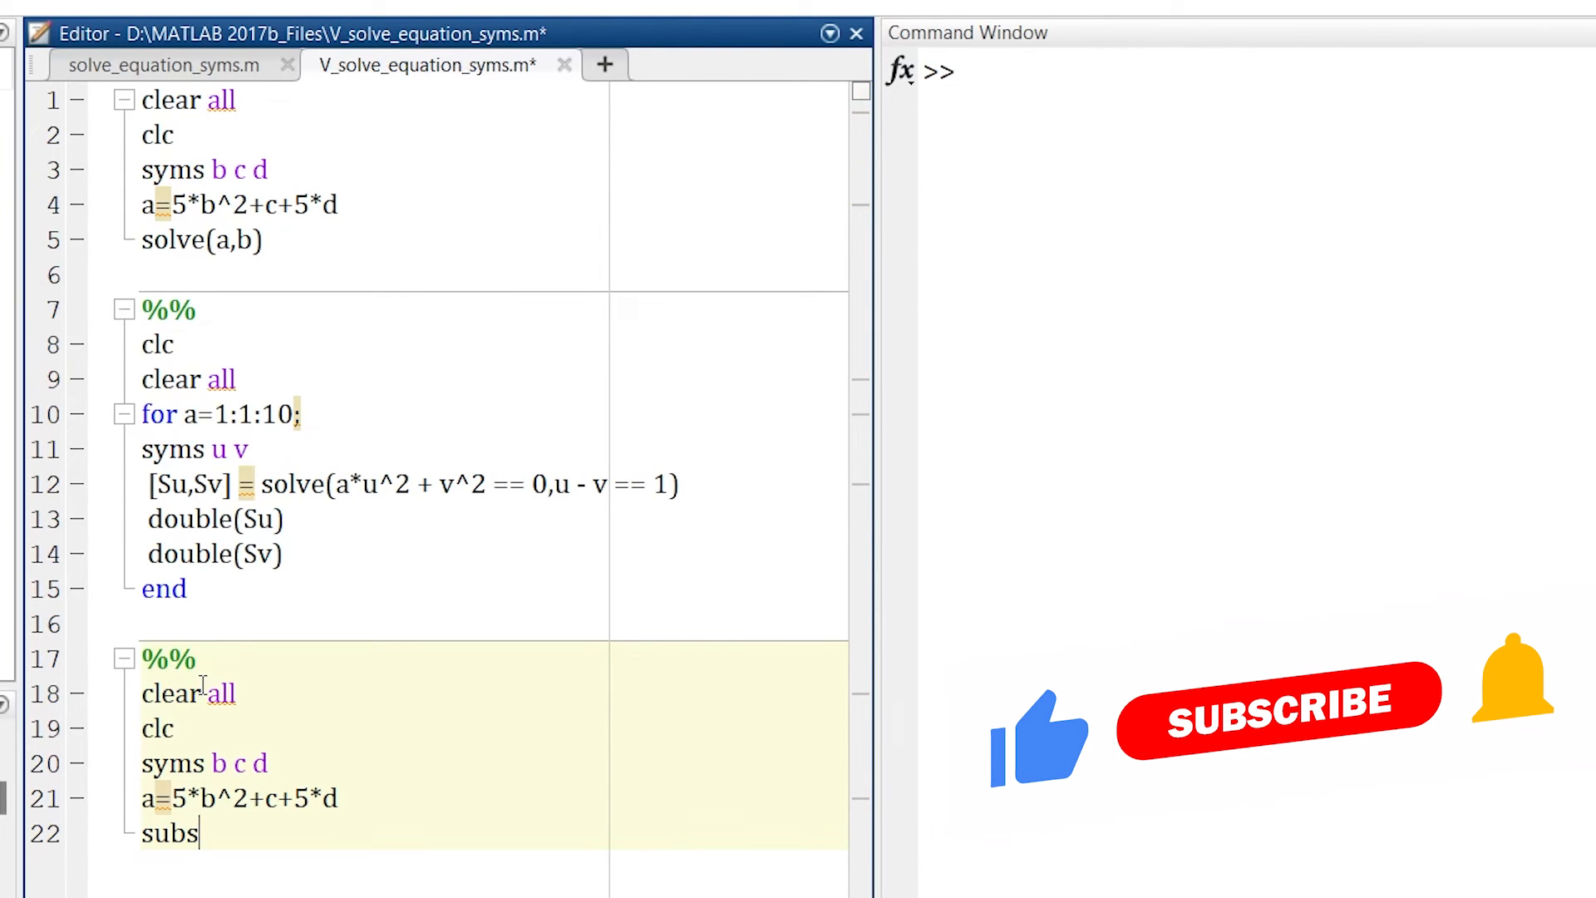
text(()
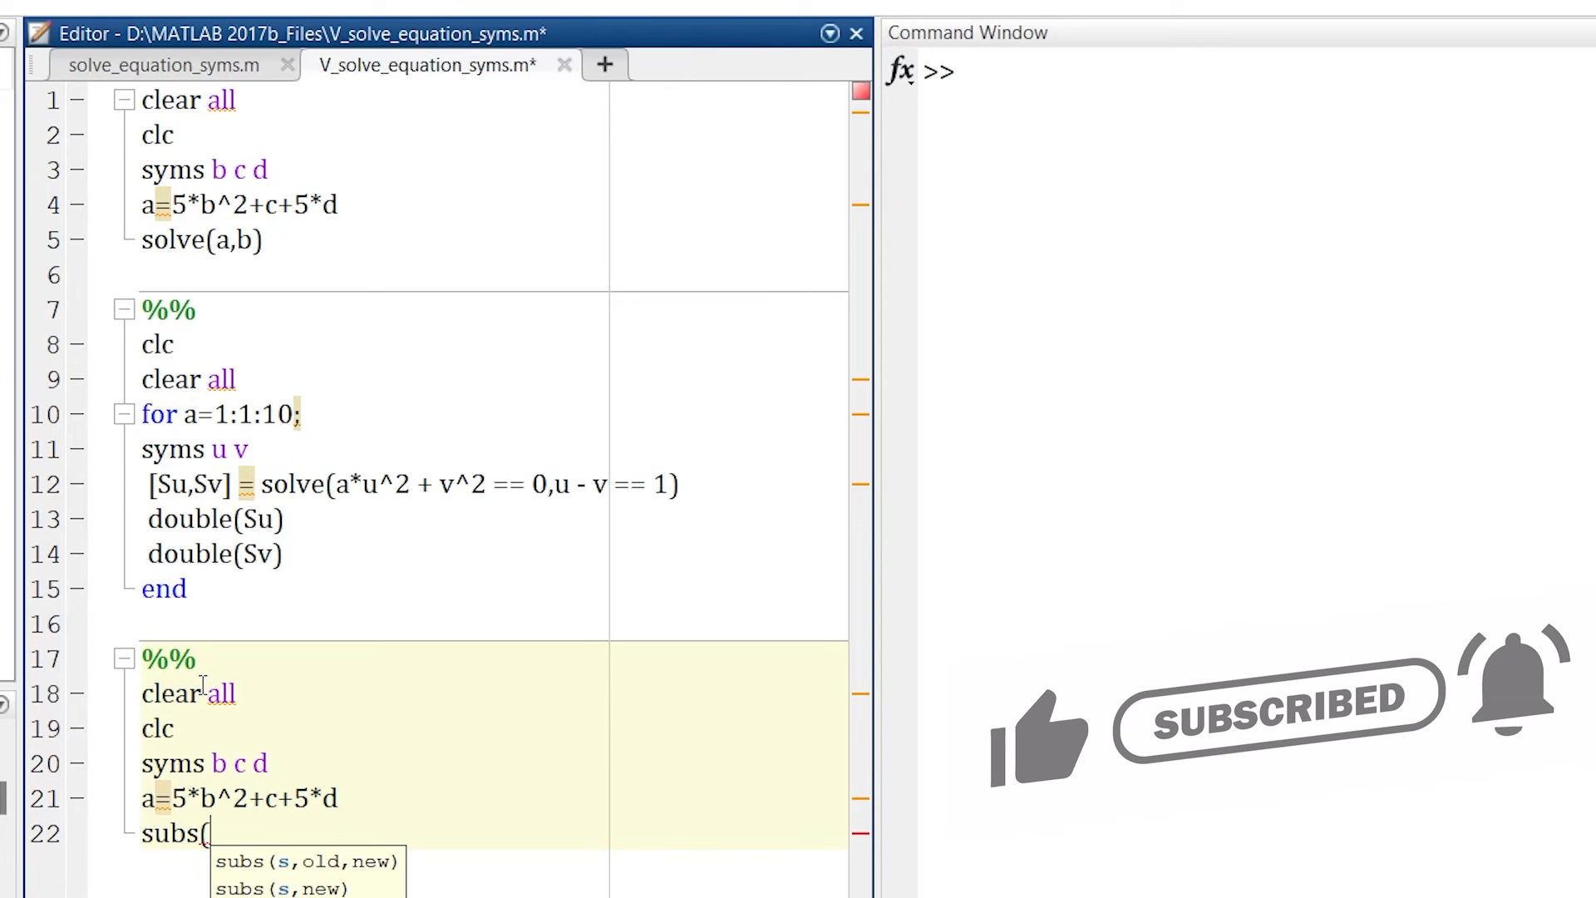
text(a,)
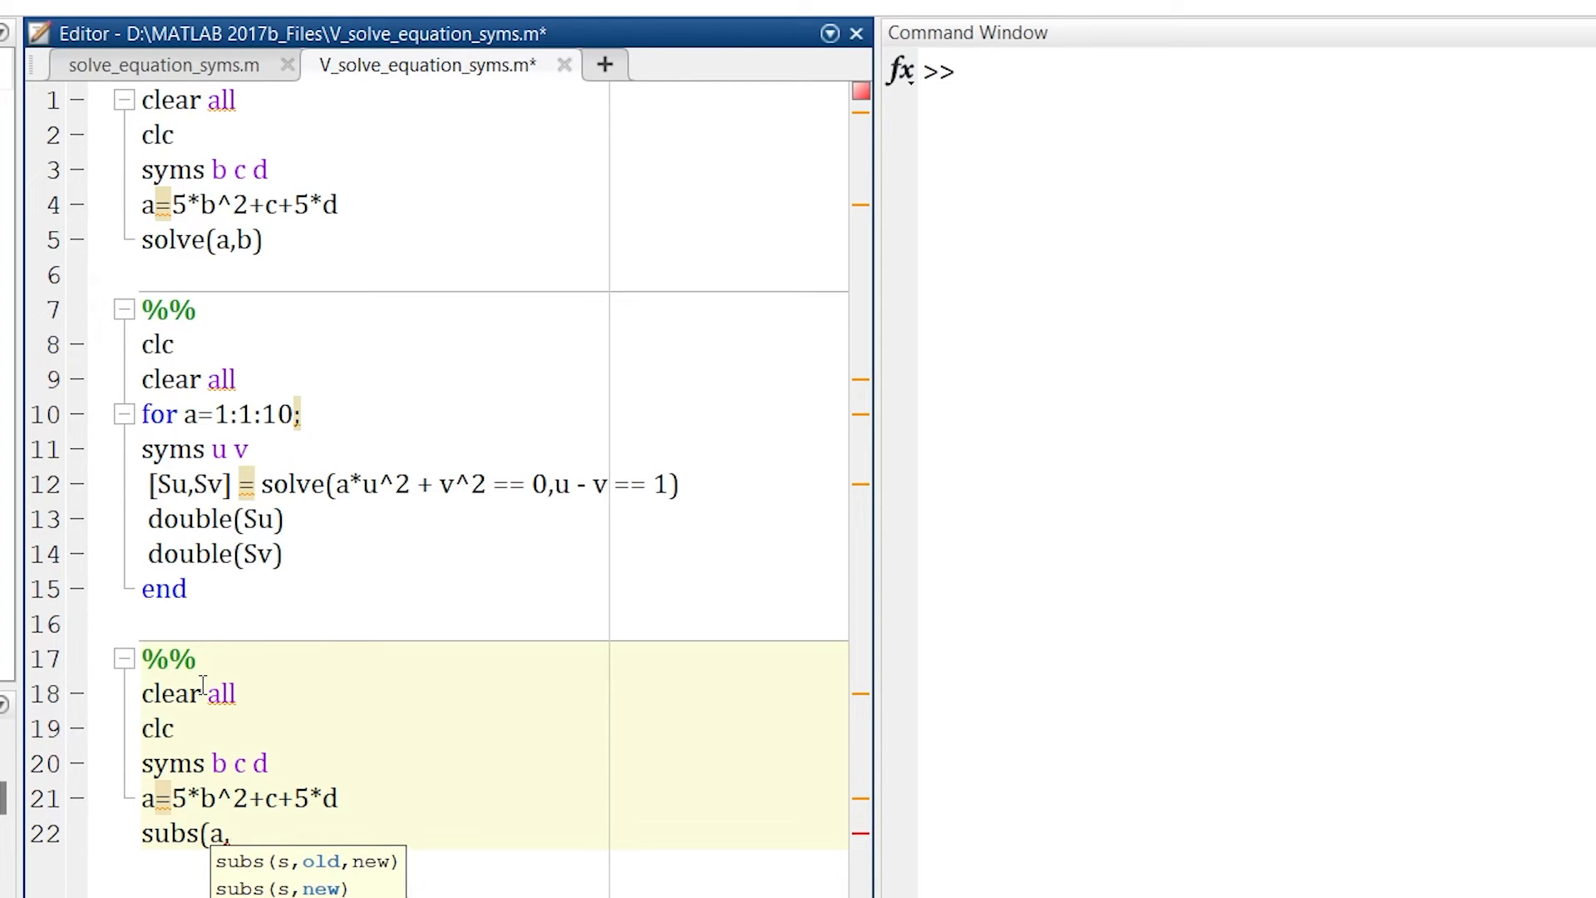
text(b)
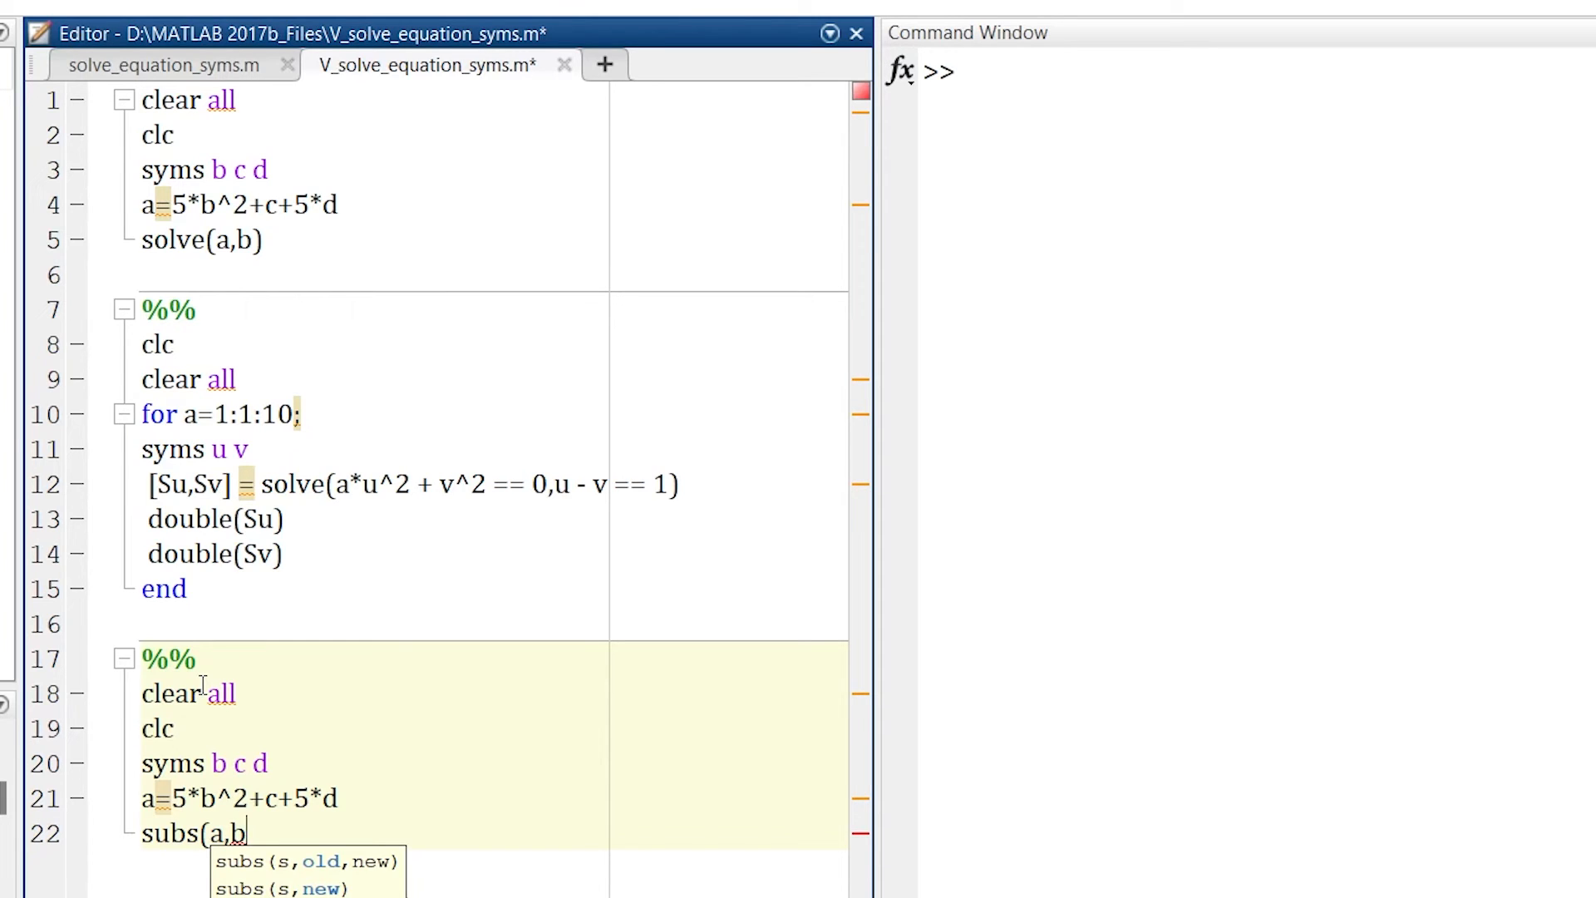
text(,)
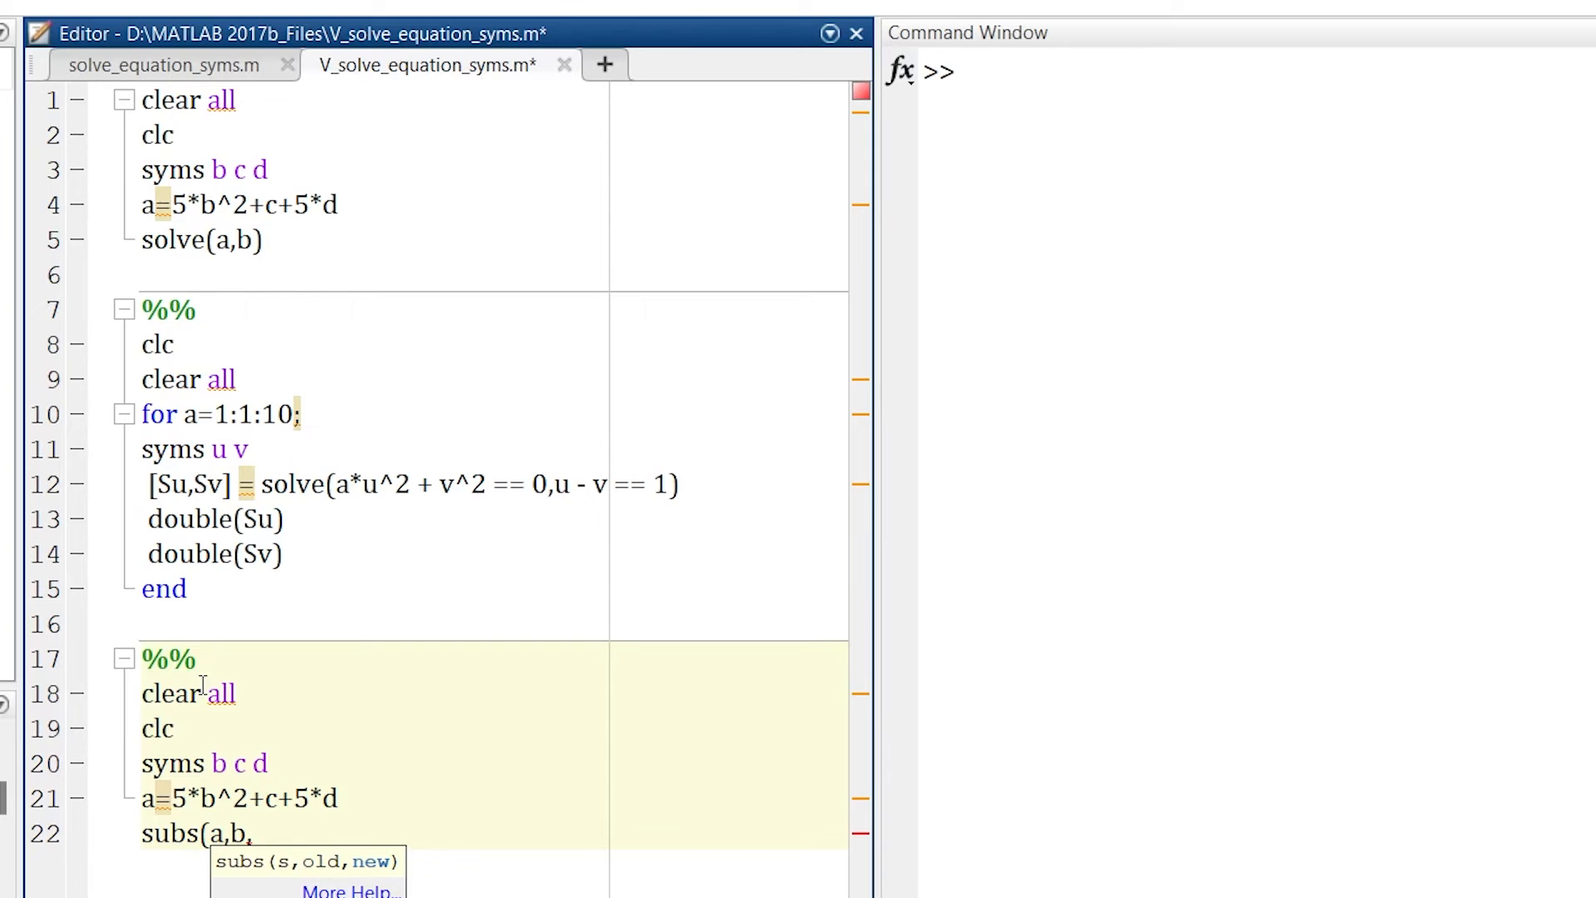
text(d)
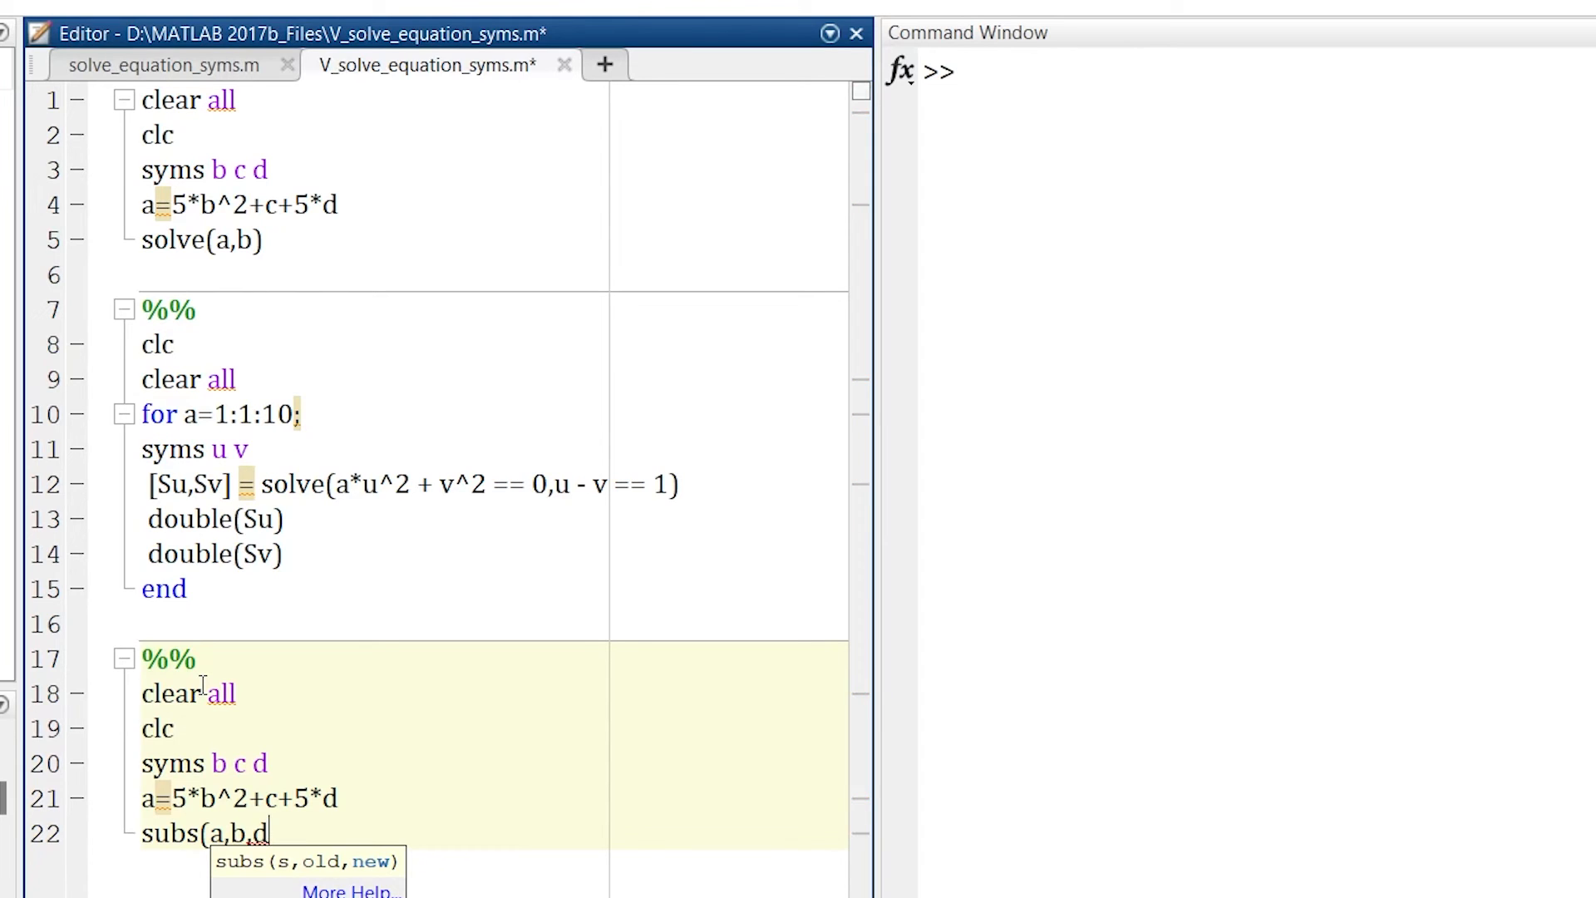
text())
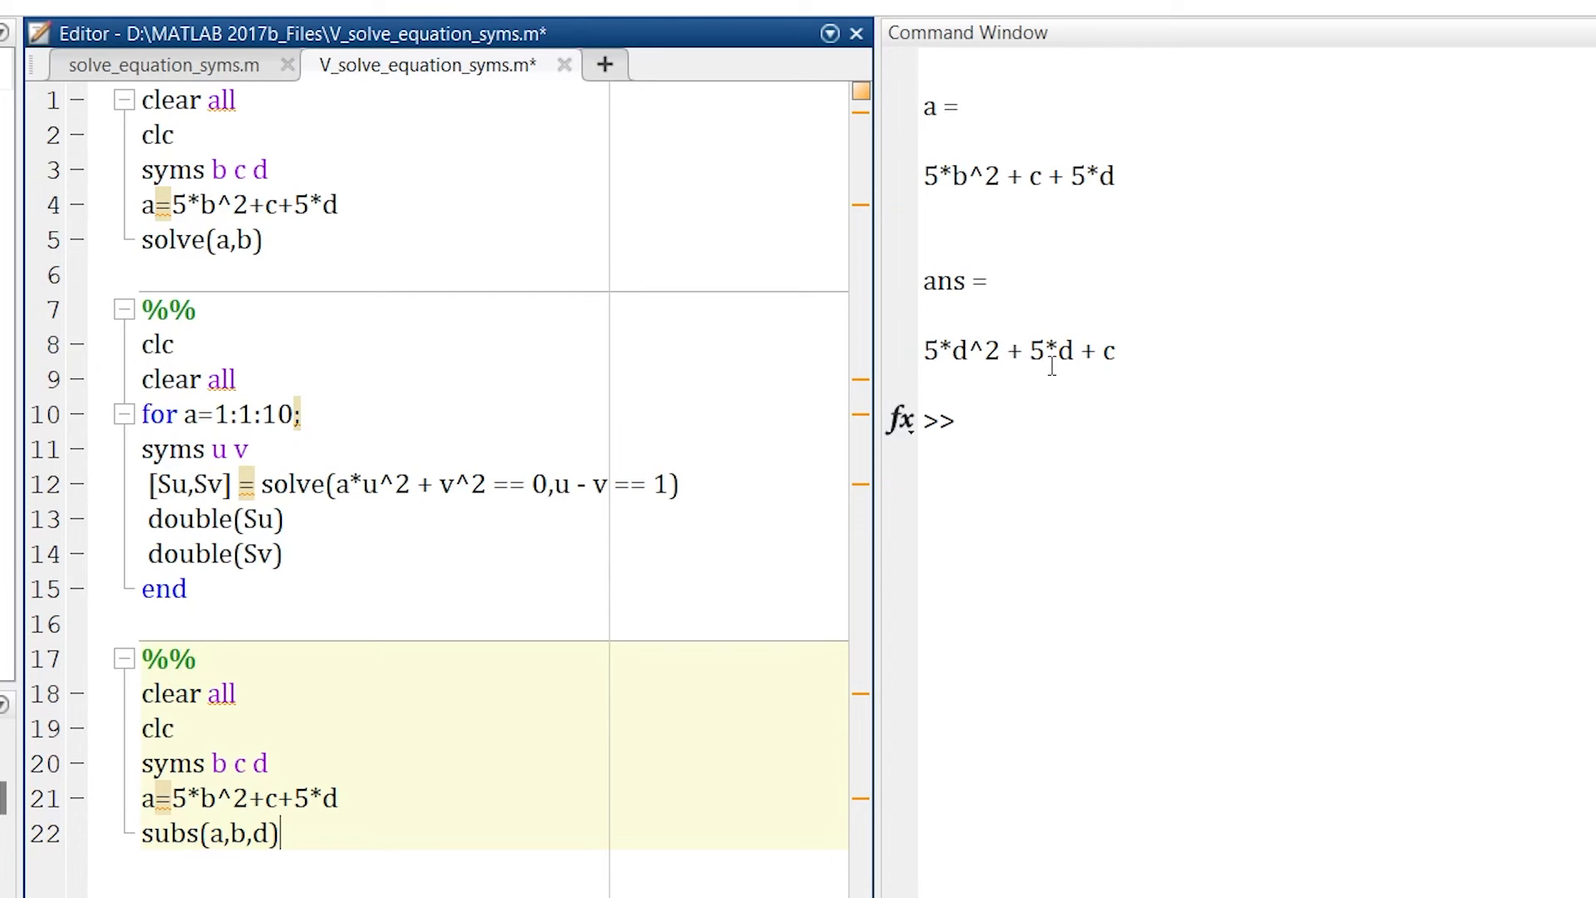
mouse_move(865, 687)
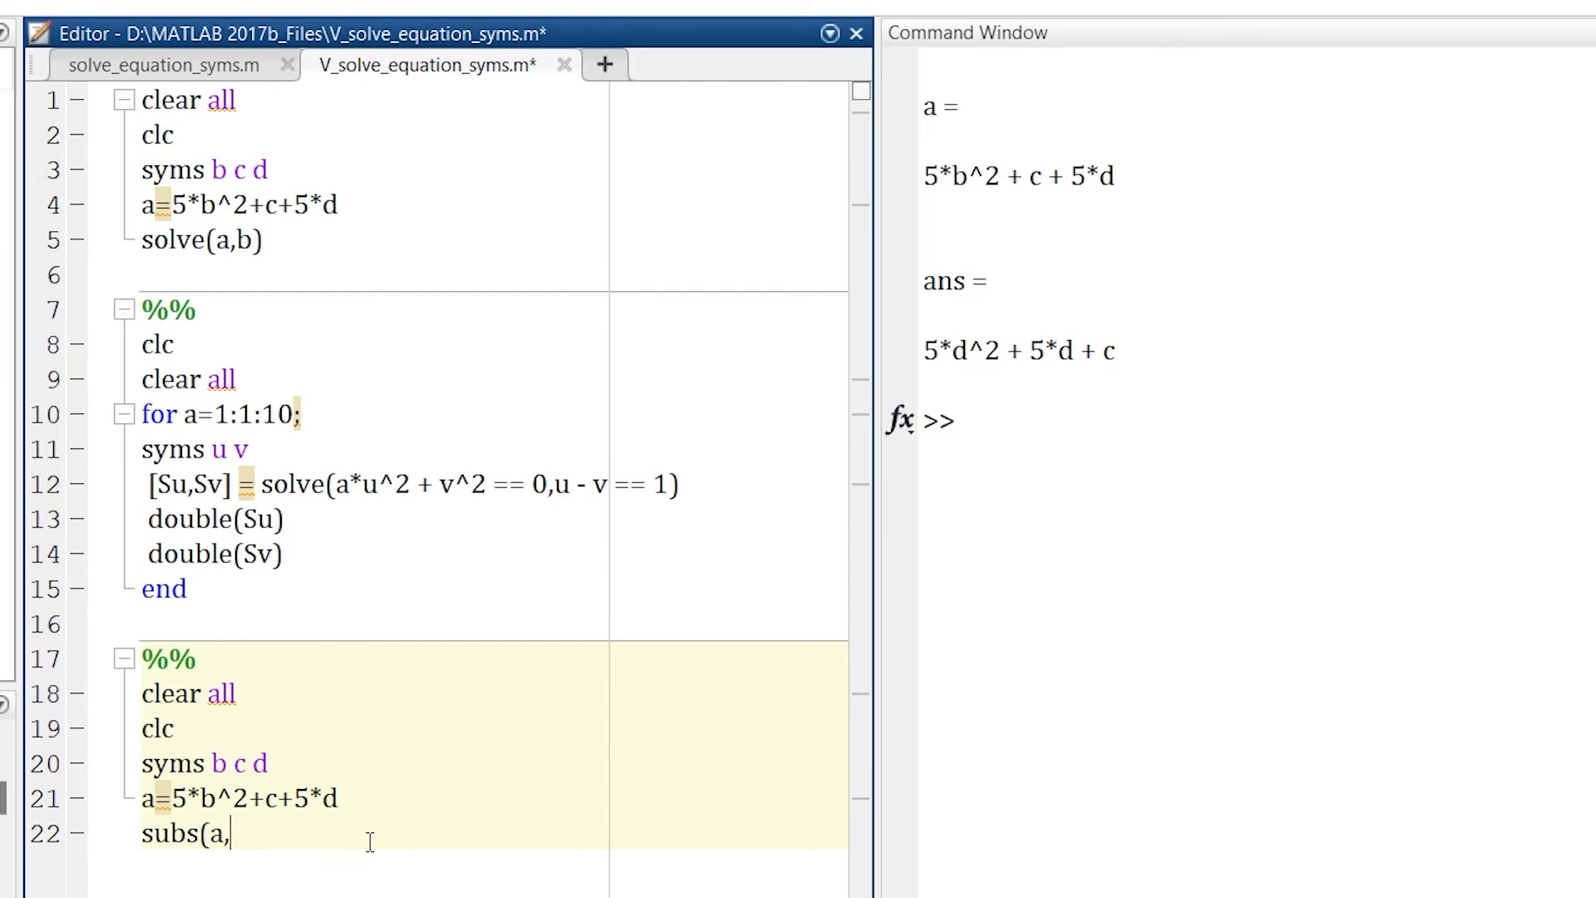
- Replace the old-value argument with the cell array {b,c}
text({)
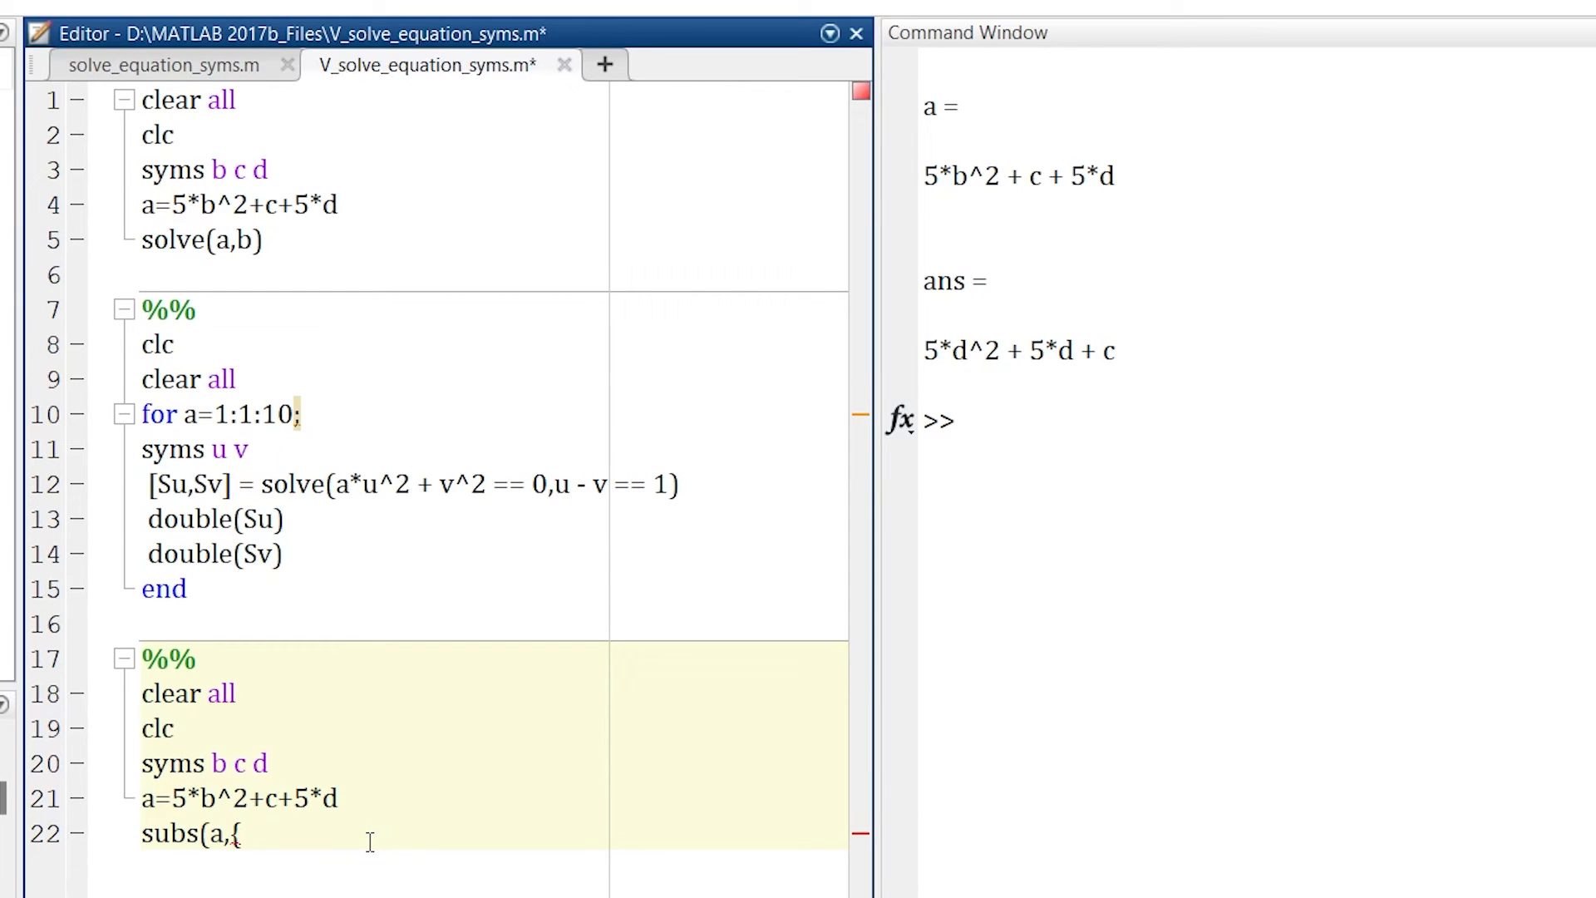
text(b)
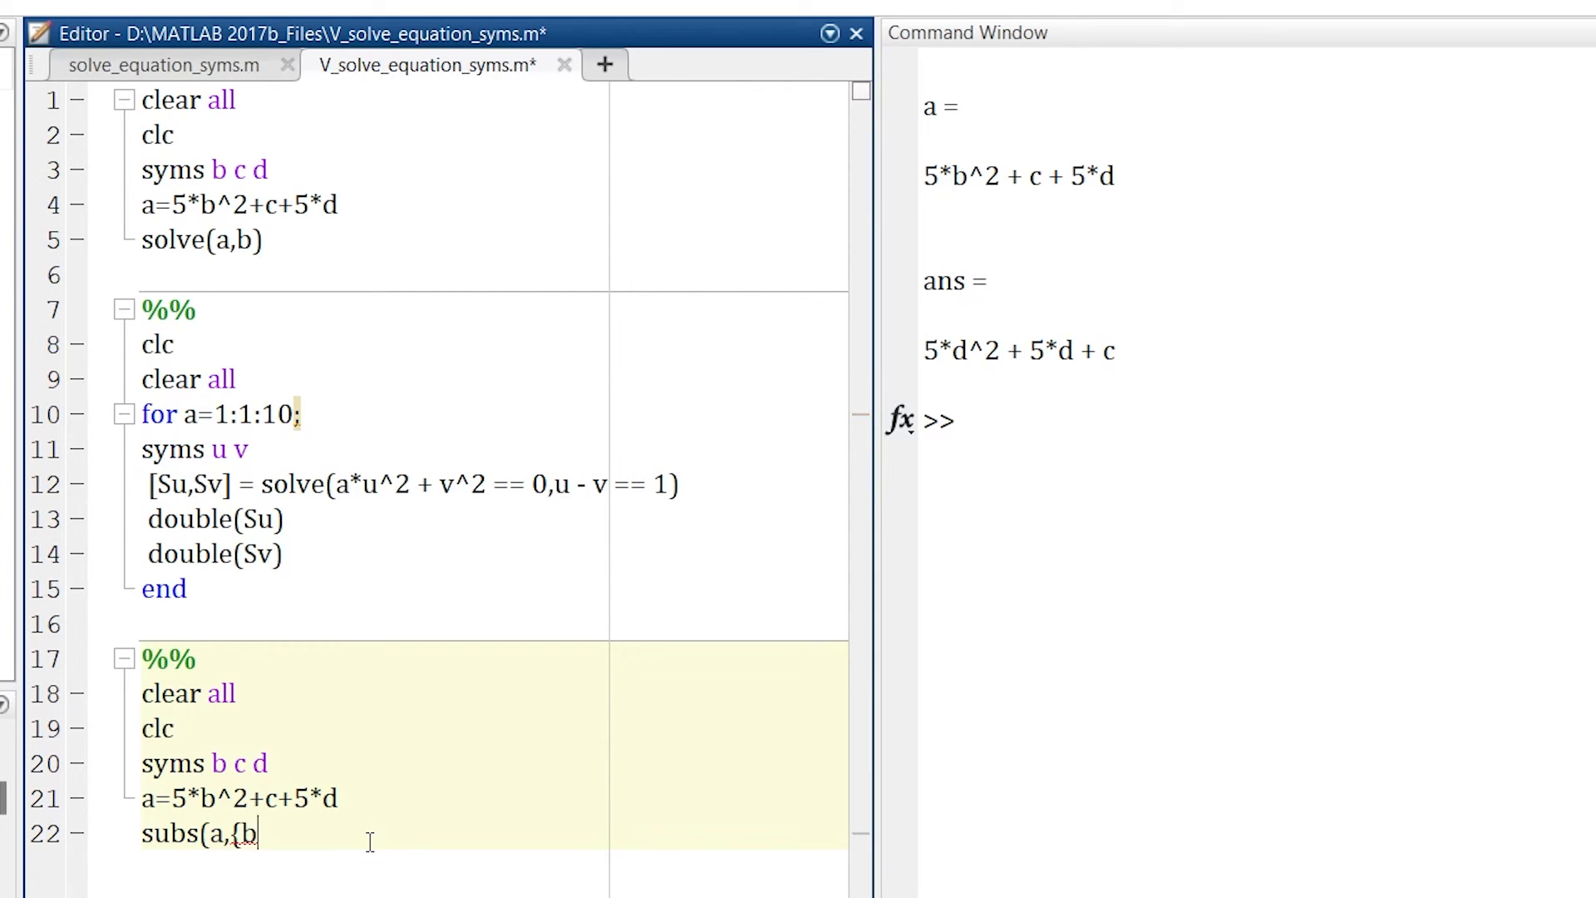
text(,c)
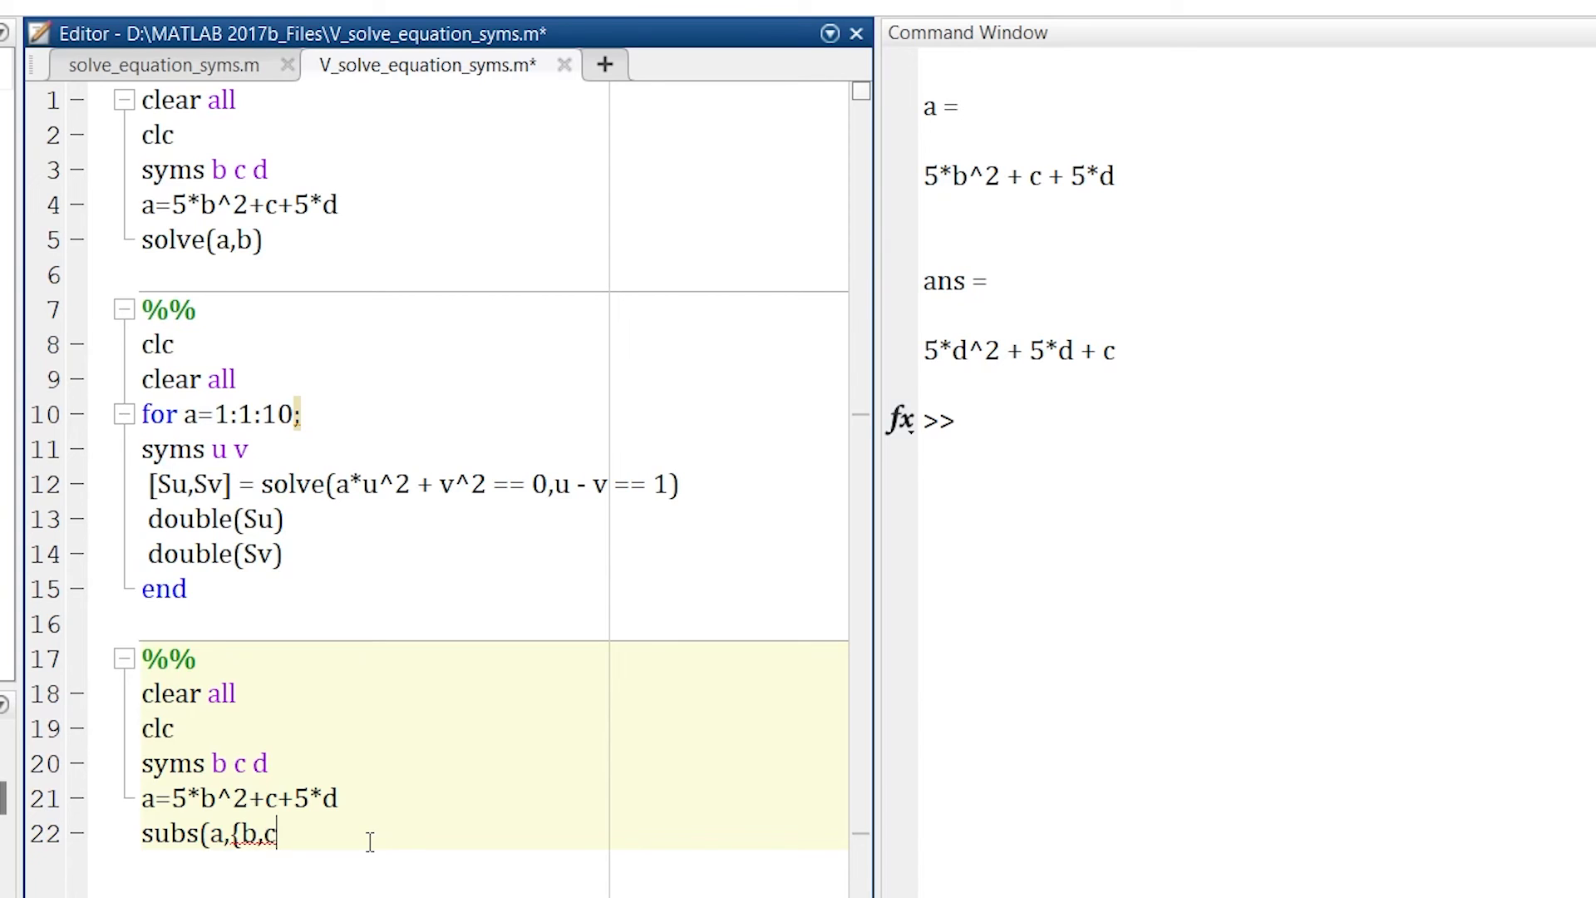
text(})
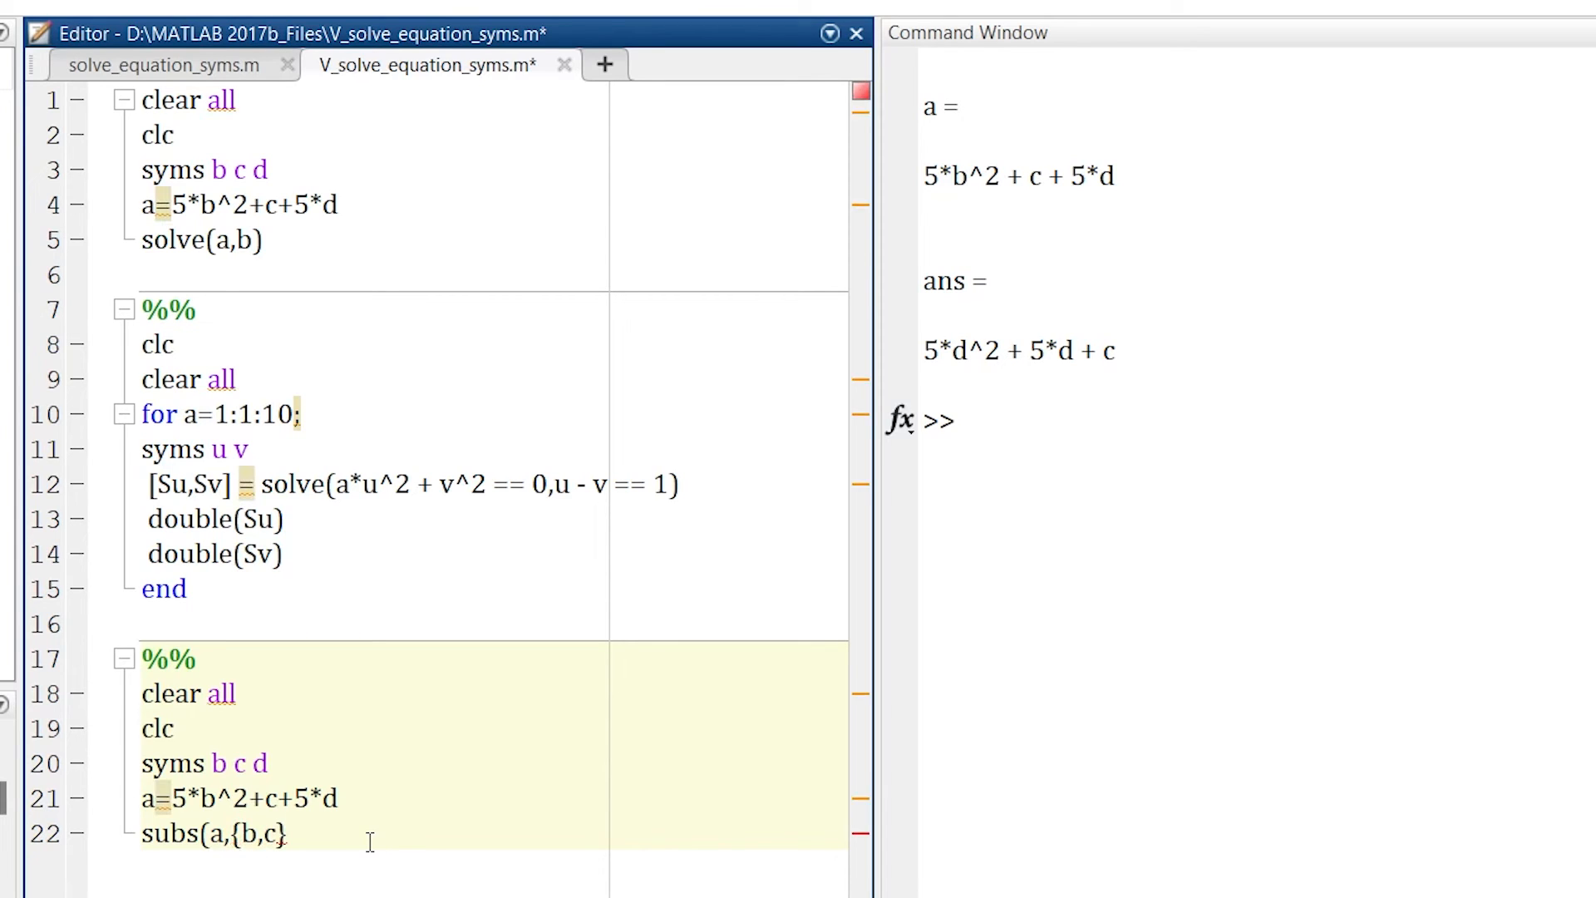
text())
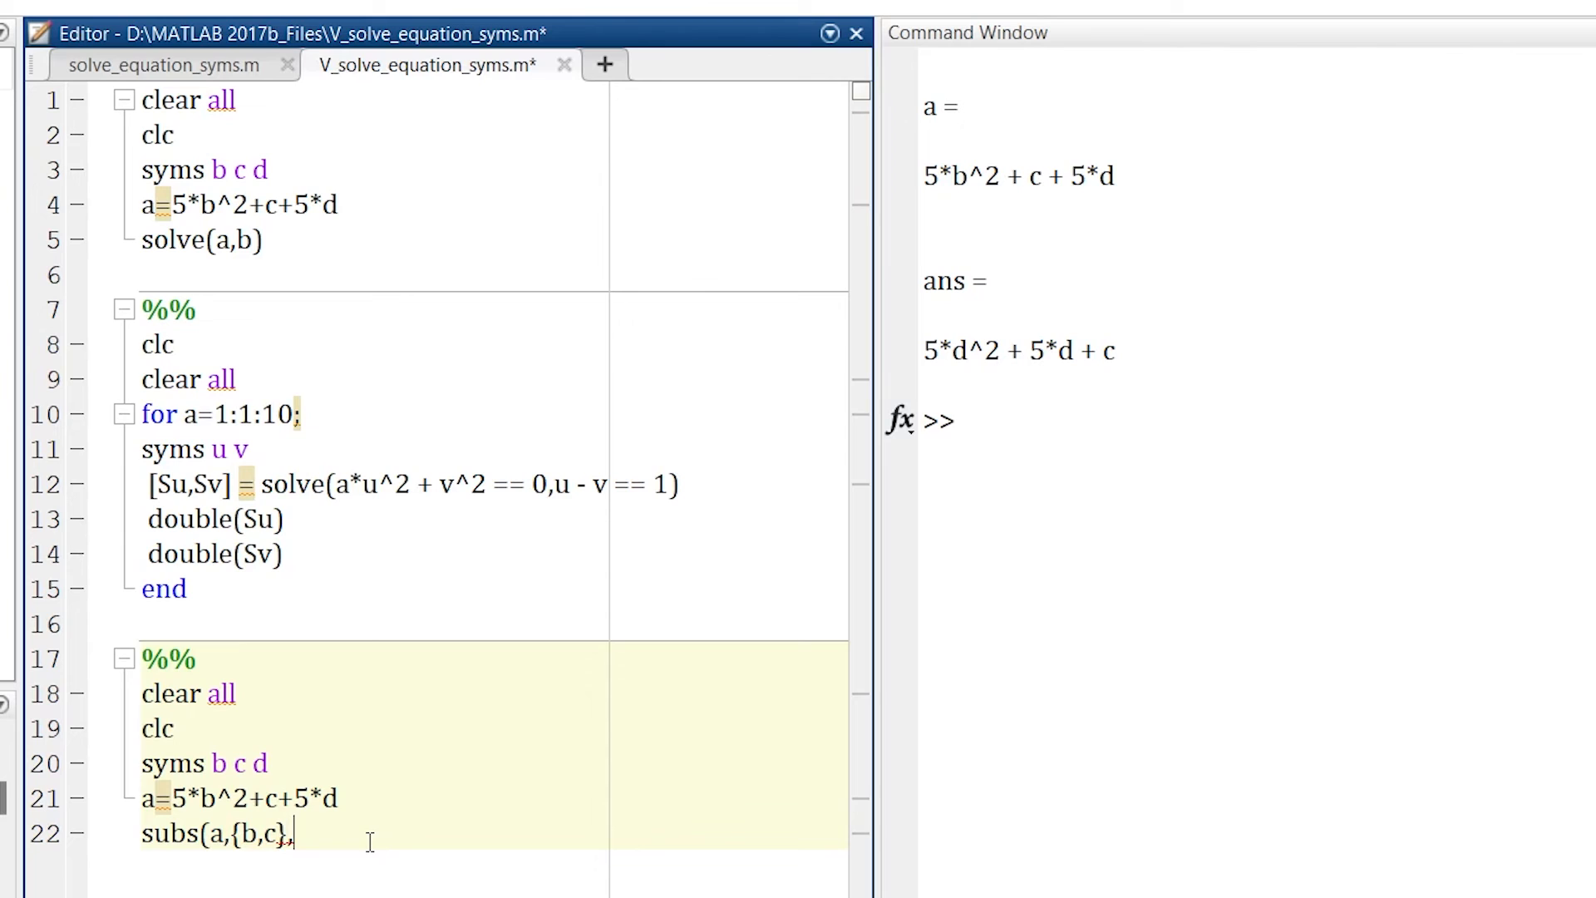
- Supply the new values {3*d,d^2}, yielding 46*d^2 + 5*d
text({)
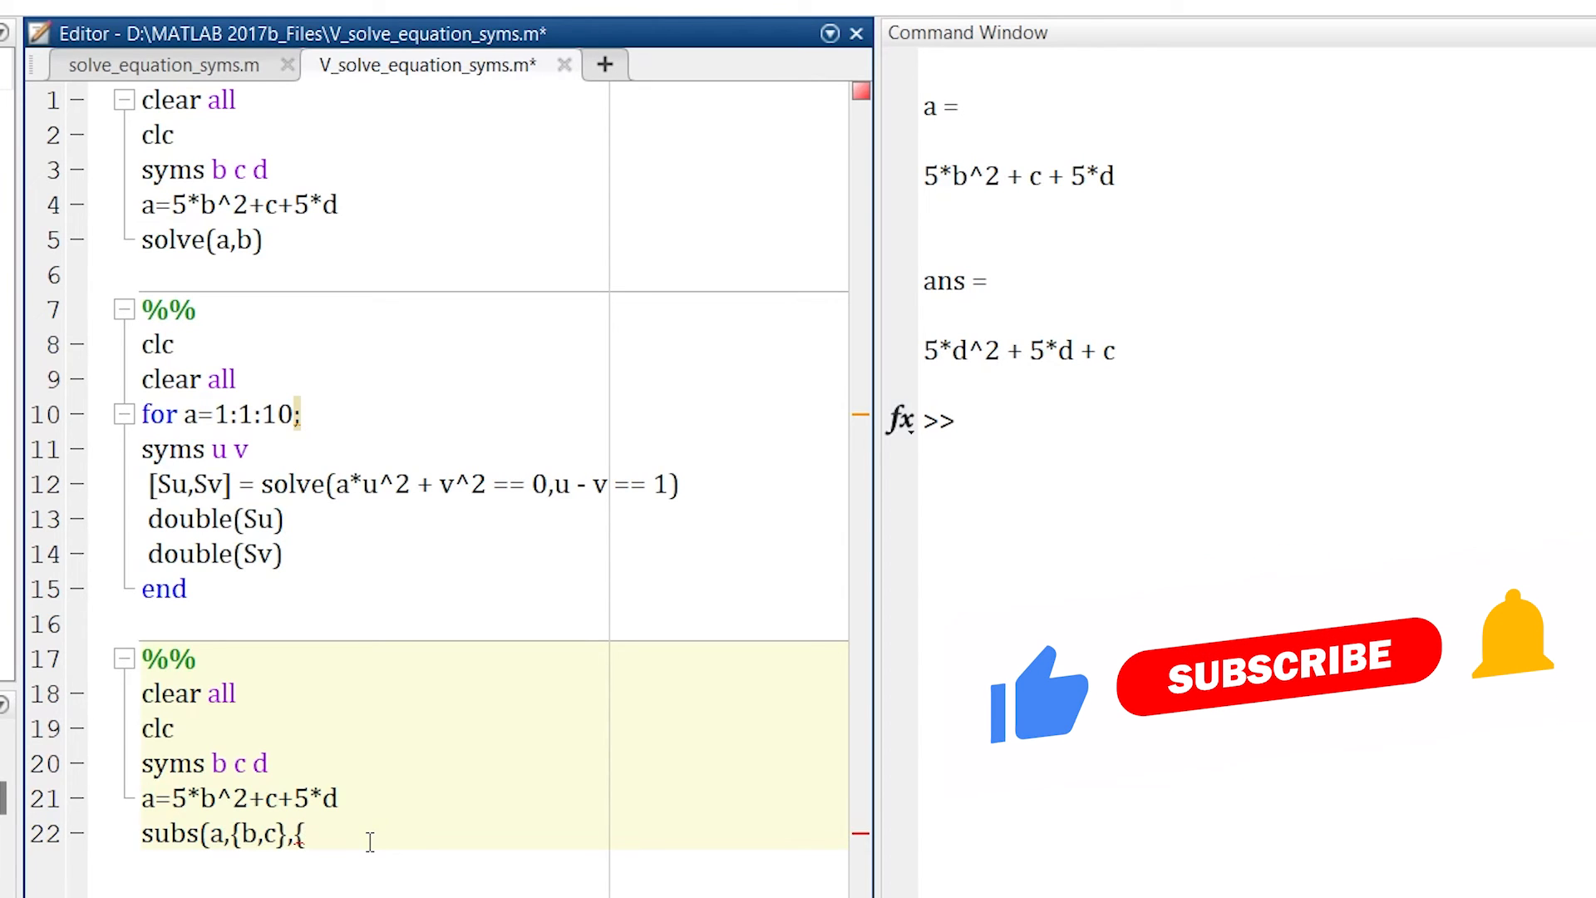
text(3*)
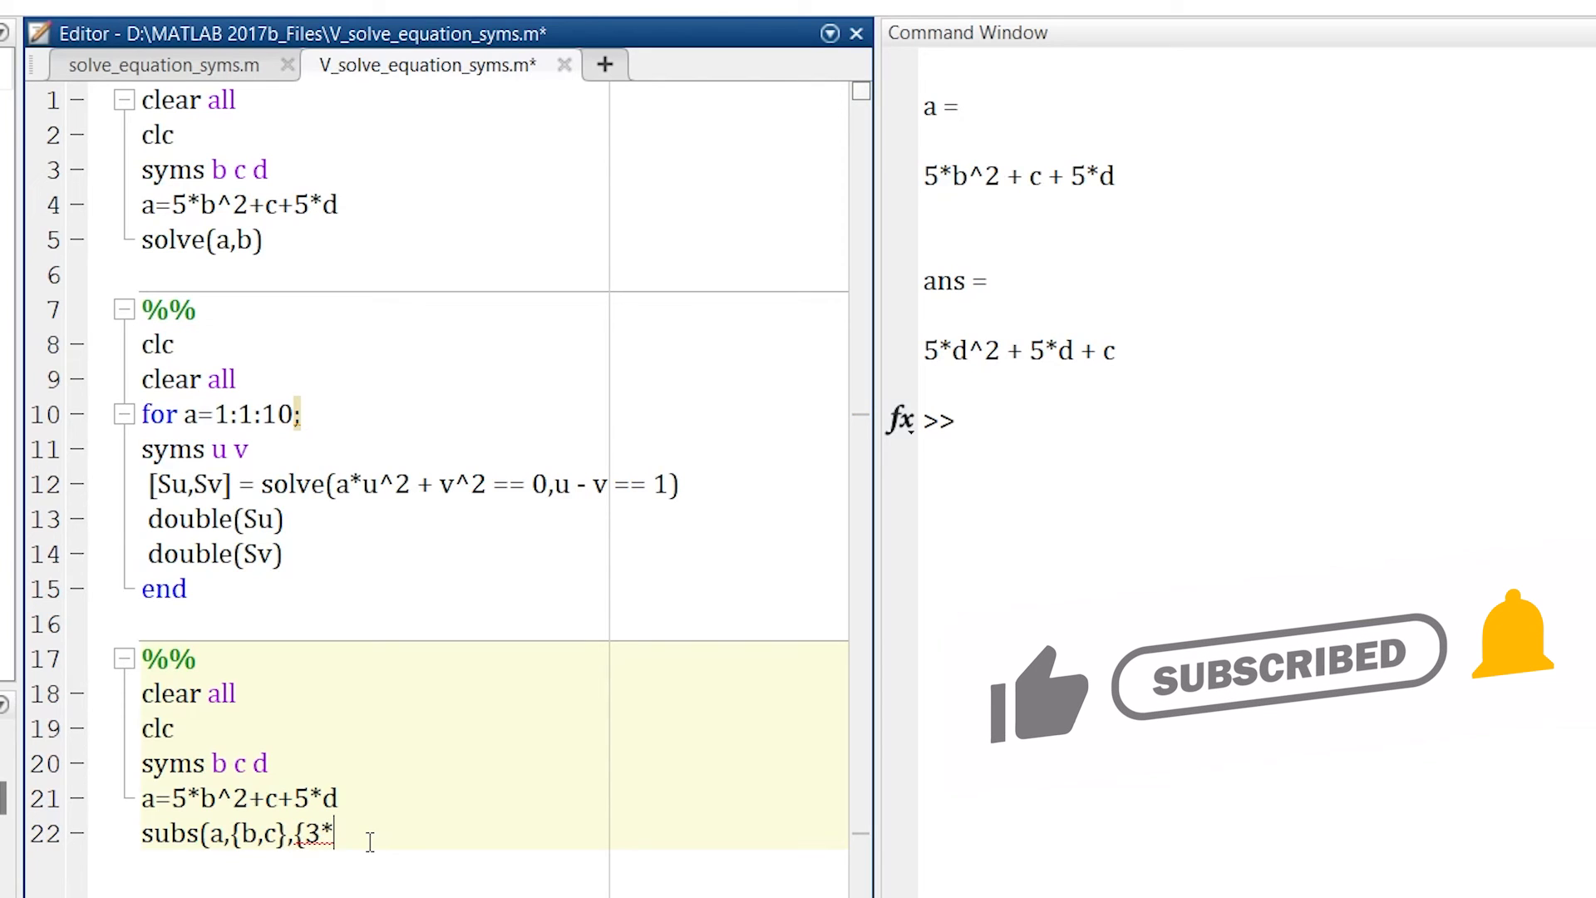
text(d)
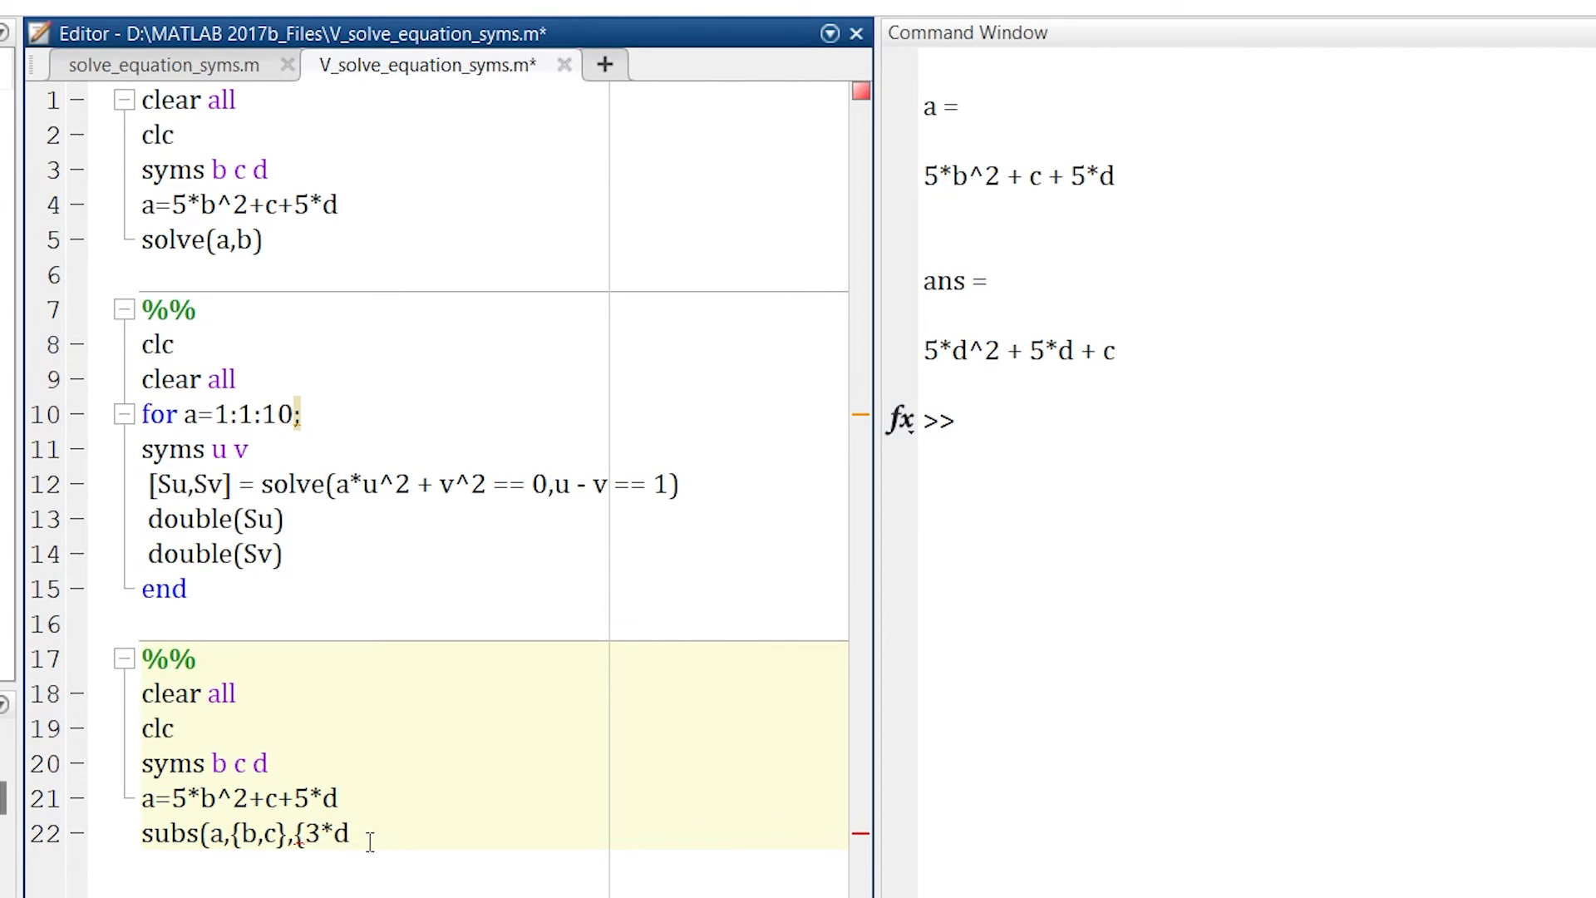
text(,)
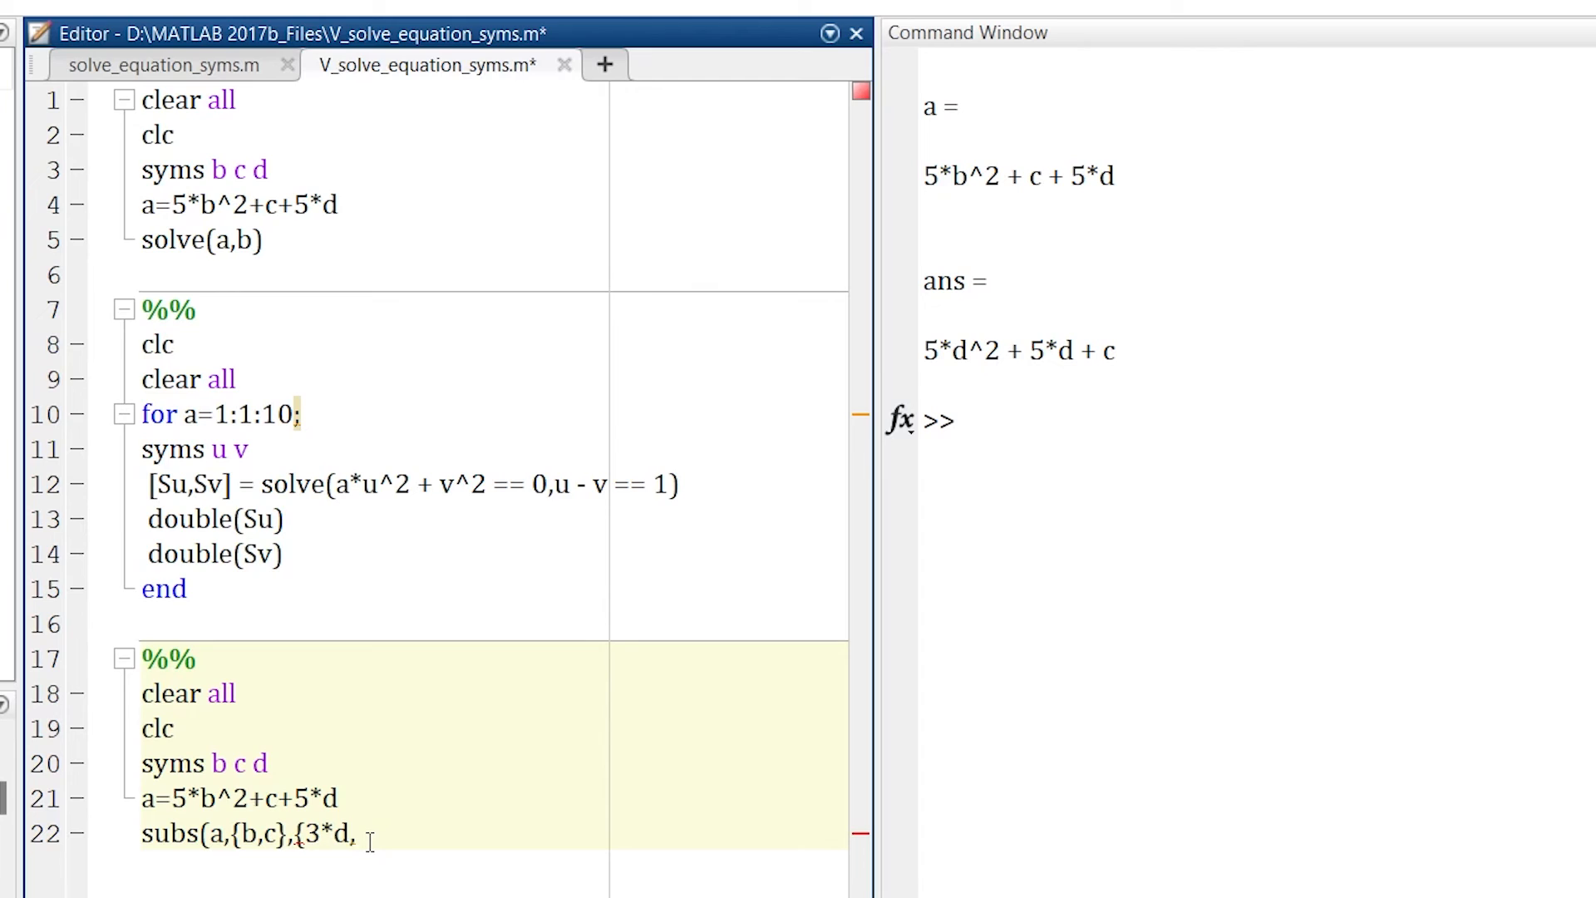
text(d)
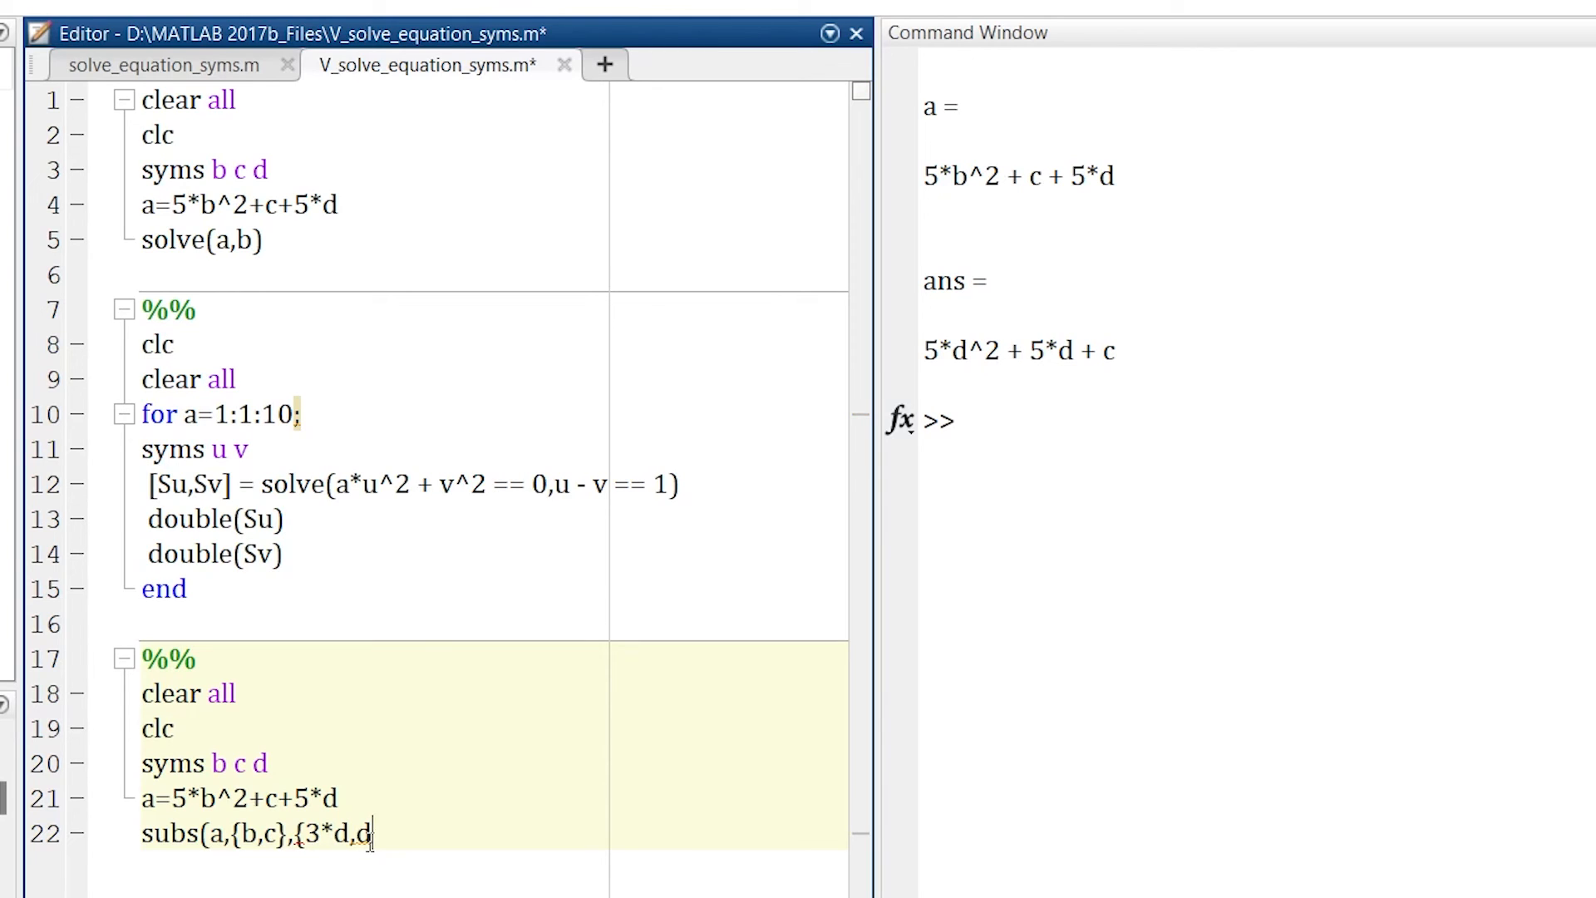
text(^2)
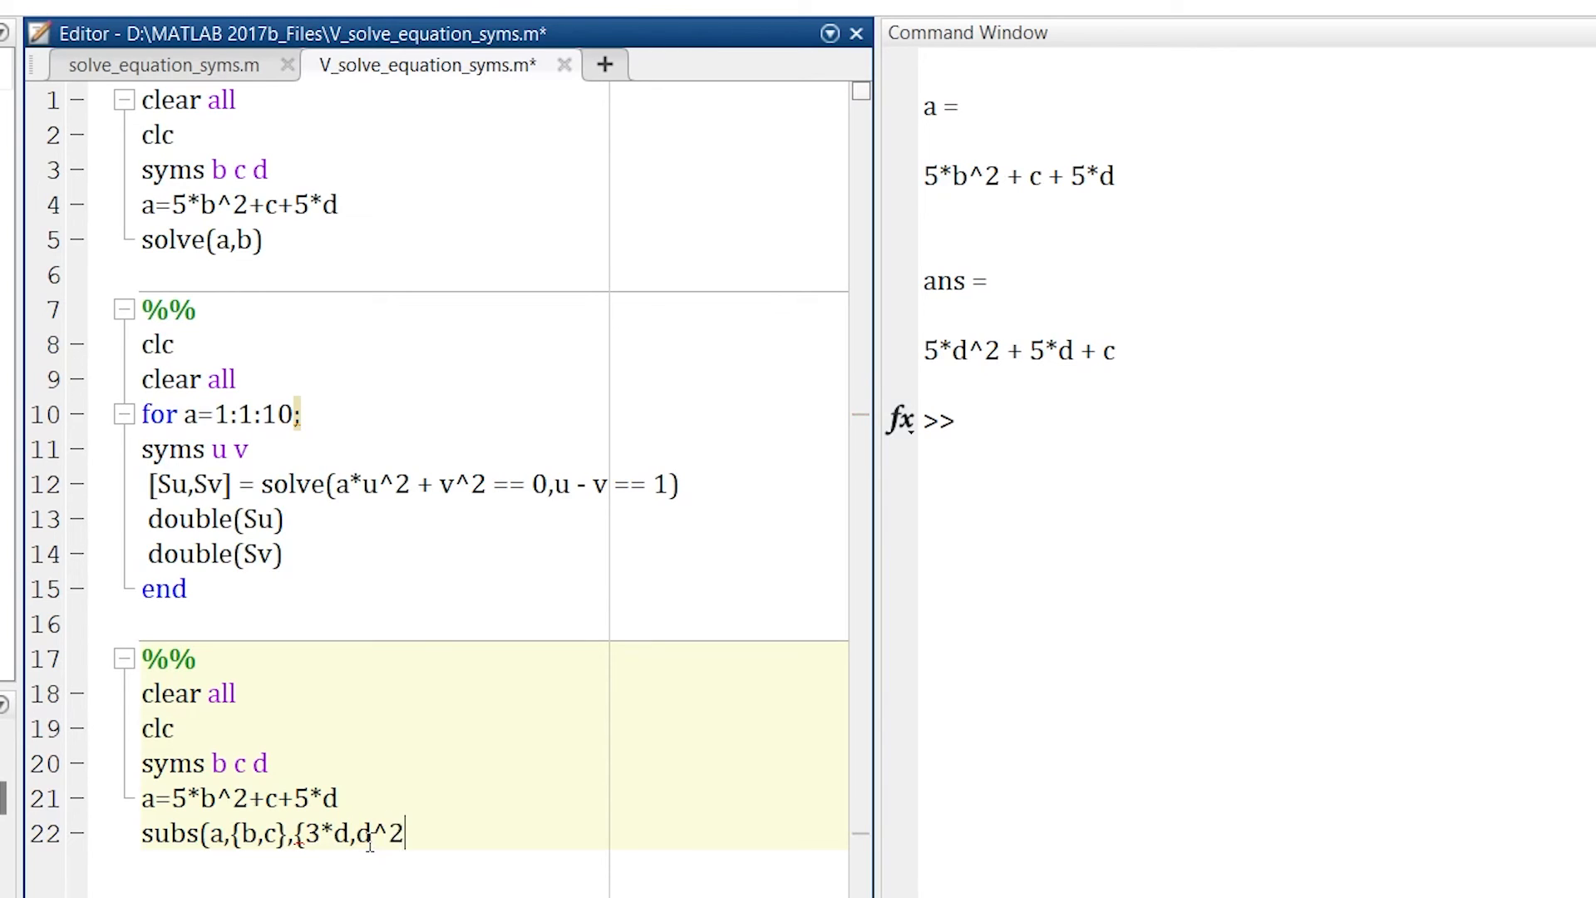
text(})
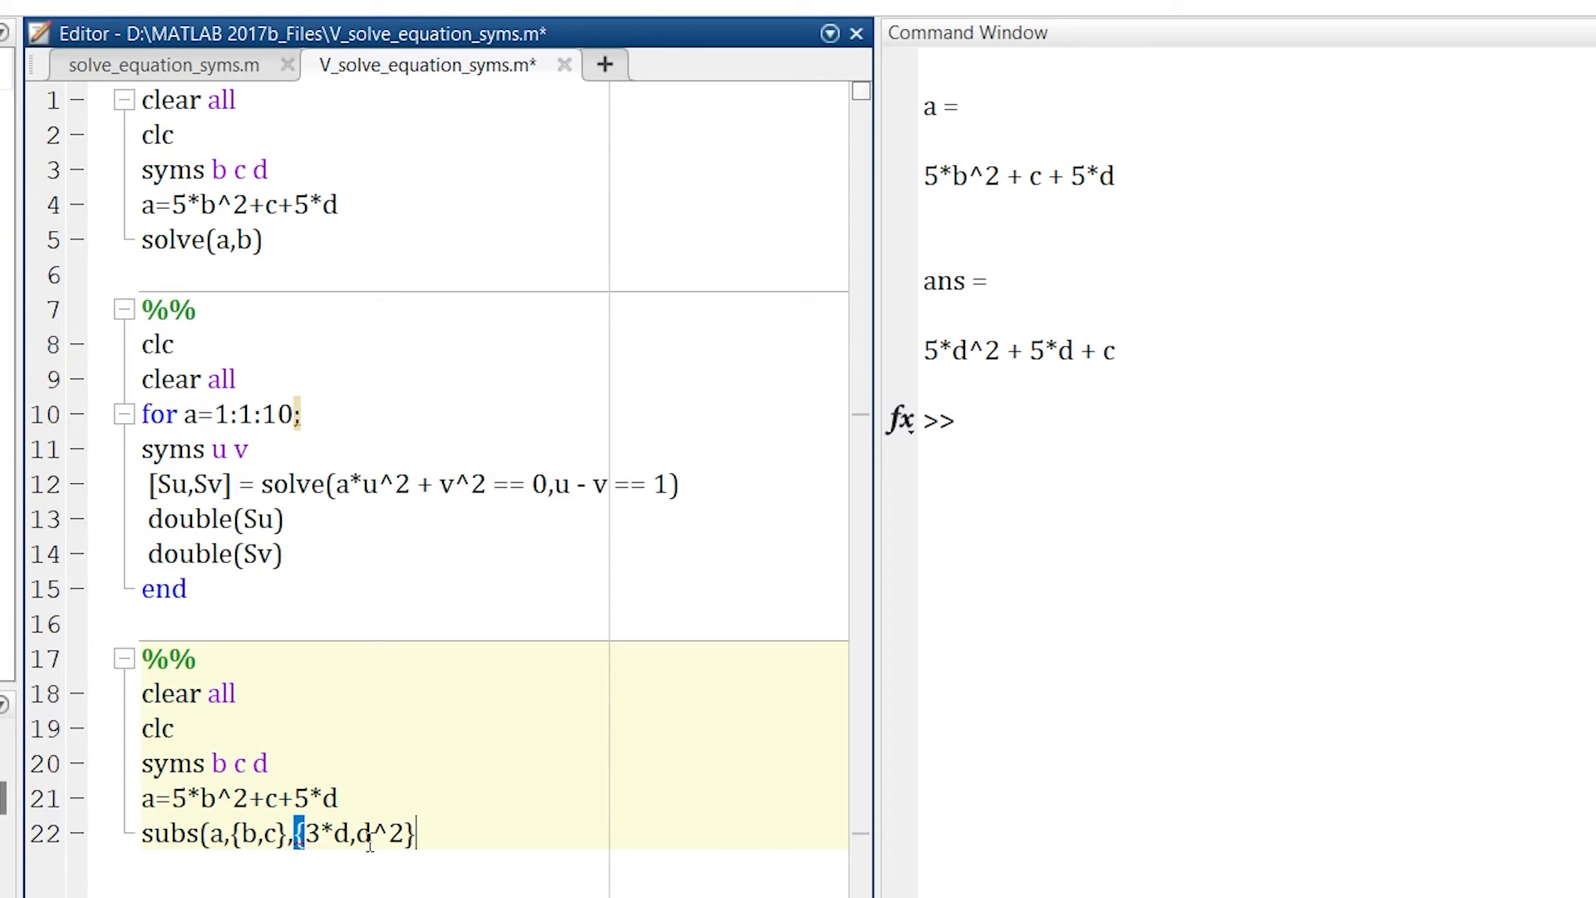
text(0)
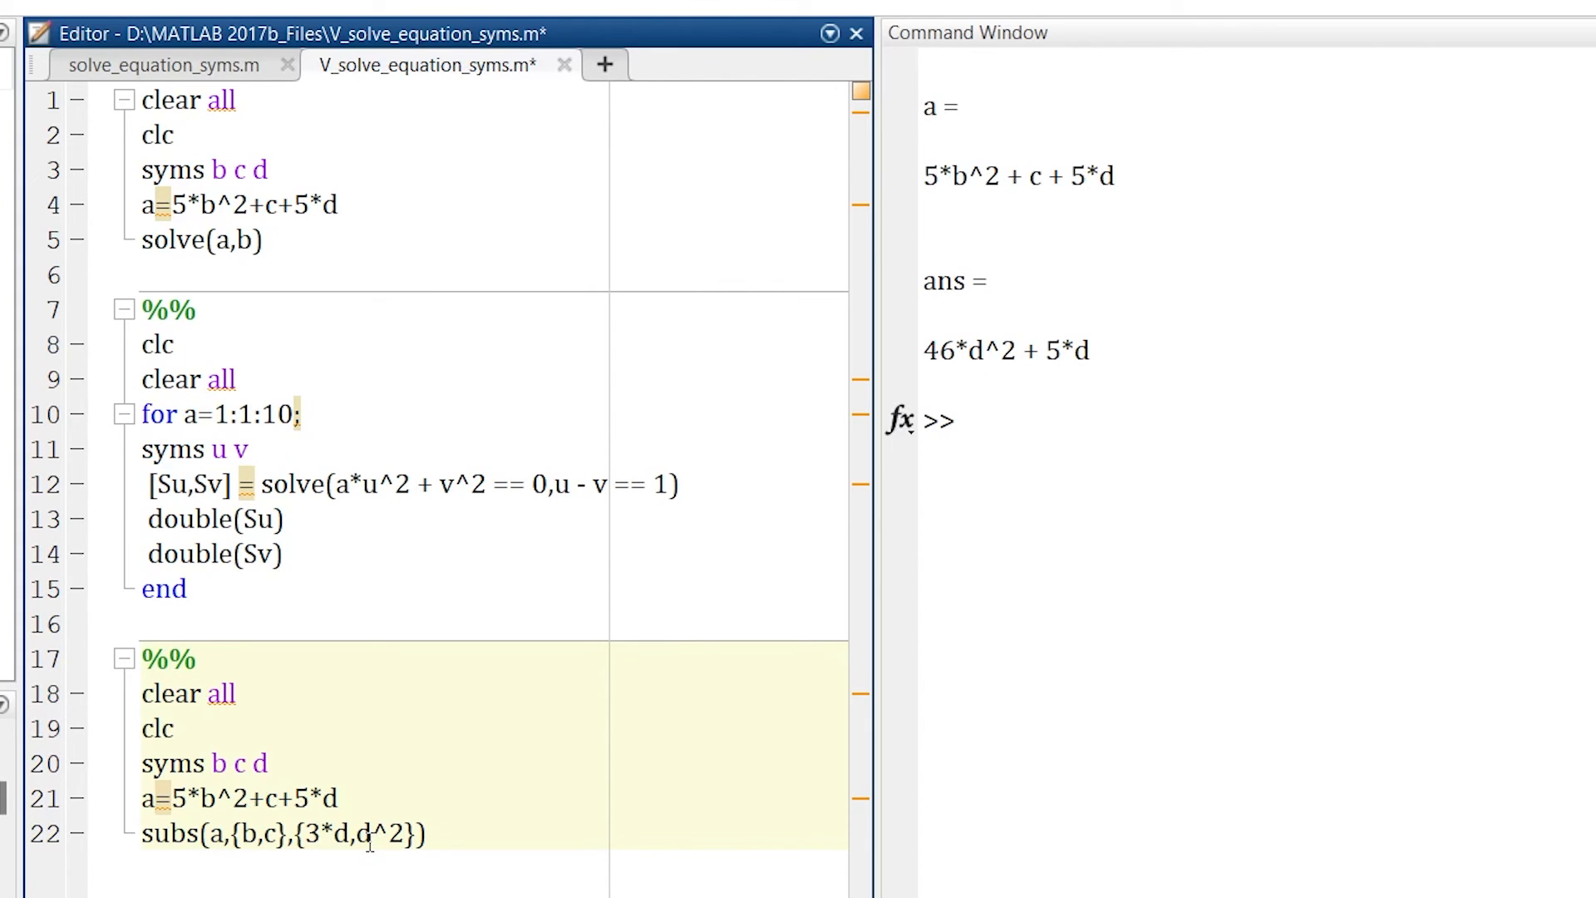
mouse_move(1155, 366)
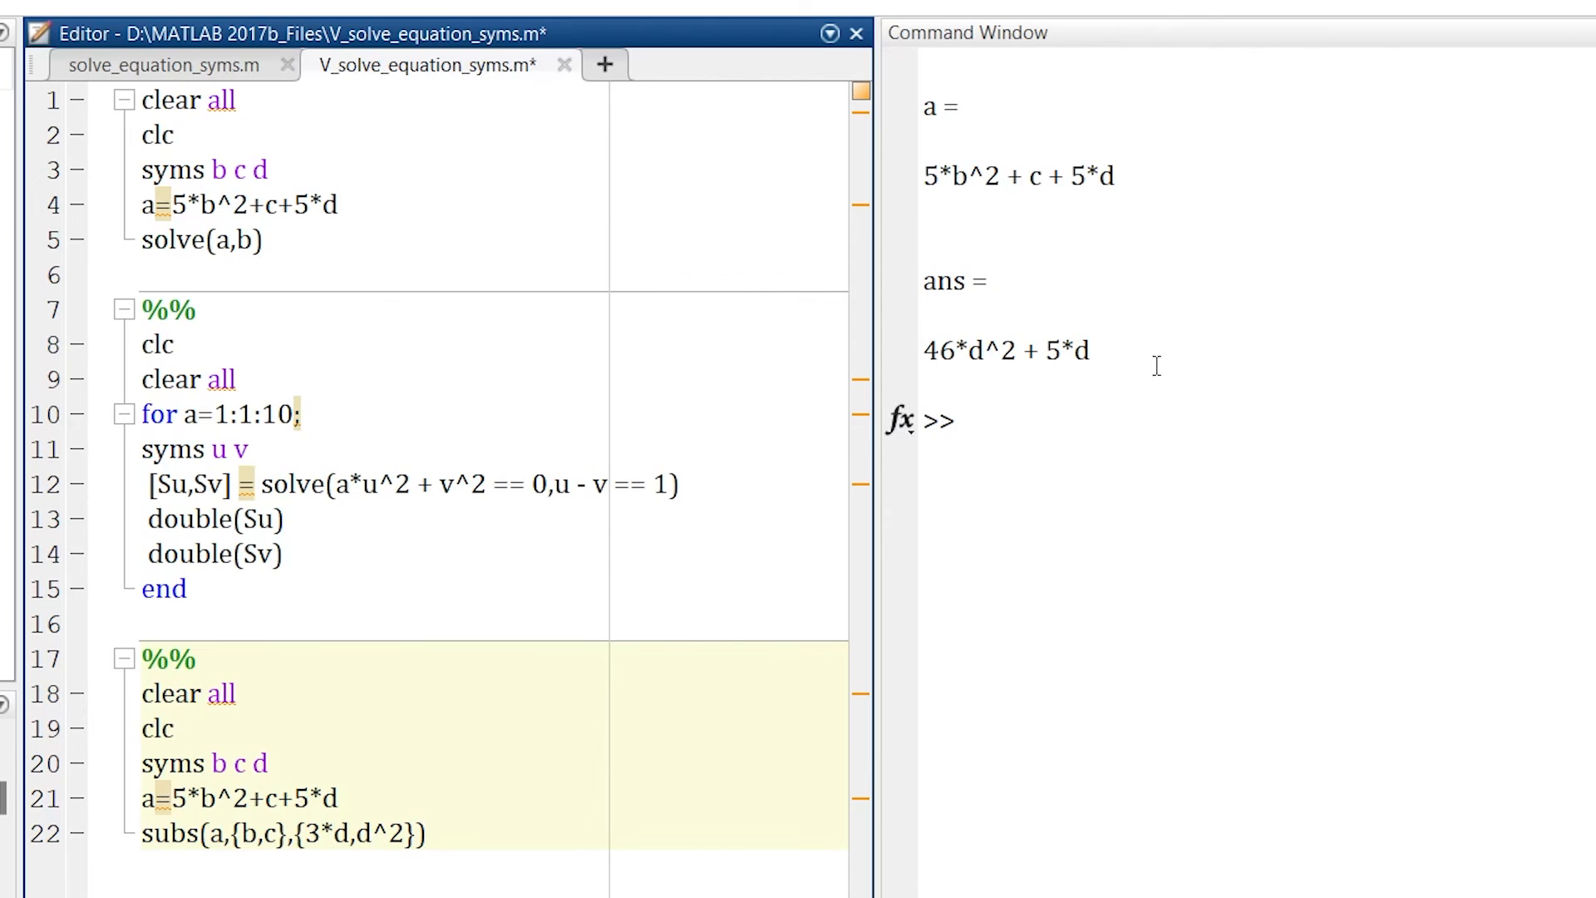
mouse_move(1076, 374)
text(subs(a,d)
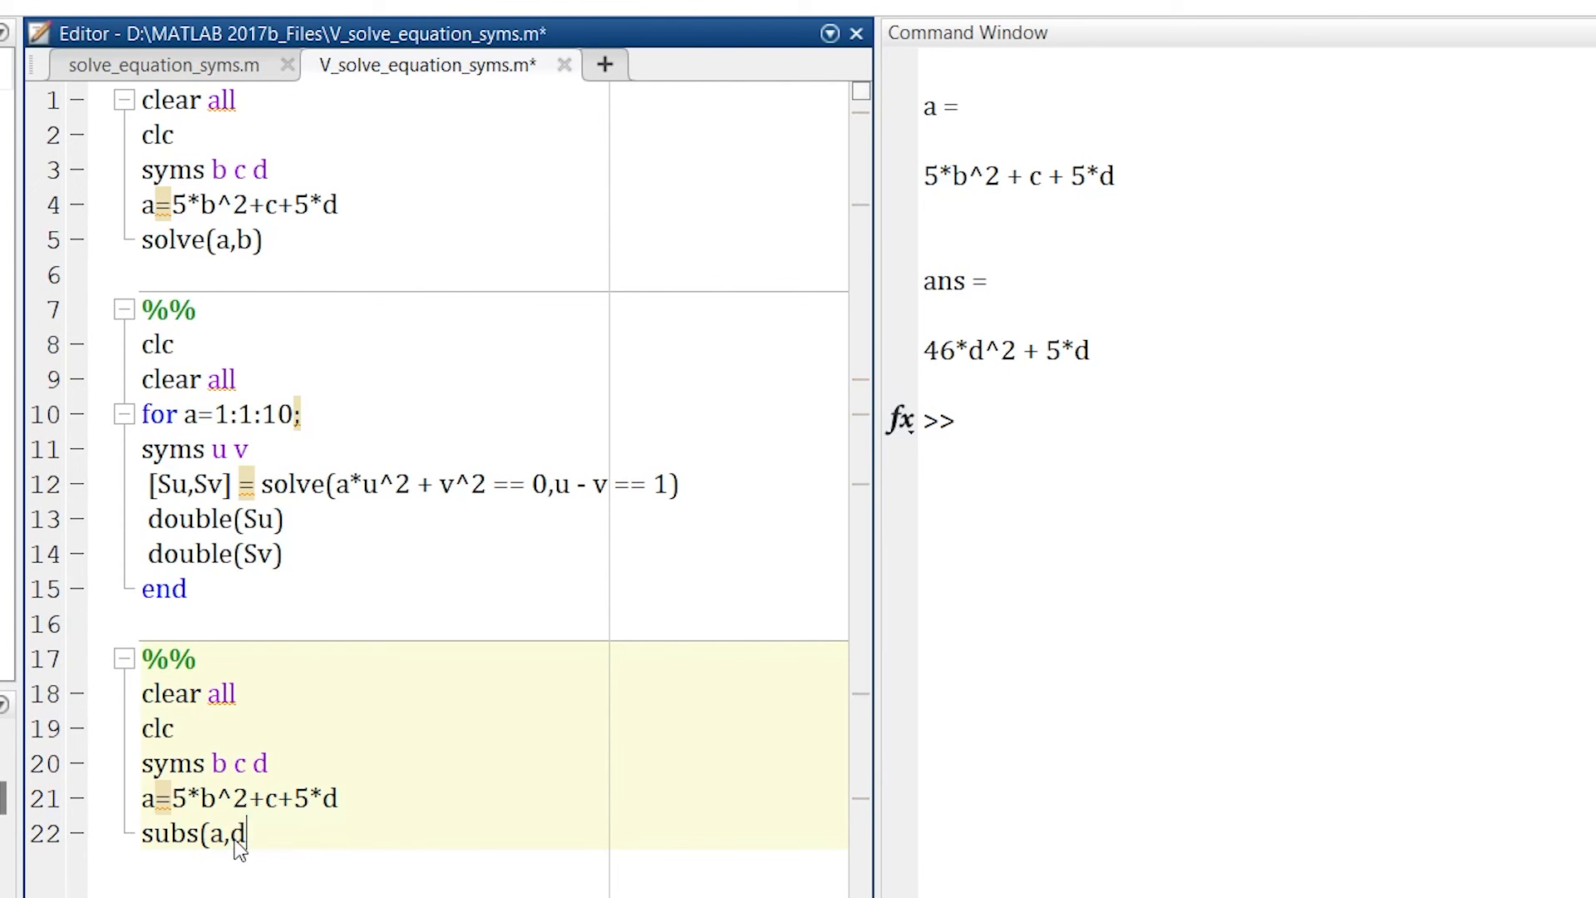
- Edit line 22 to subs(a,d,5), then start rewriting it as subs(a,{b,c,d},{5,2*...})
text(,)
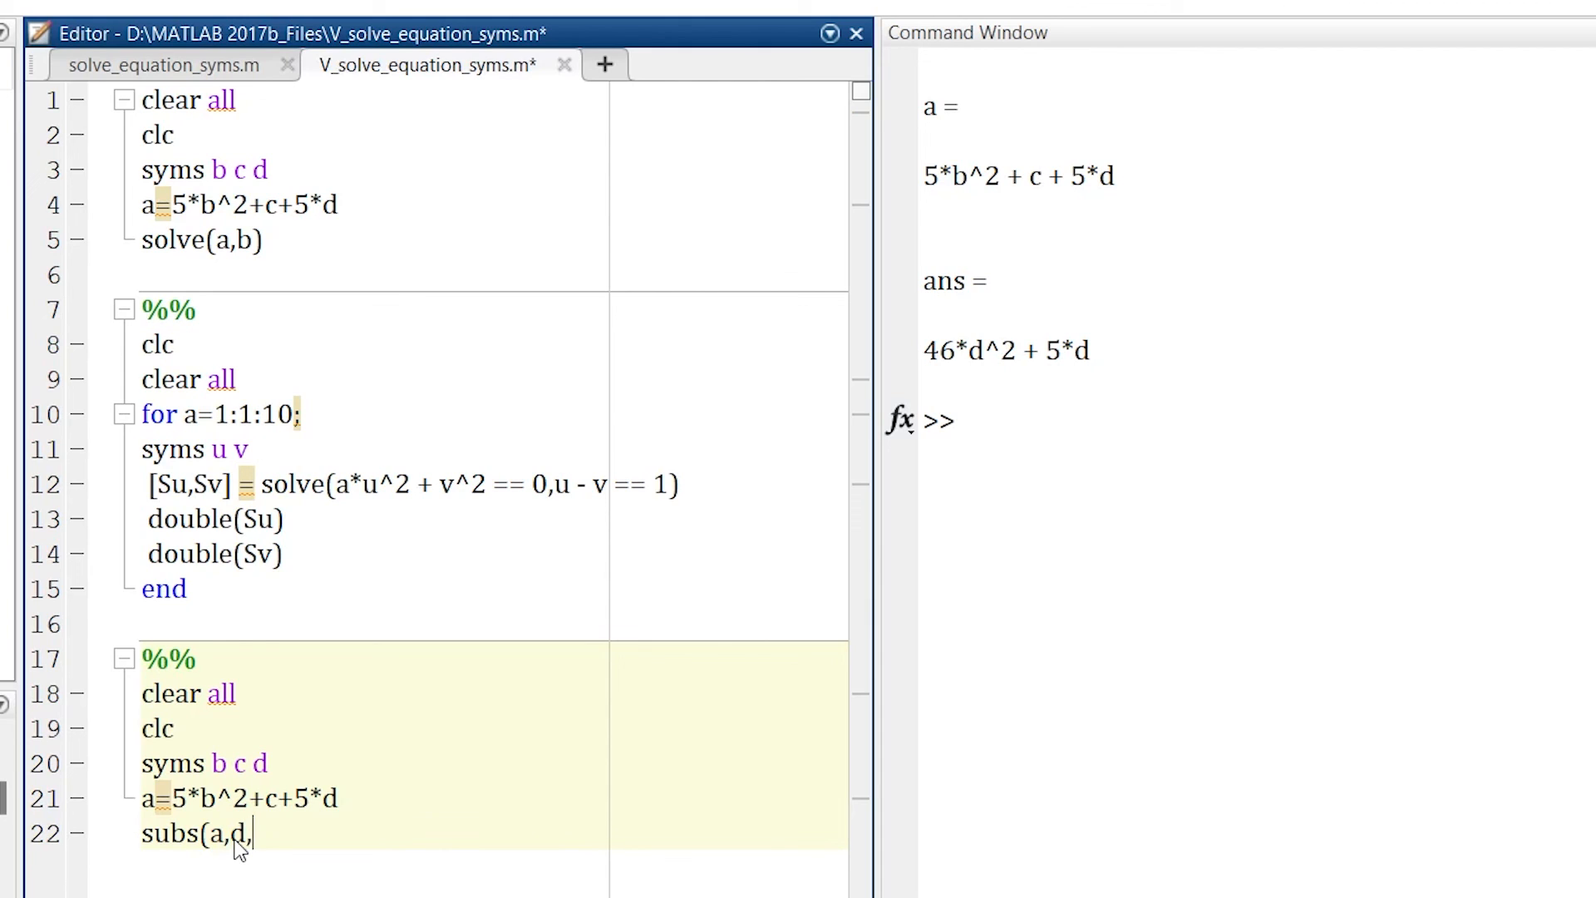
text(5))
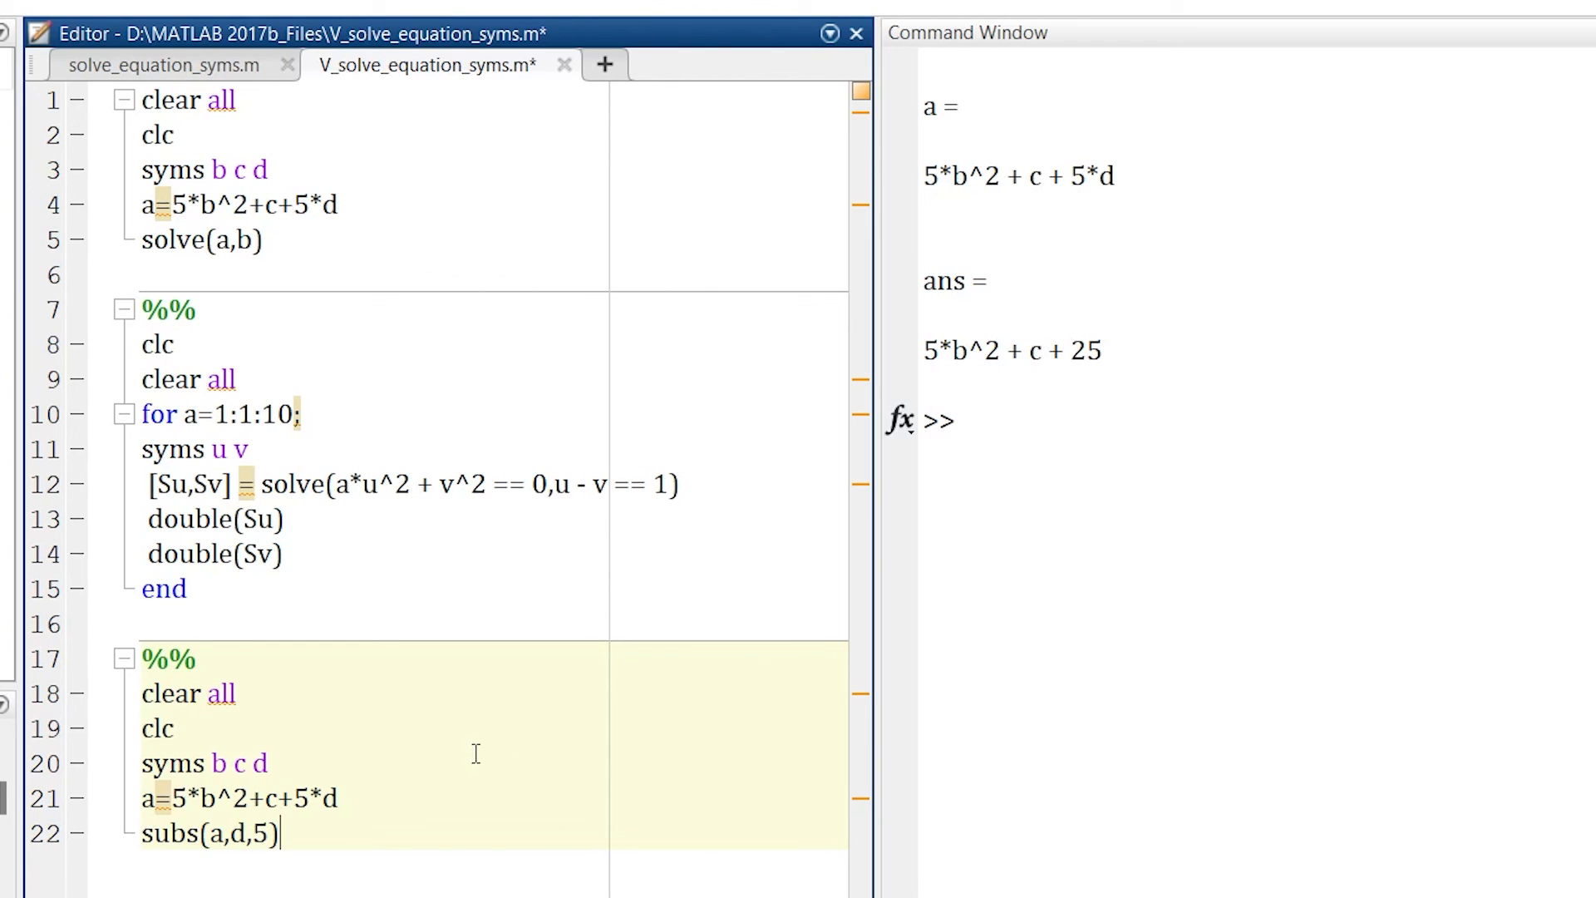
text({b,)
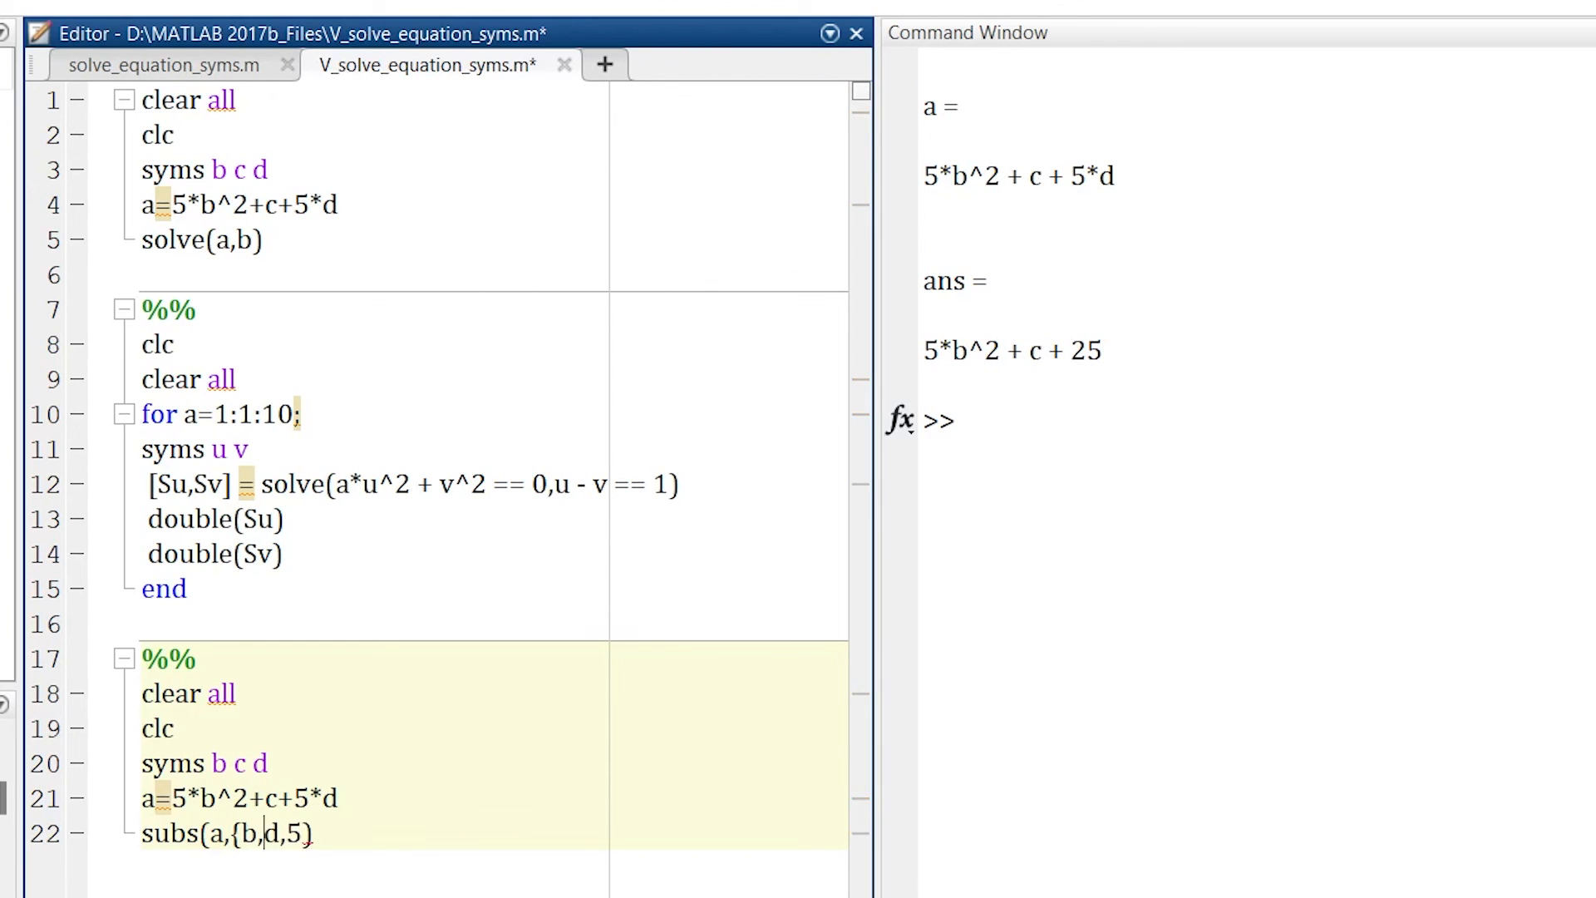
text(c,d},{5,2*)
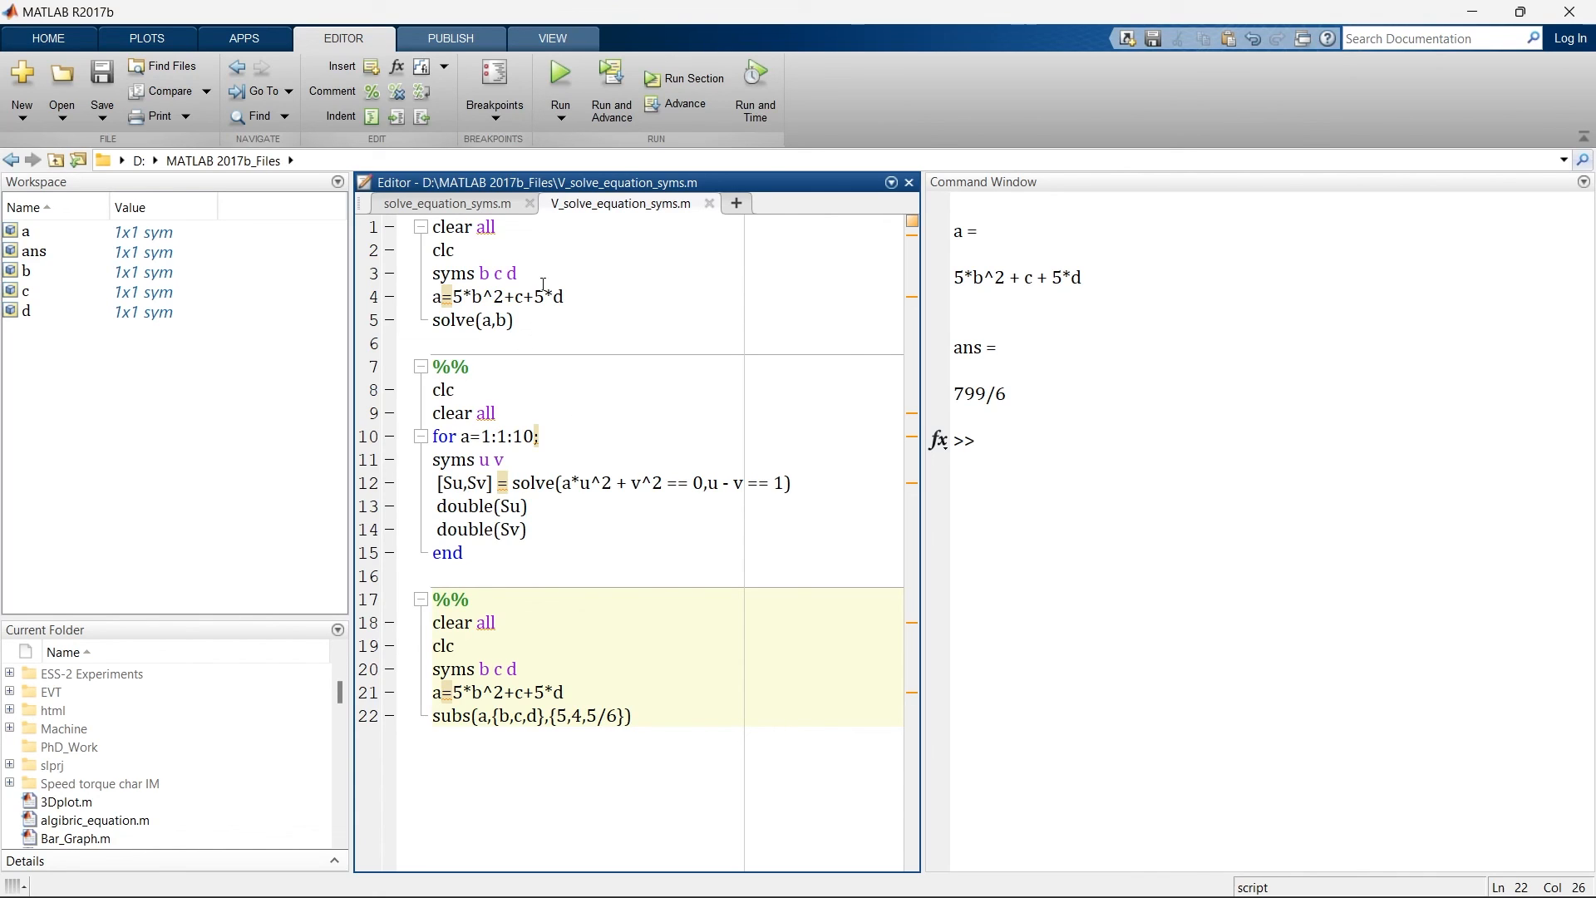
- Move into the first solve section and select the declared symbolic variables b c d
click(517, 320)
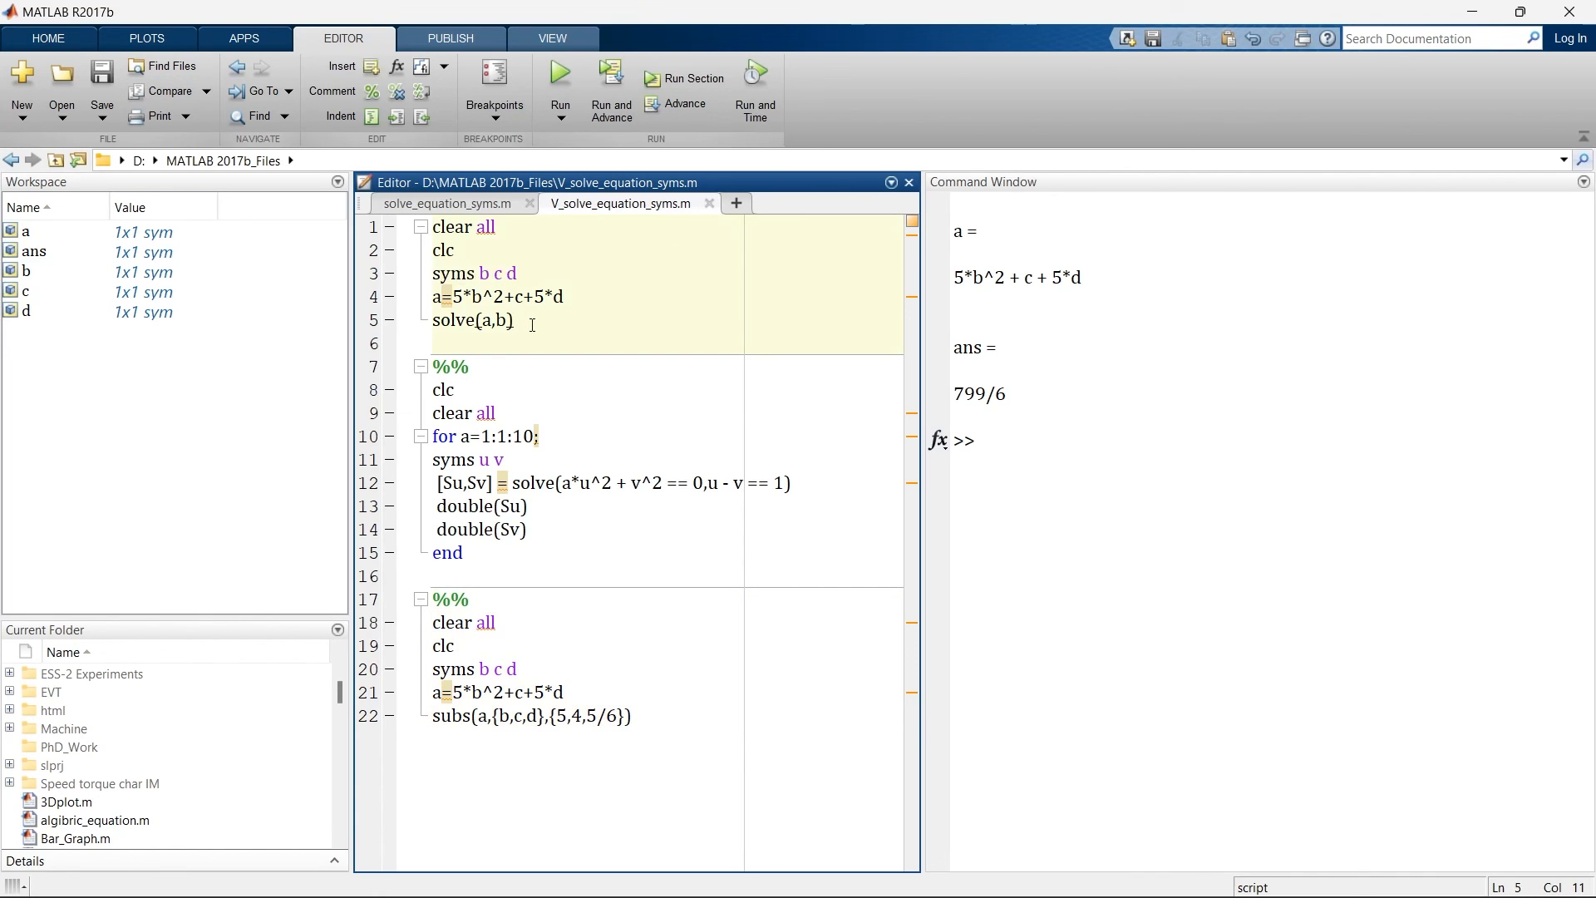
double_click(489, 668)
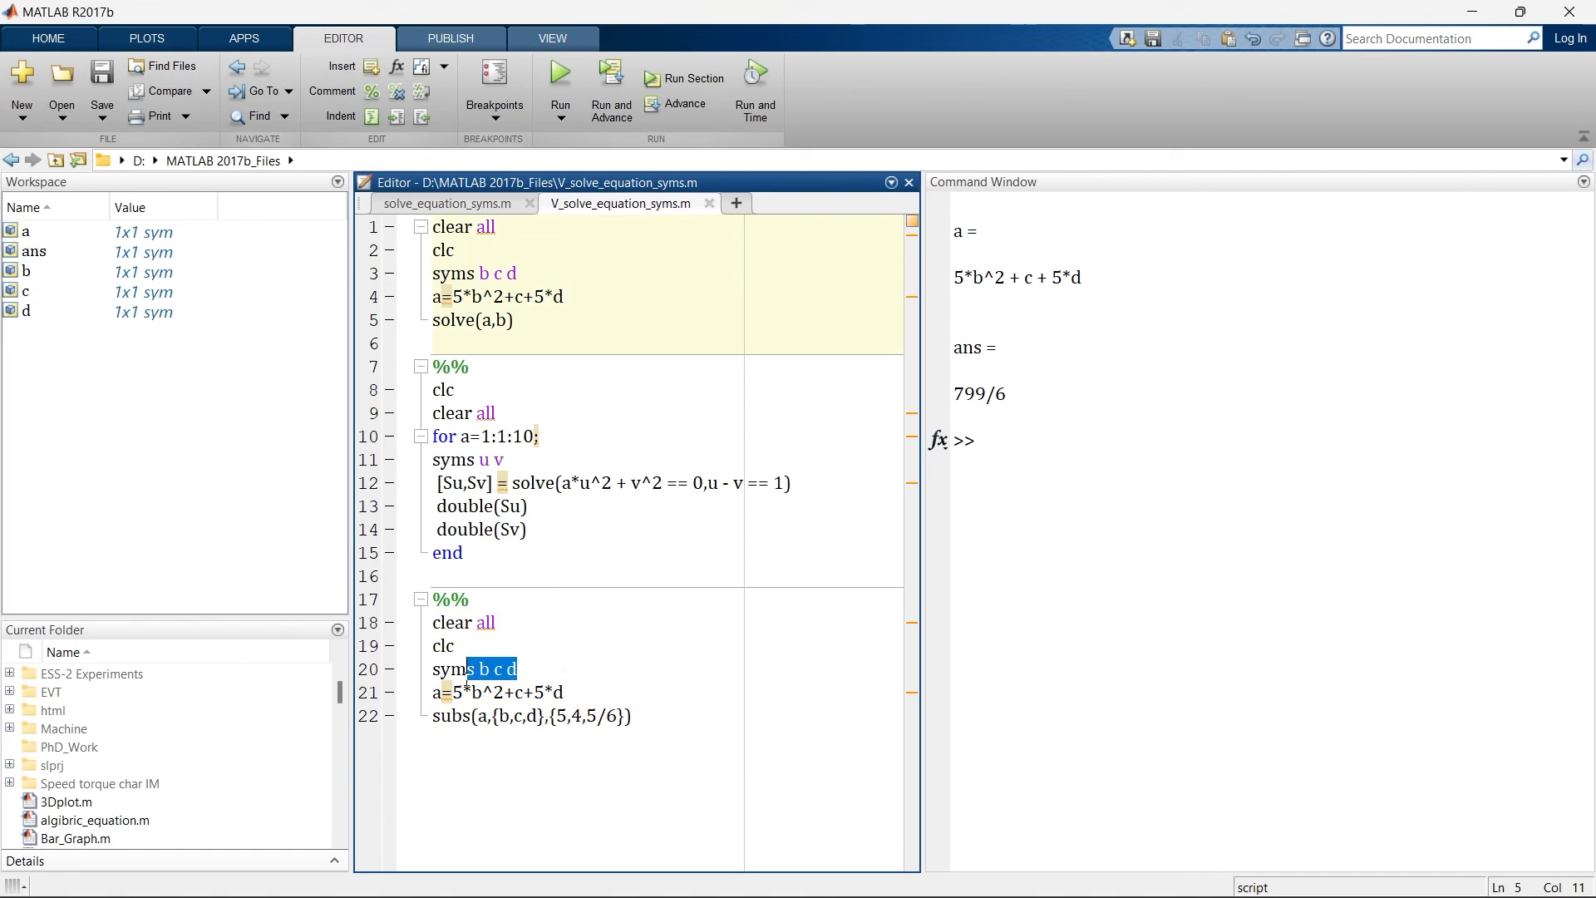